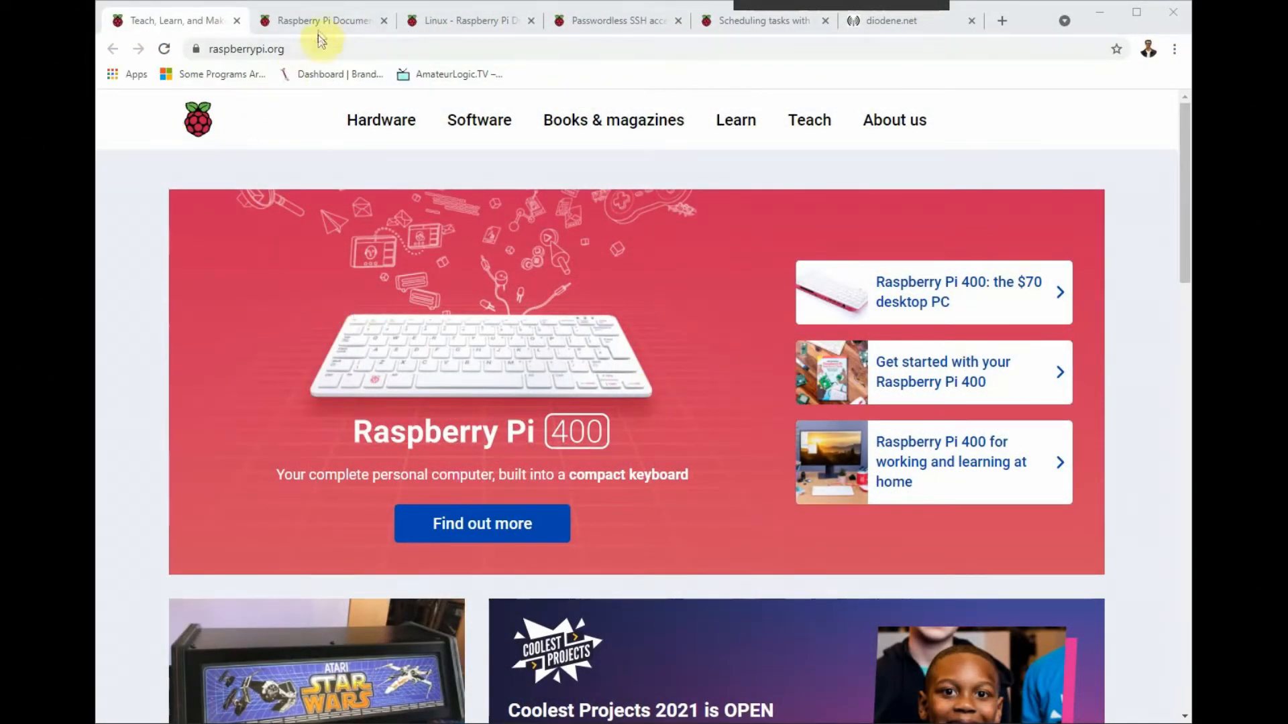
# Skim the Raspberry Pi and Linux documentation tabs, then land on the Passwordless SSH access guide
pyautogui.click(320, 20)
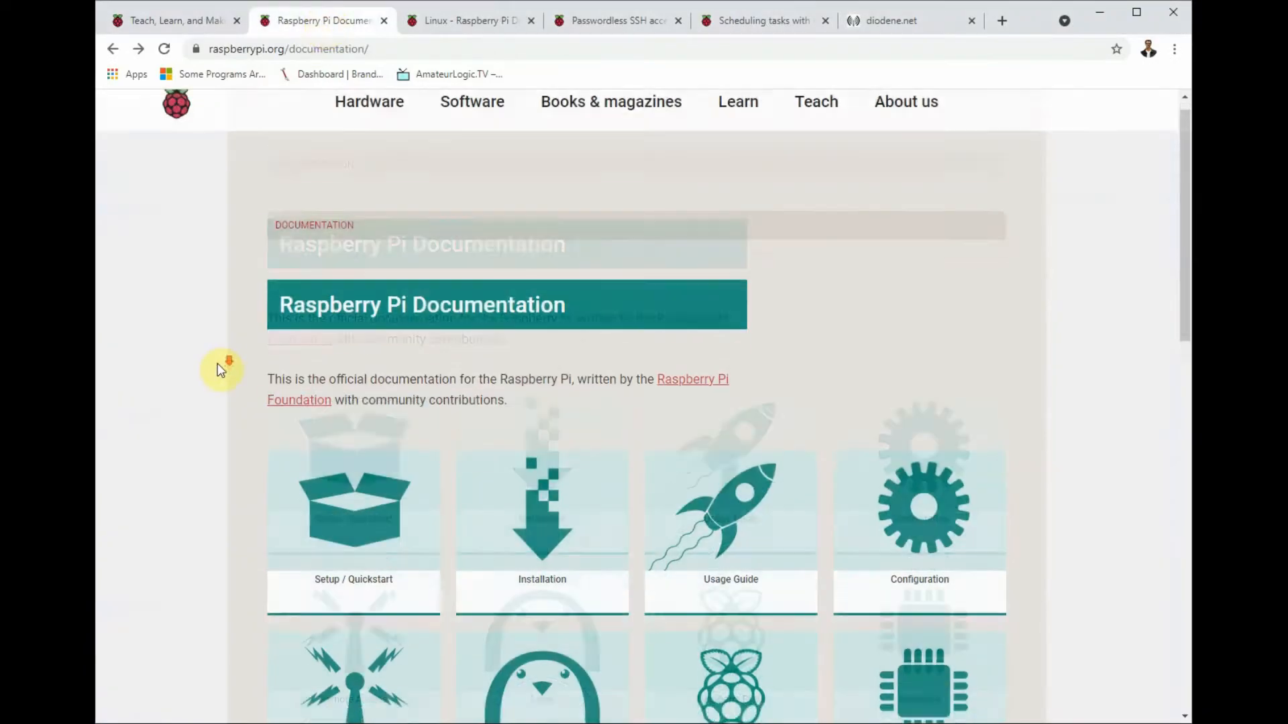
pyautogui.scroll(-3)
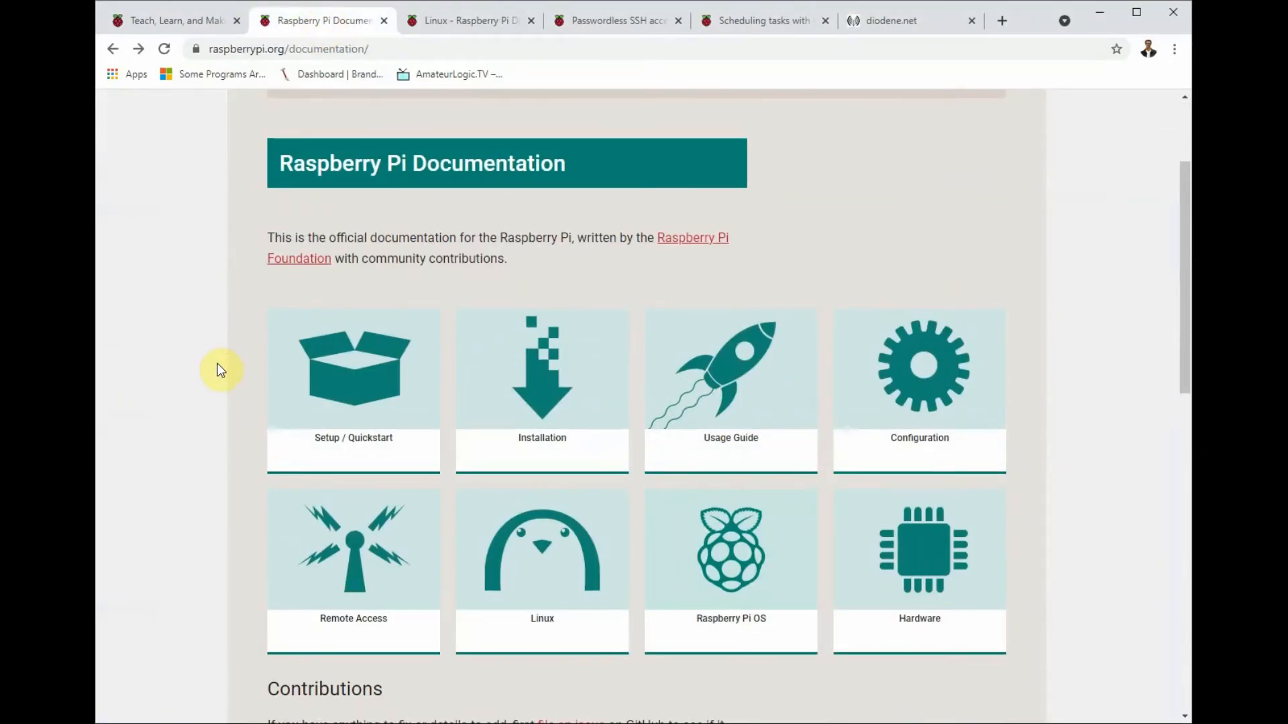
pyautogui.moveTo(243, 425)
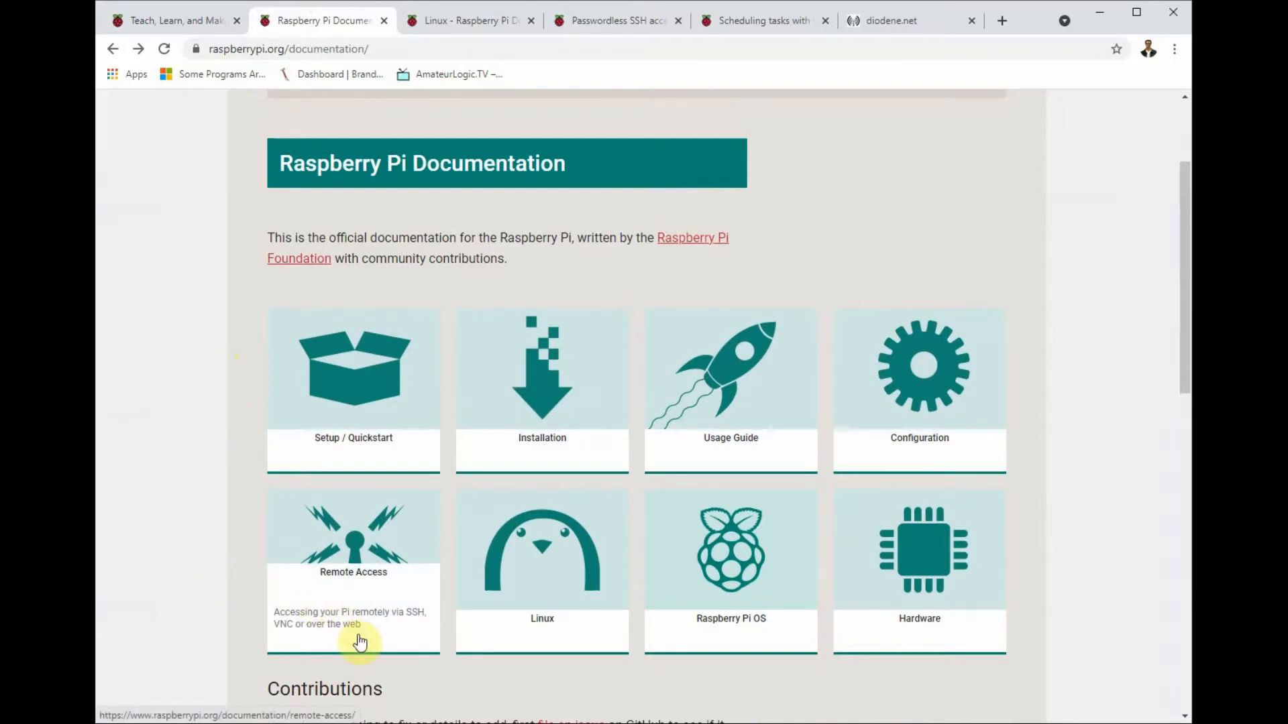
pyautogui.moveTo(540, 624)
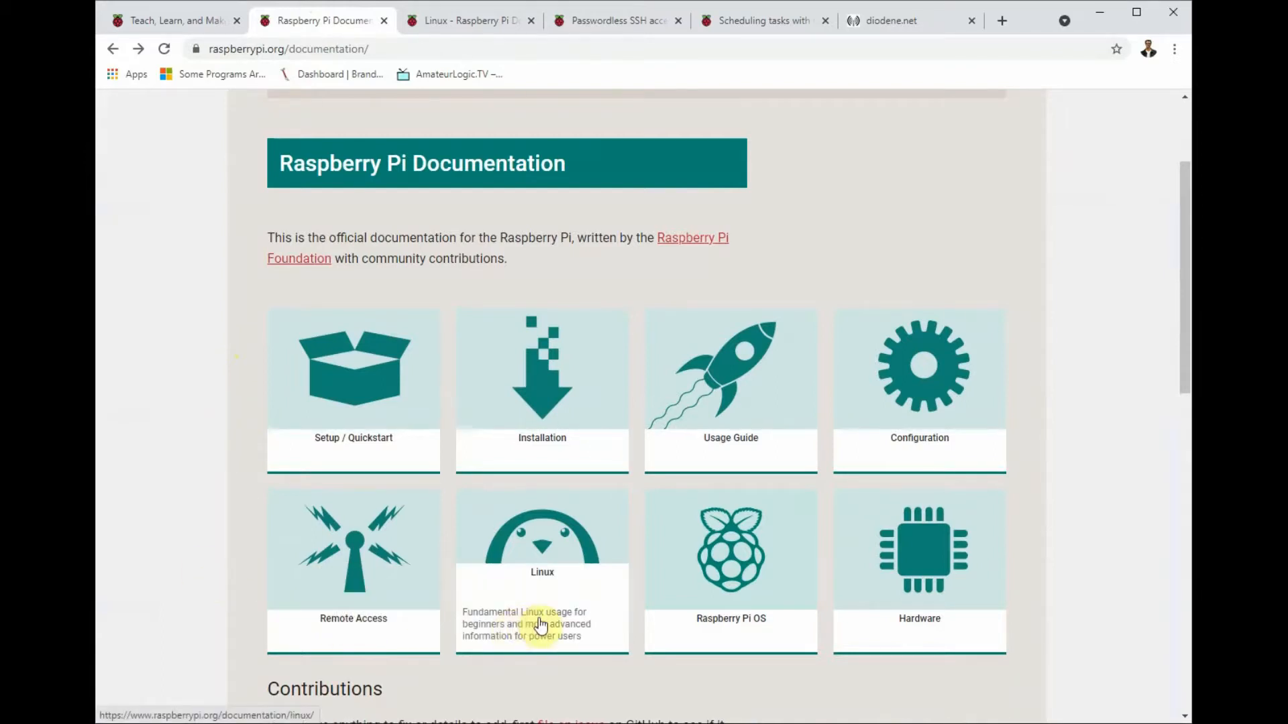
pyautogui.click(468, 20)
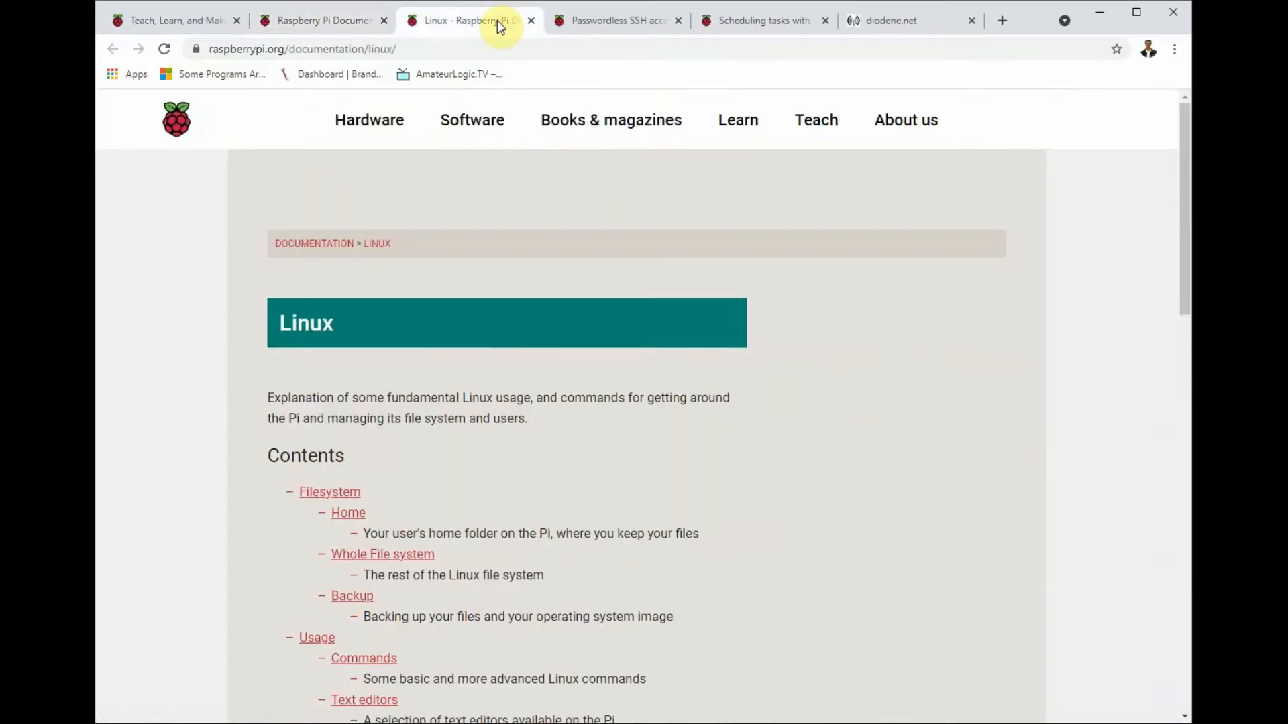
pyautogui.scroll(-3)
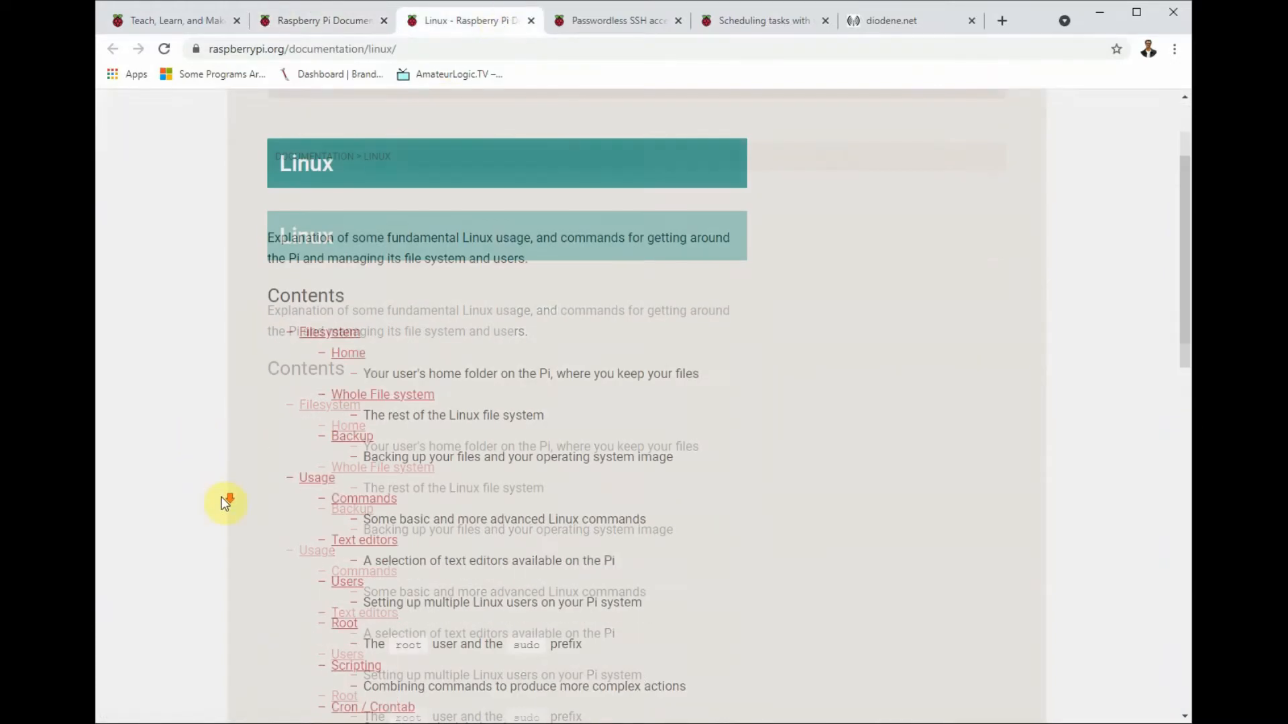
pyautogui.scroll(-3)
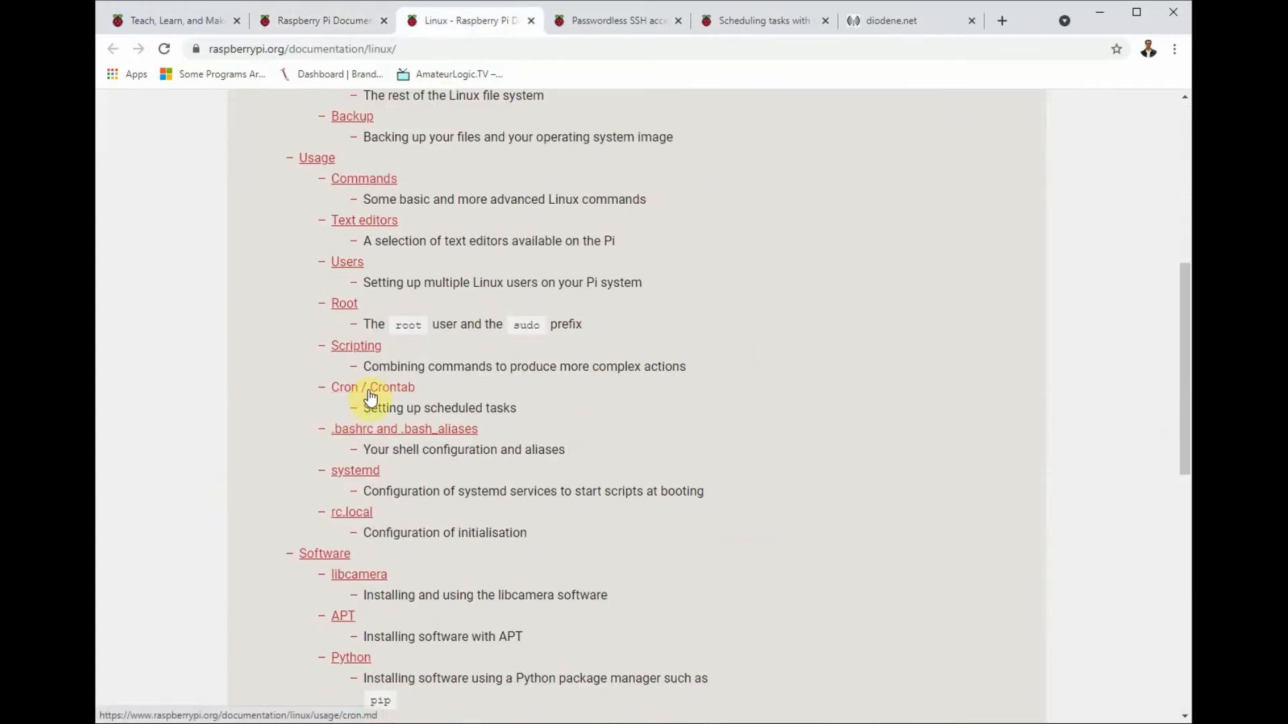
pyautogui.click(612, 20)
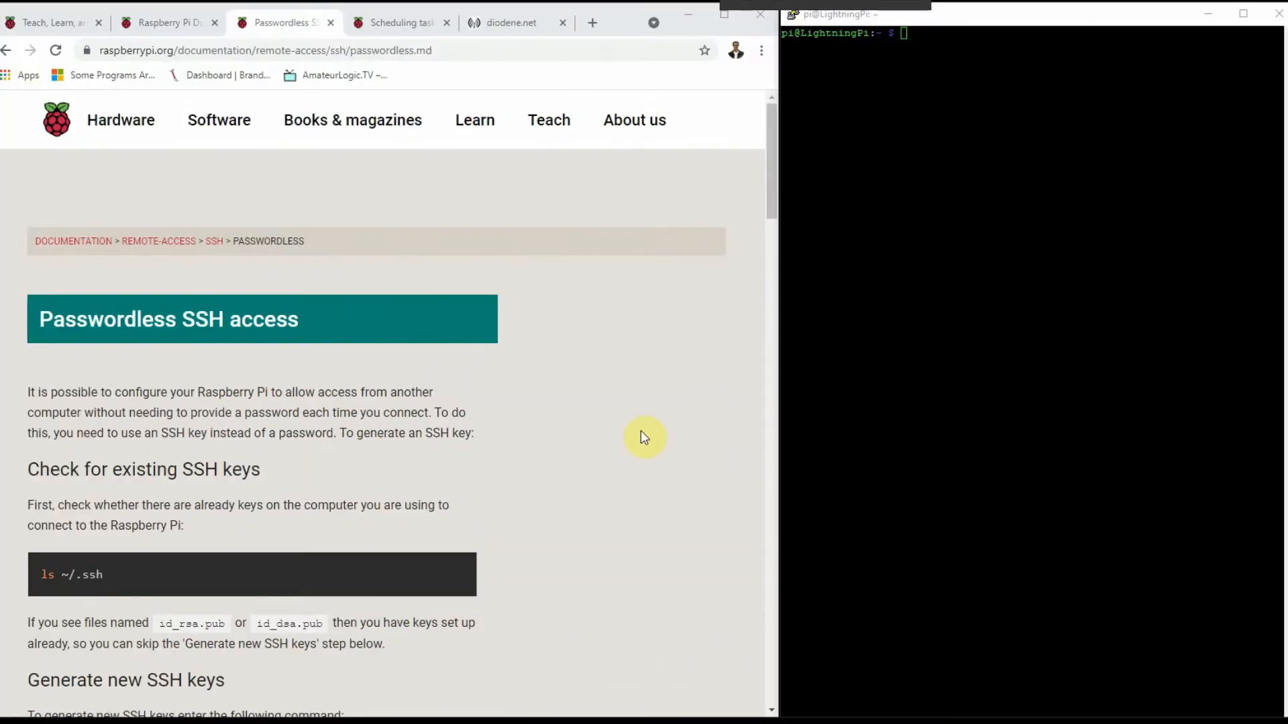
# Run ls ~/.ssh on the Pi to show the existing id_rsa, id_rsa.pub and known_hosts files
pyautogui.click(964, 71)
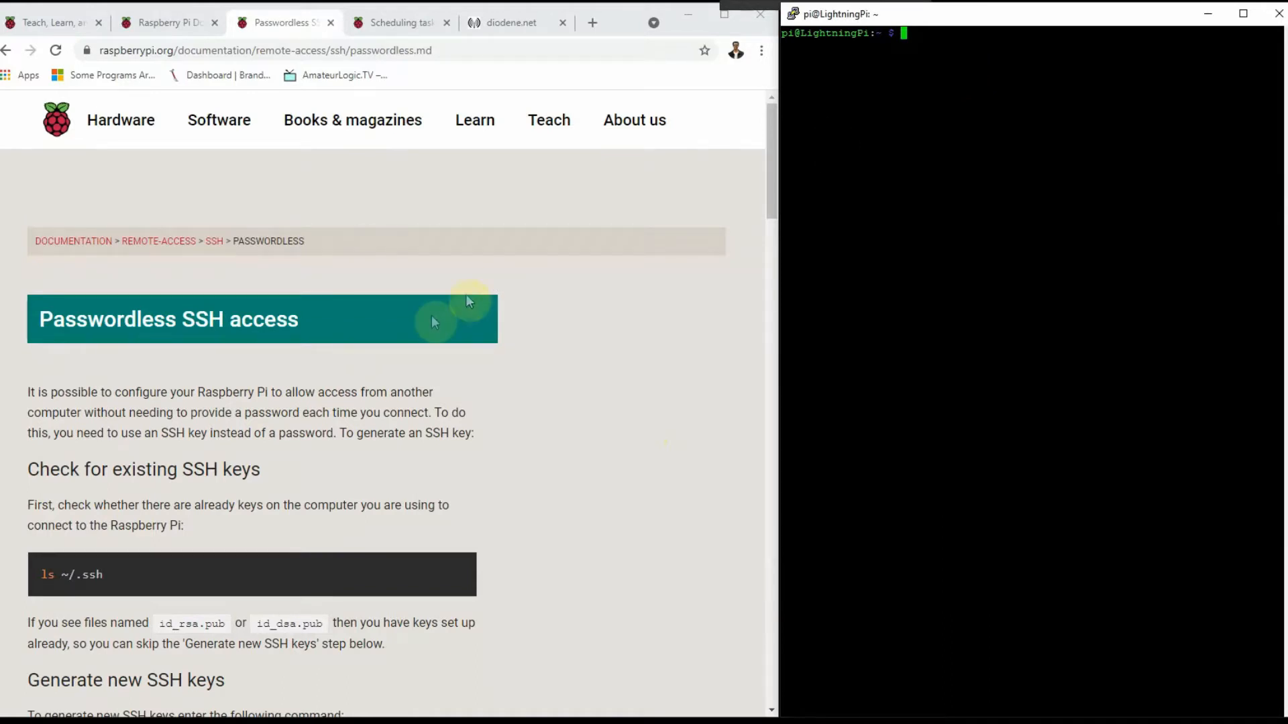
pyautogui.moveTo(179, 425)
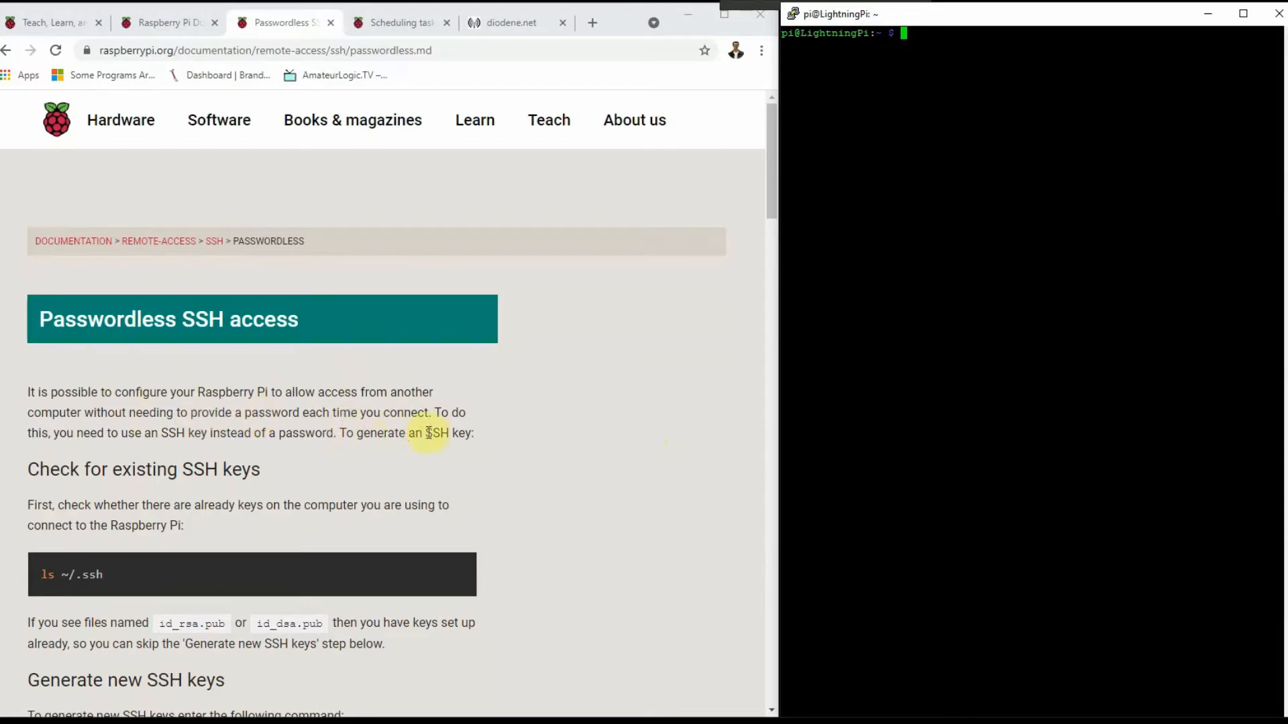
pyautogui.moveTo(146, 440)
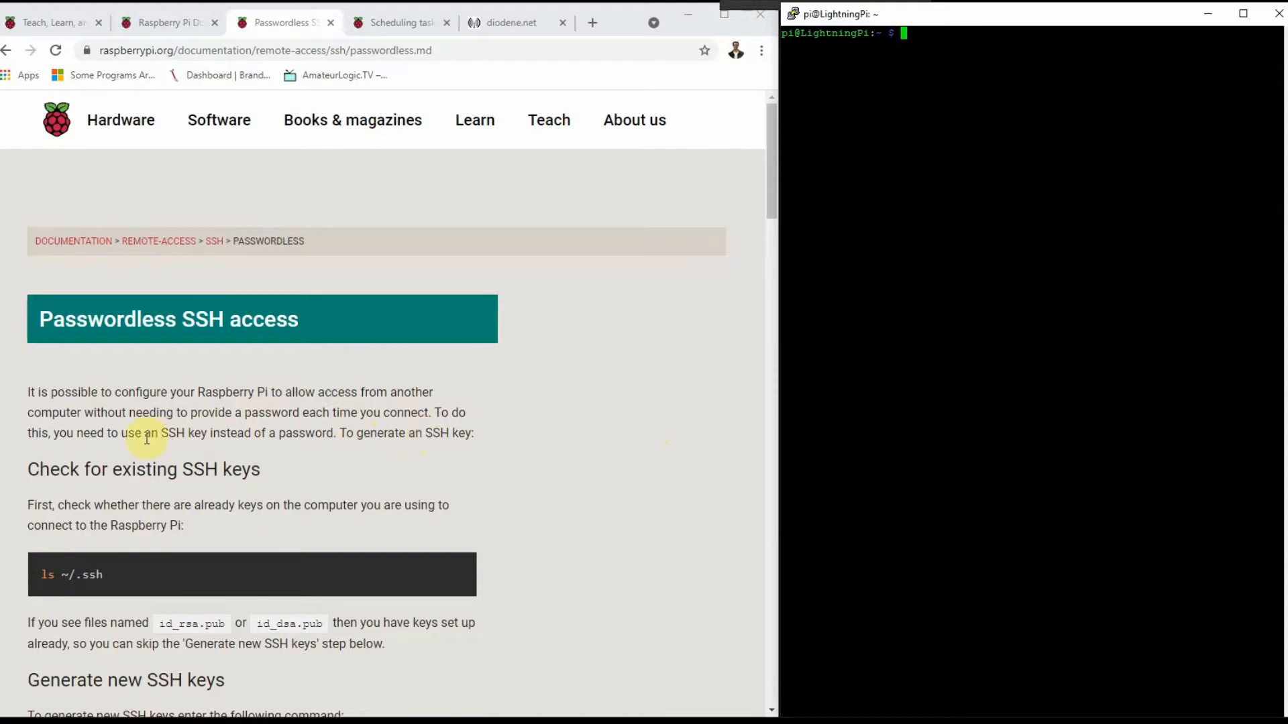
pyautogui.moveTo(1056, 206)
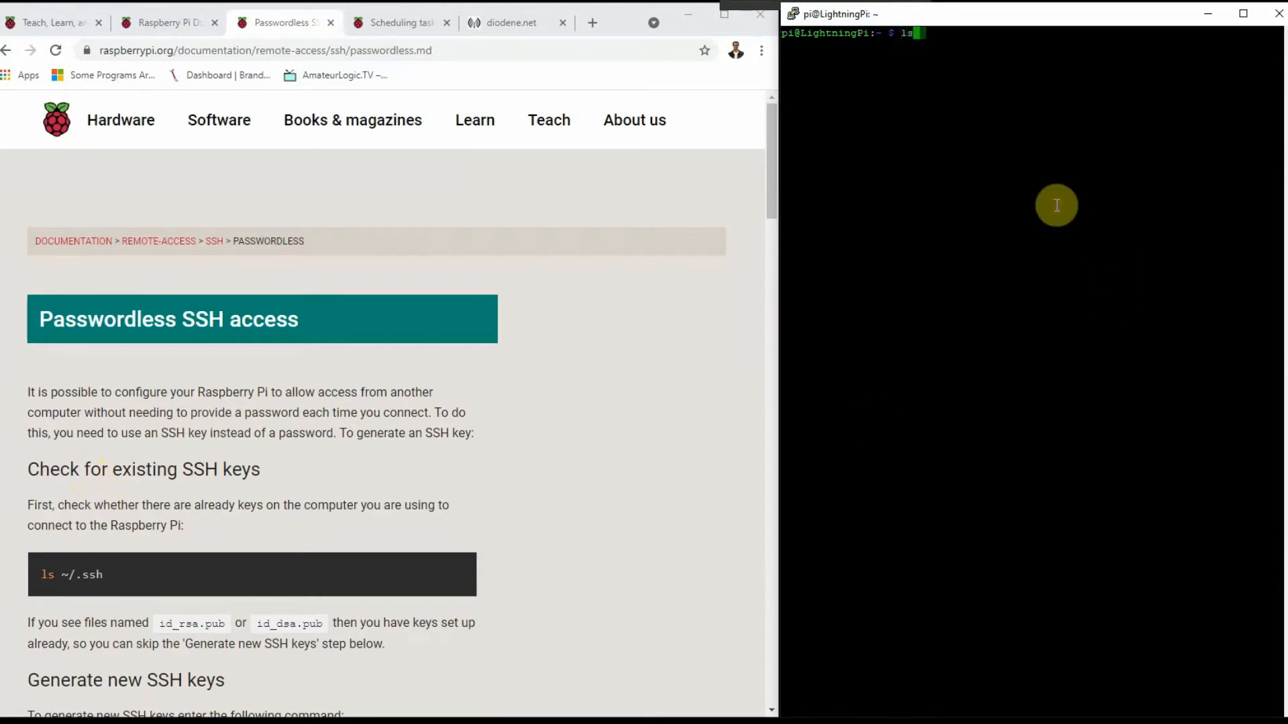
pyautogui.write('~')
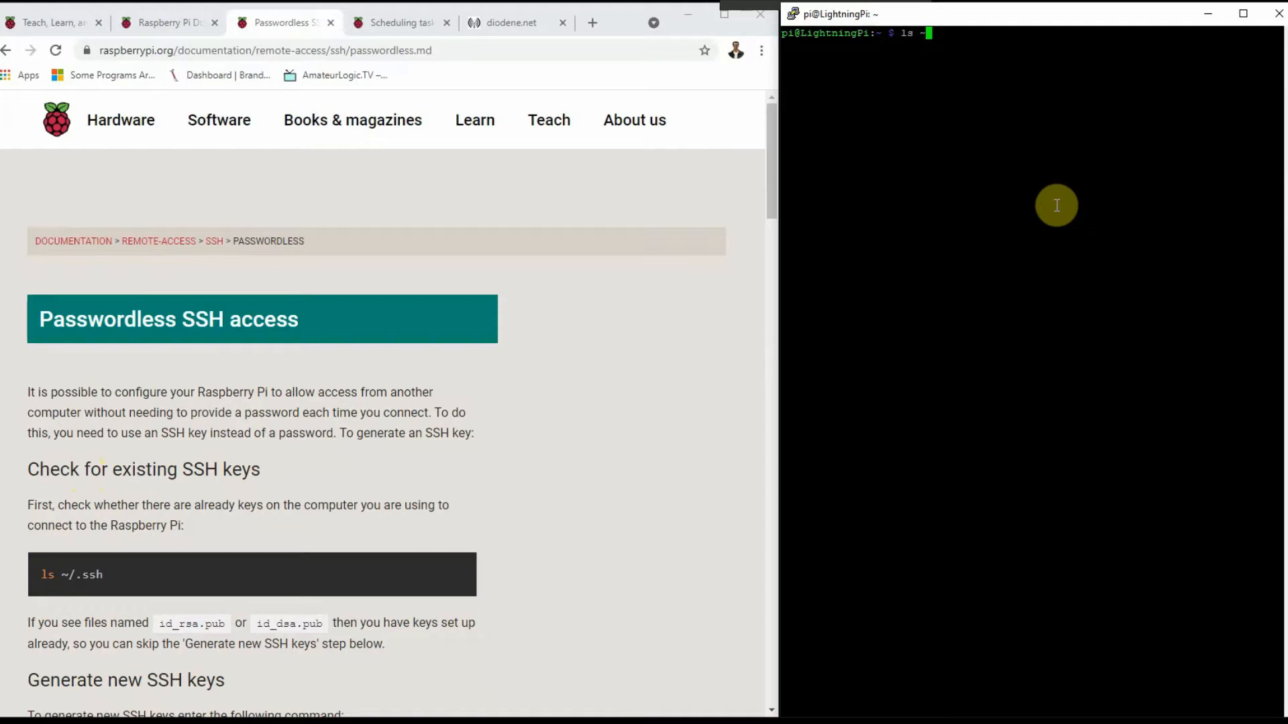
pyautogui.write('/.ssh')
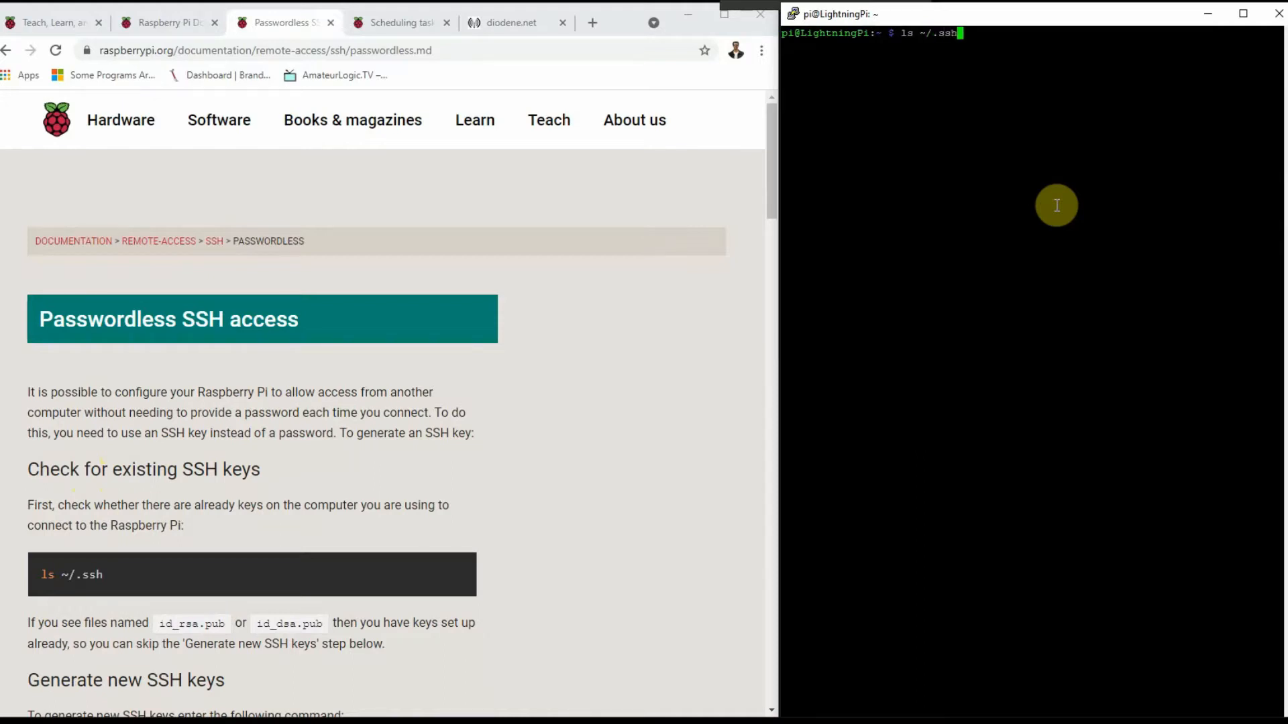
pyautogui.press('Return')
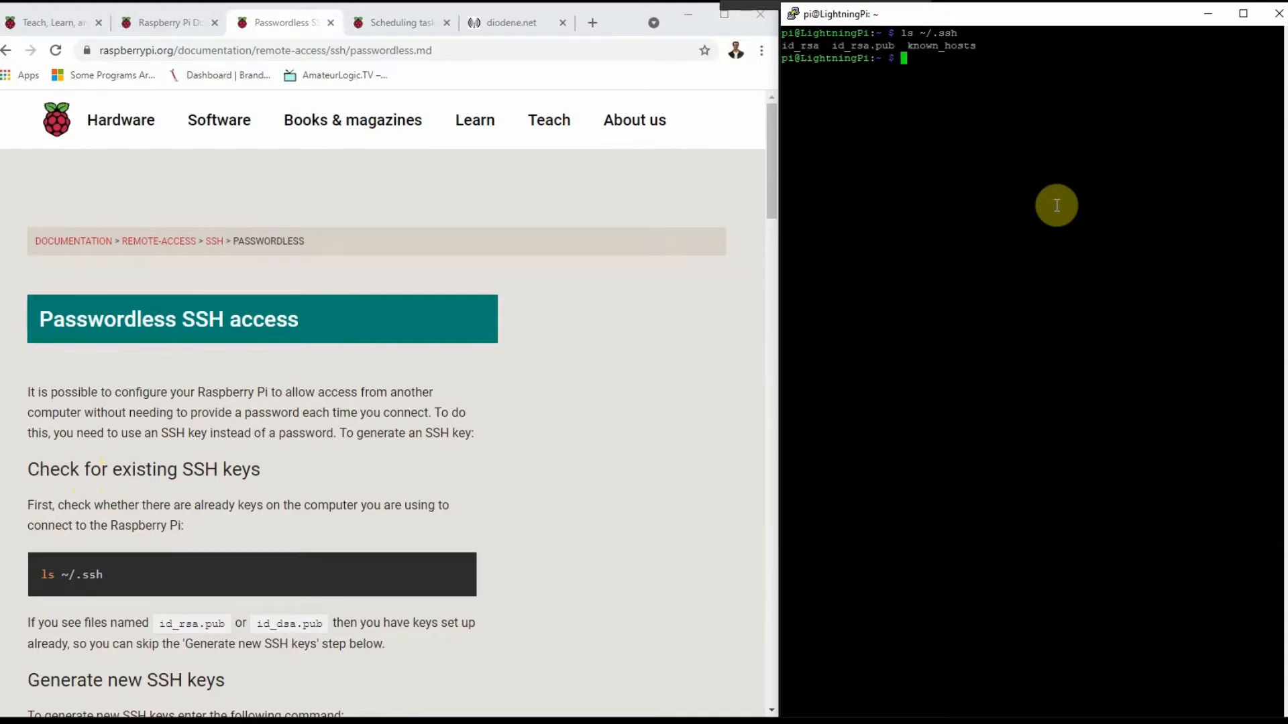
pyautogui.moveTo(500, 450)
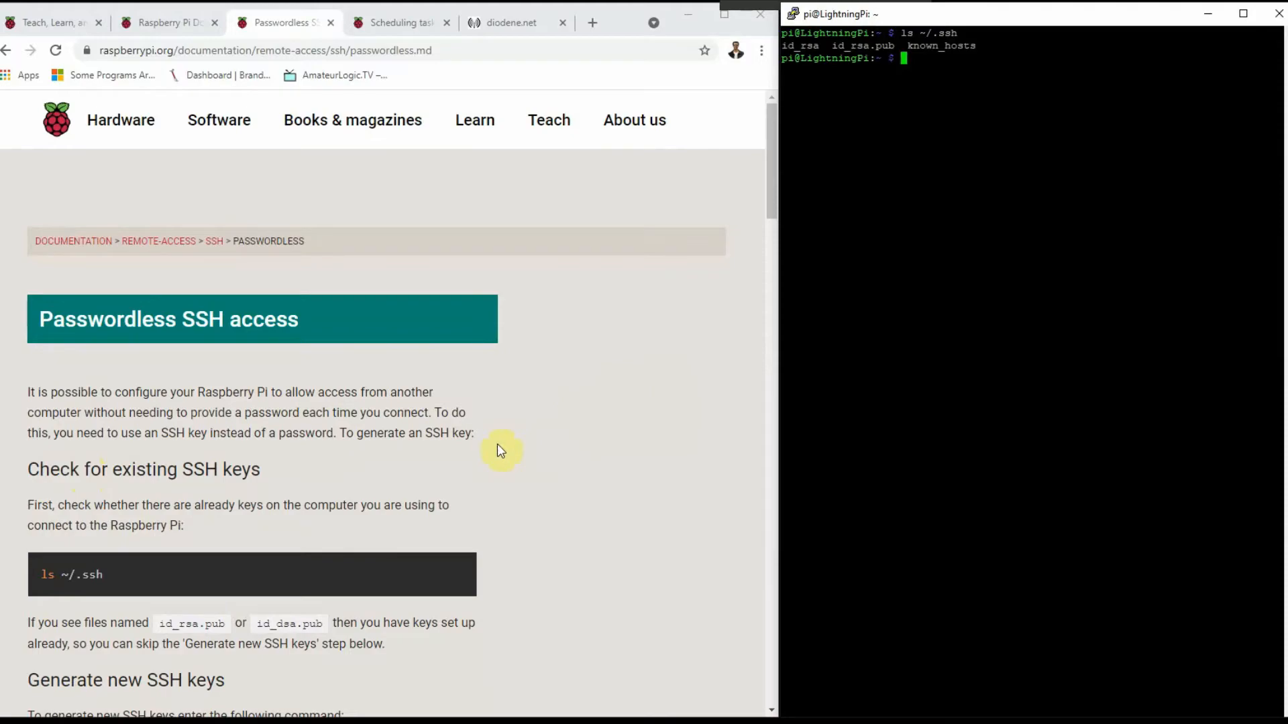
pyautogui.scroll(-3)
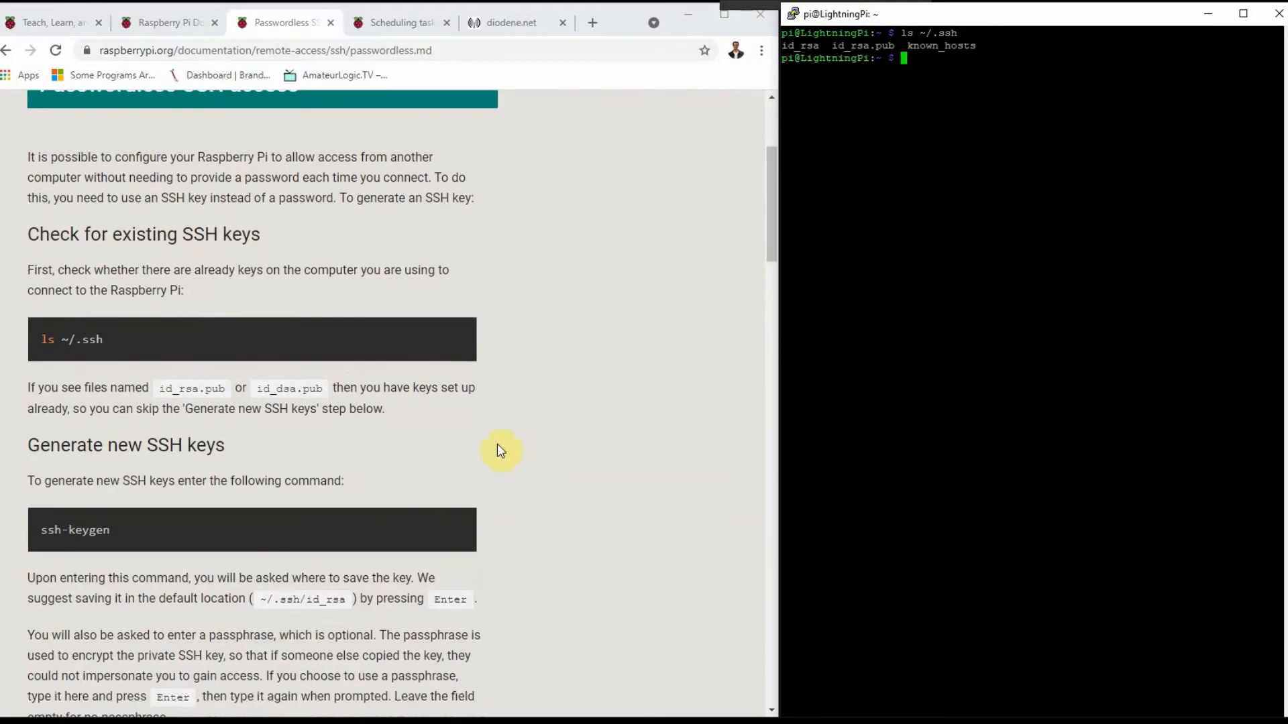
pyautogui.scroll(-3)
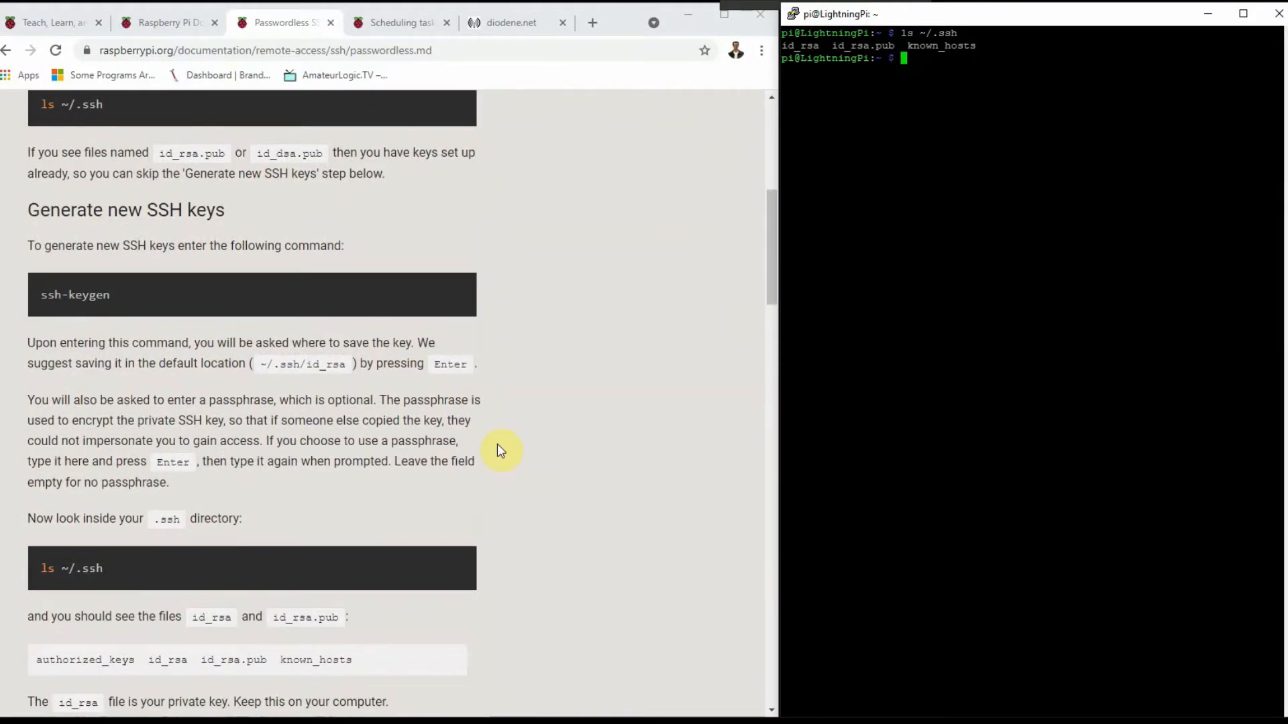
# Run ssh-keygen to generate a passphrase-less key pair saved as /home/pi/.ssh/id_rsa2
pyautogui.write('ssh-keygen')
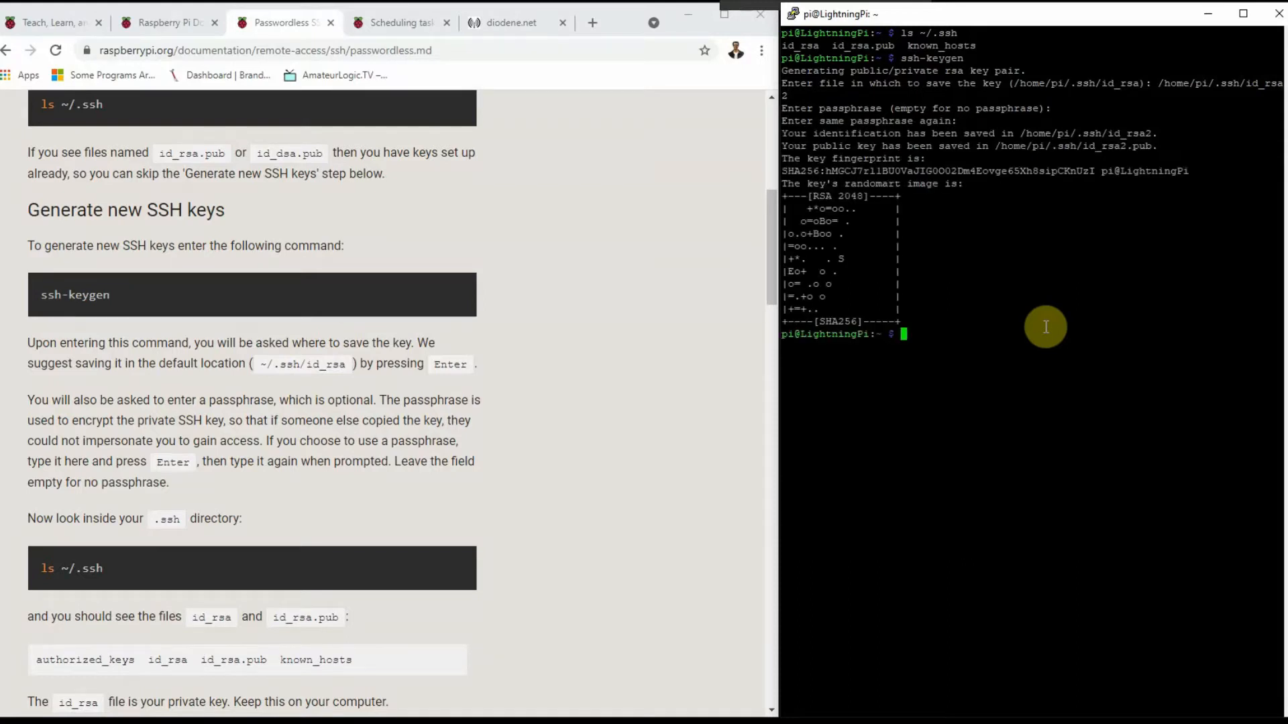
pyautogui.scroll(-3)
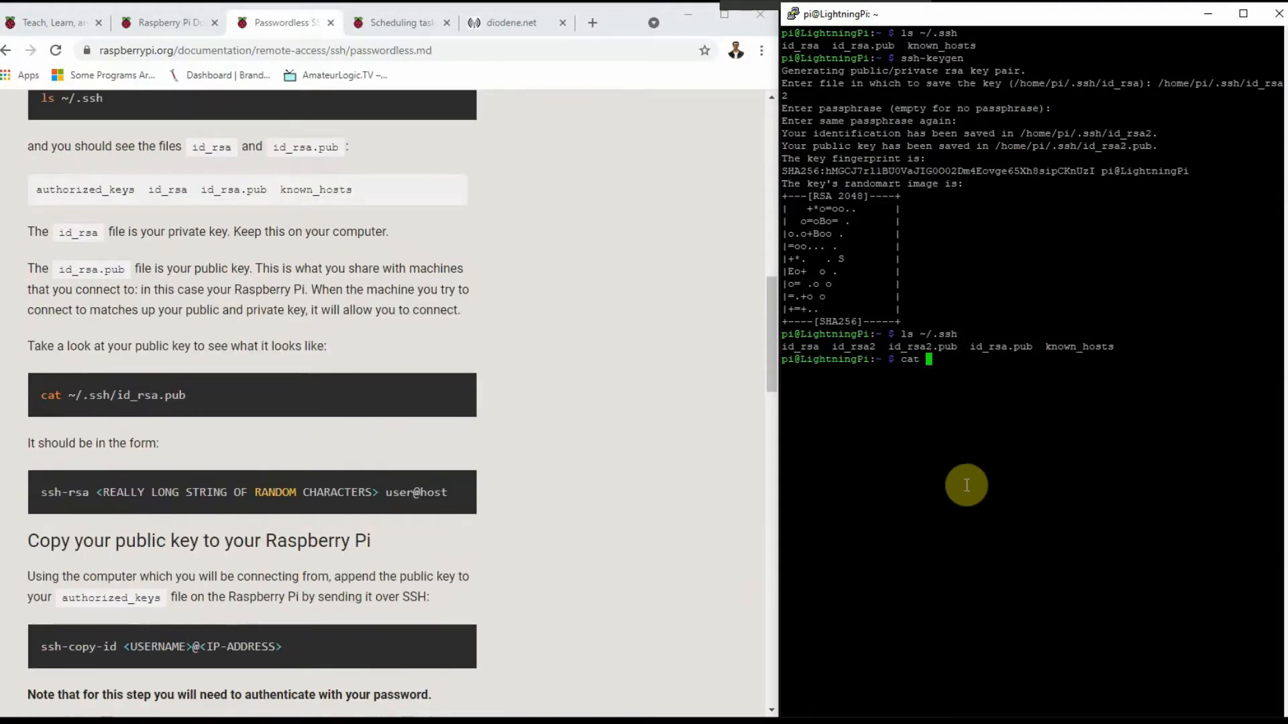
# Print the new public key with cat ~/.ssh/id_rsa2.pub
pyautogui.write('id')
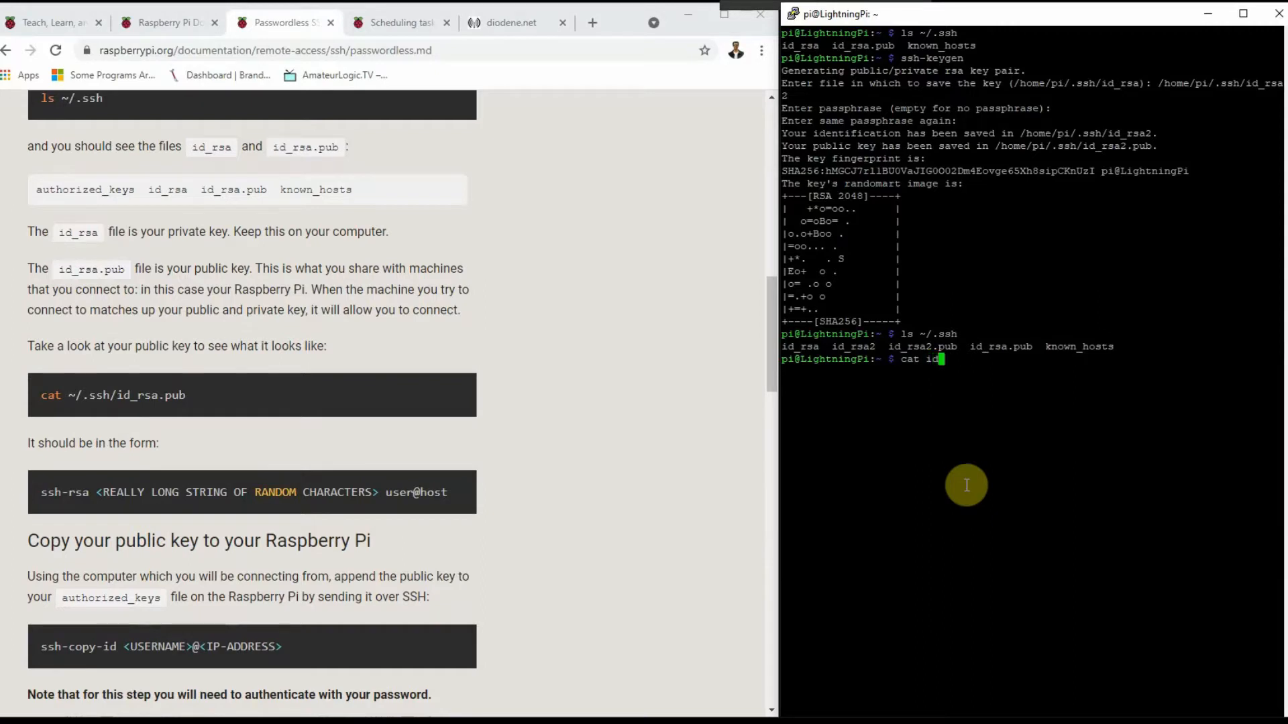
pyautogui.write('_')
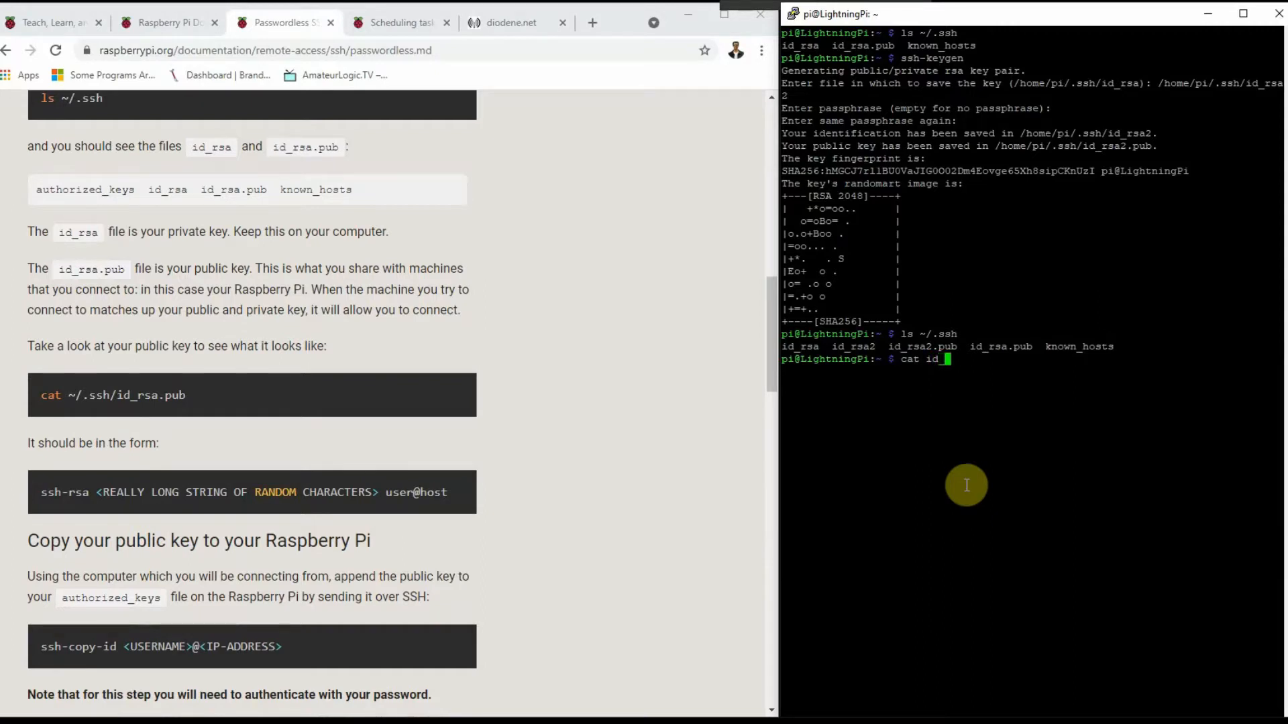
pyautogui.write('rsa2')
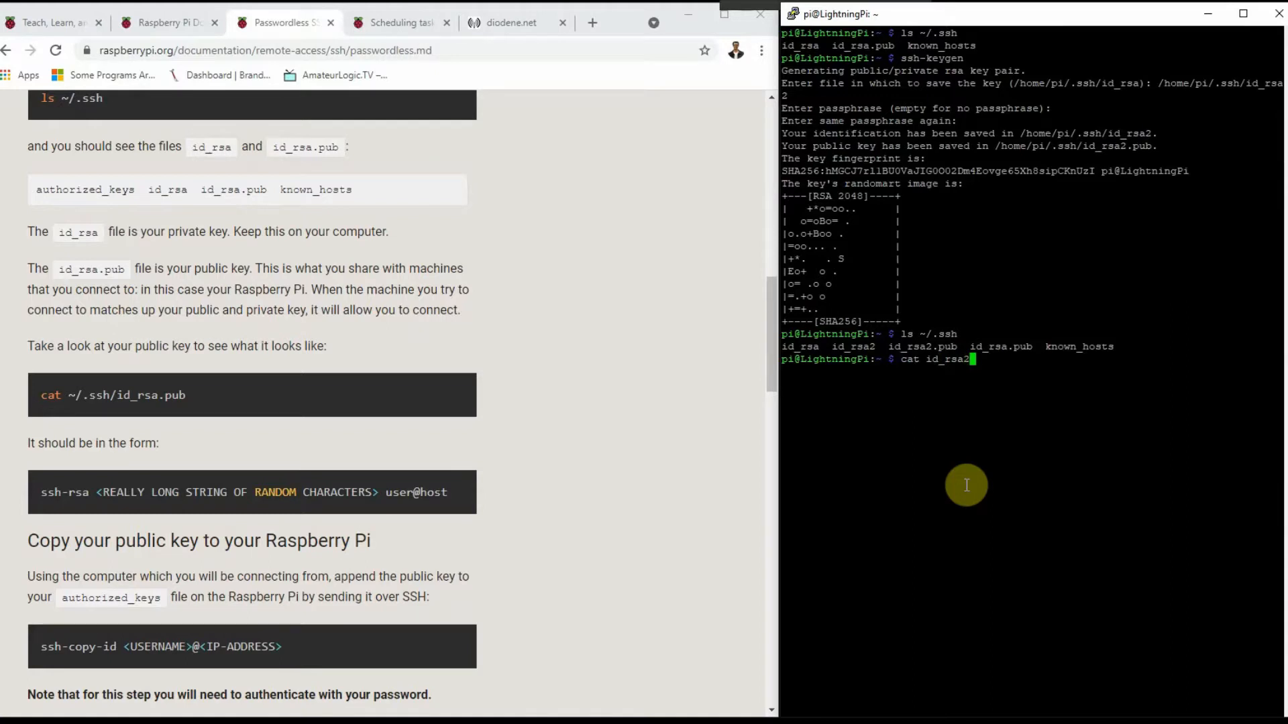
pyautogui.write('.pub')
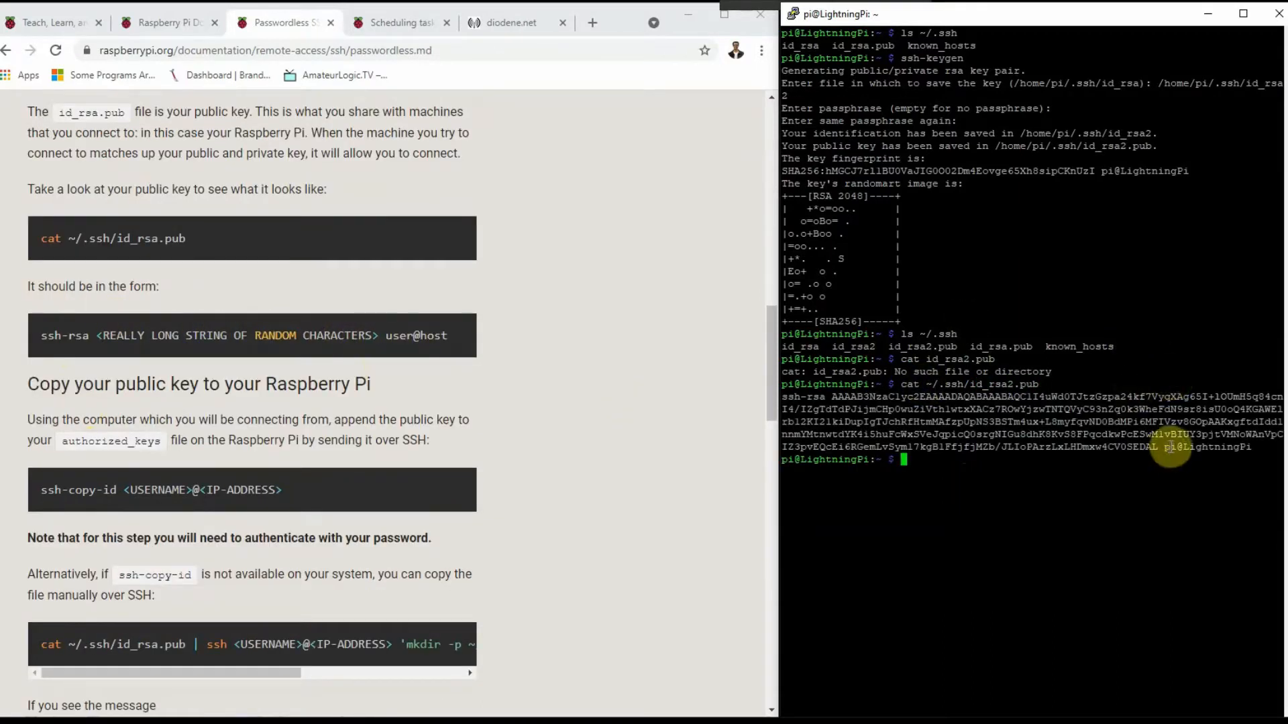
pyautogui.moveTo(481, 421)
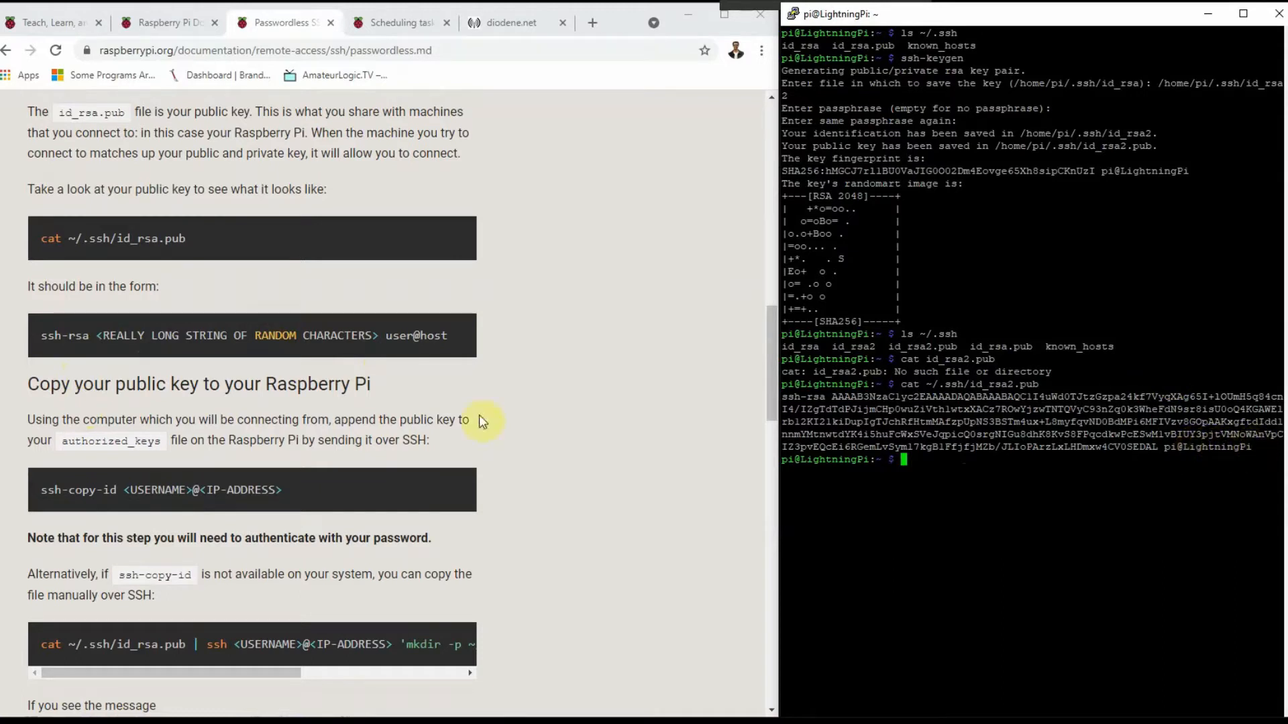
pyautogui.moveTo(541, 443)
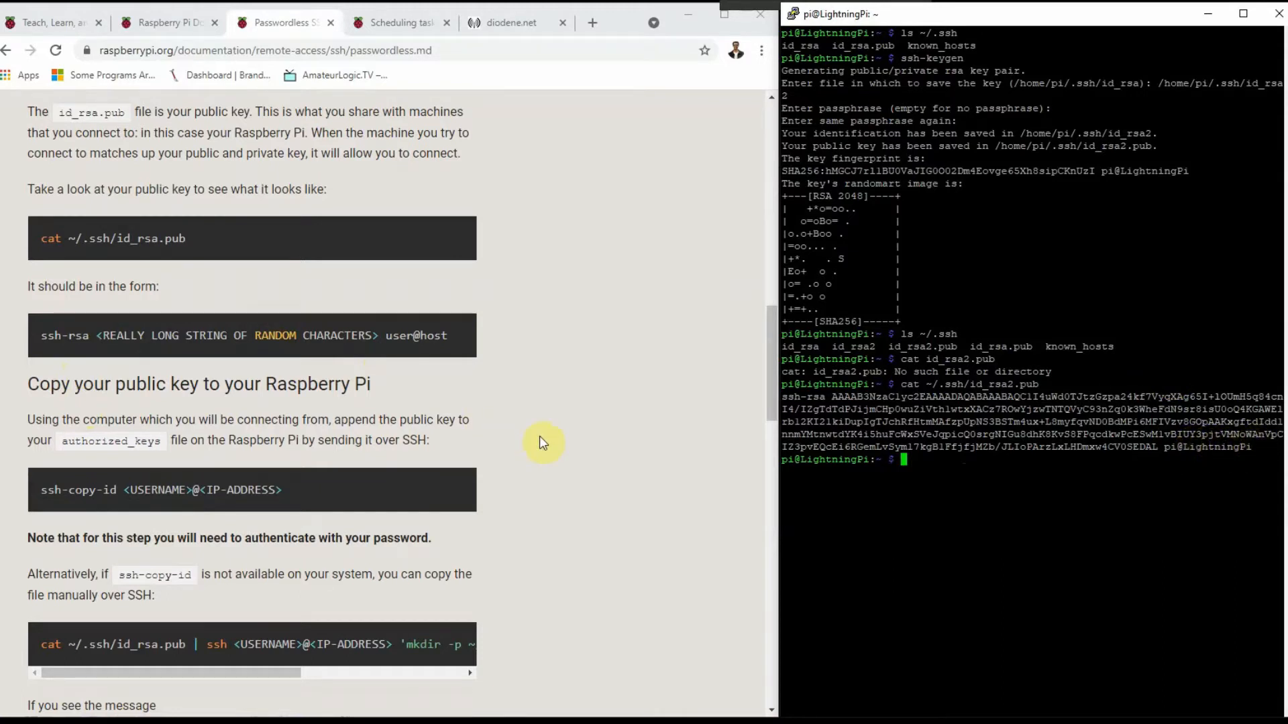
pyautogui.scroll(-3)
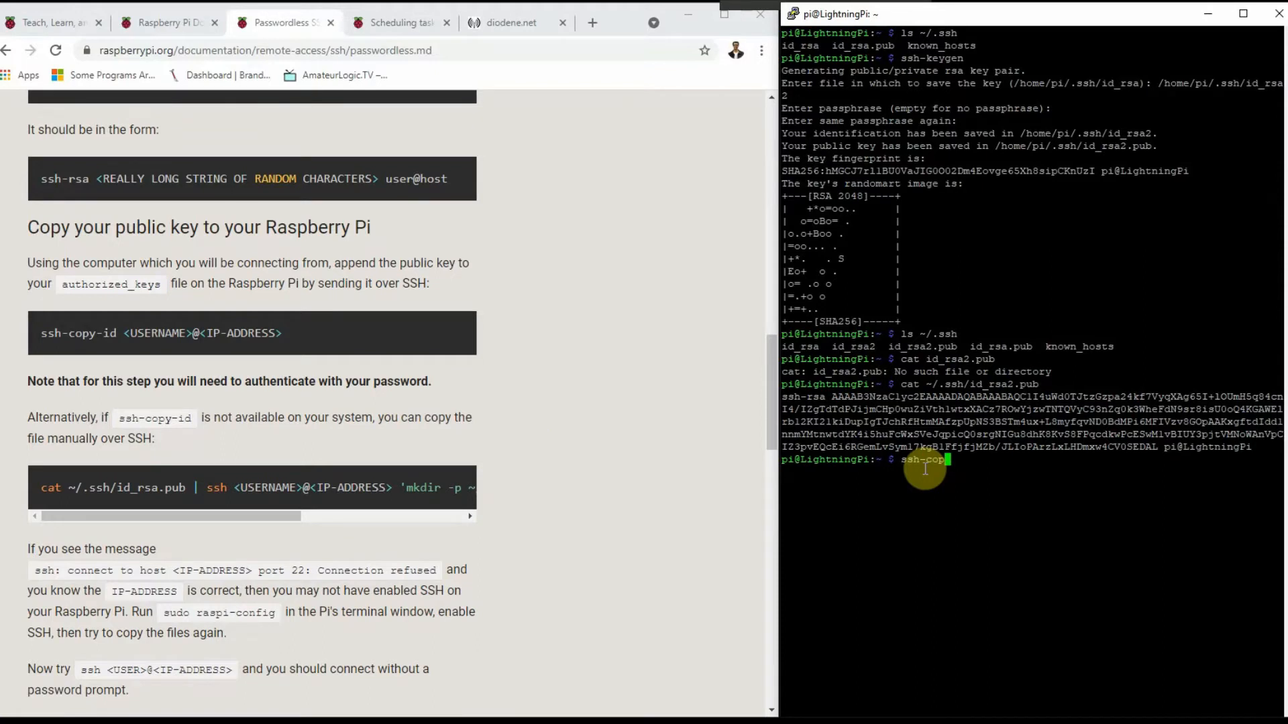
pyautogui.write('y-id pi@192.168.1.')
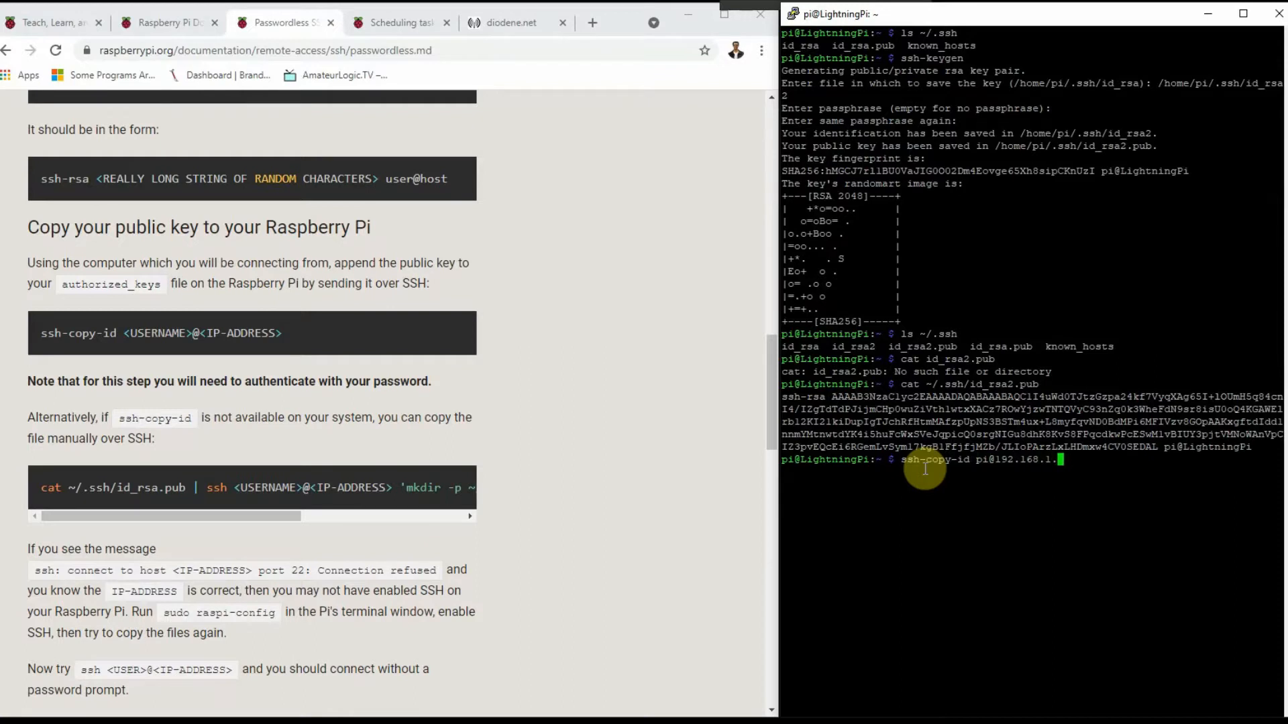
pyautogui.write('00')
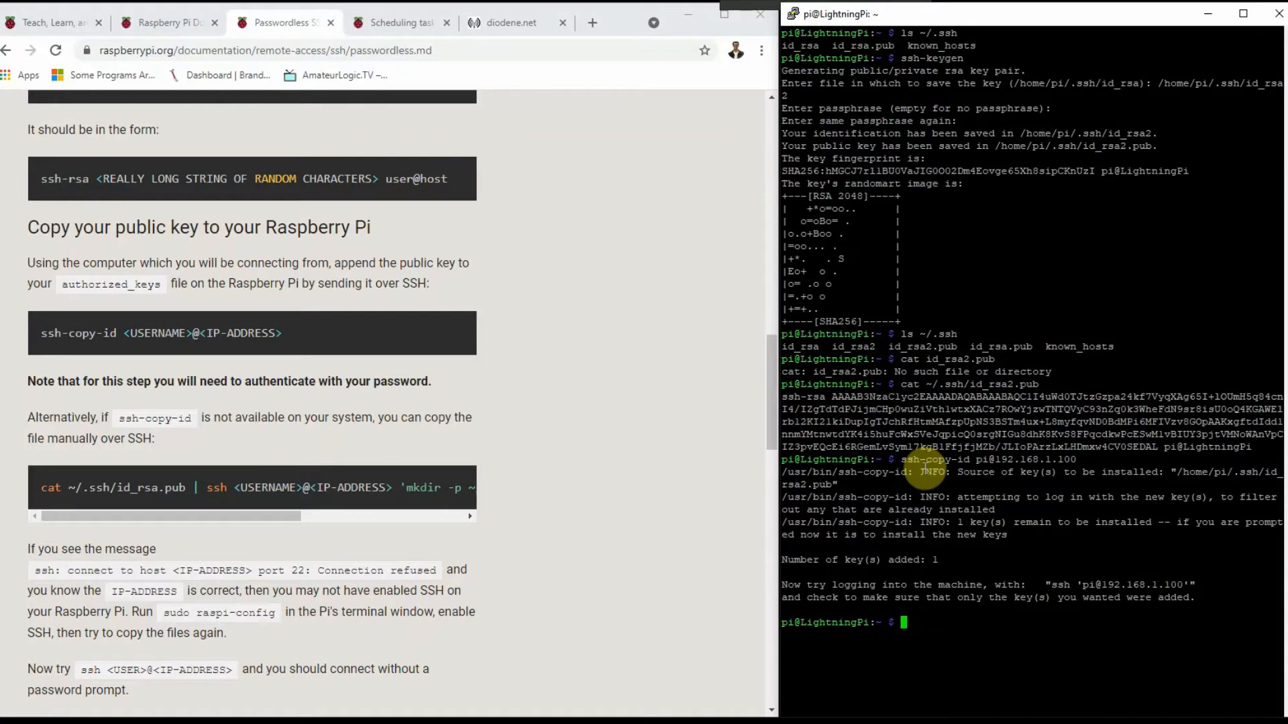
pyautogui.write('ssh')
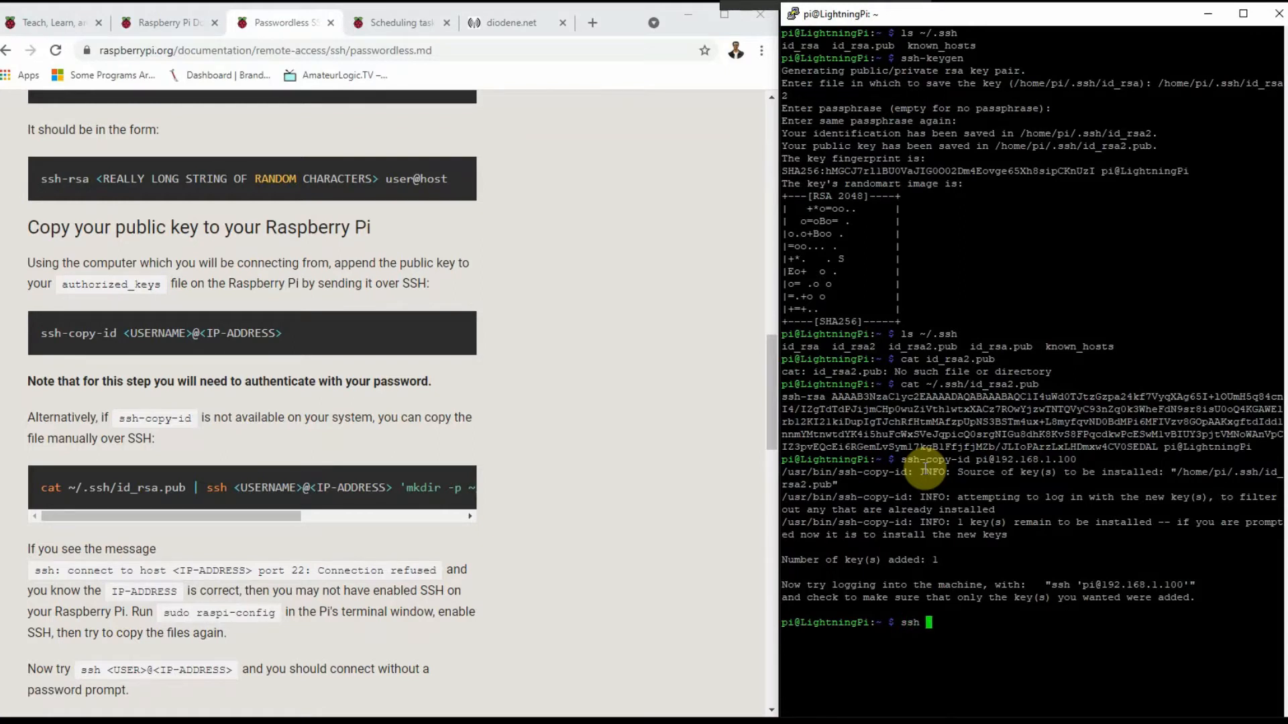
pyautogui.write('pi')
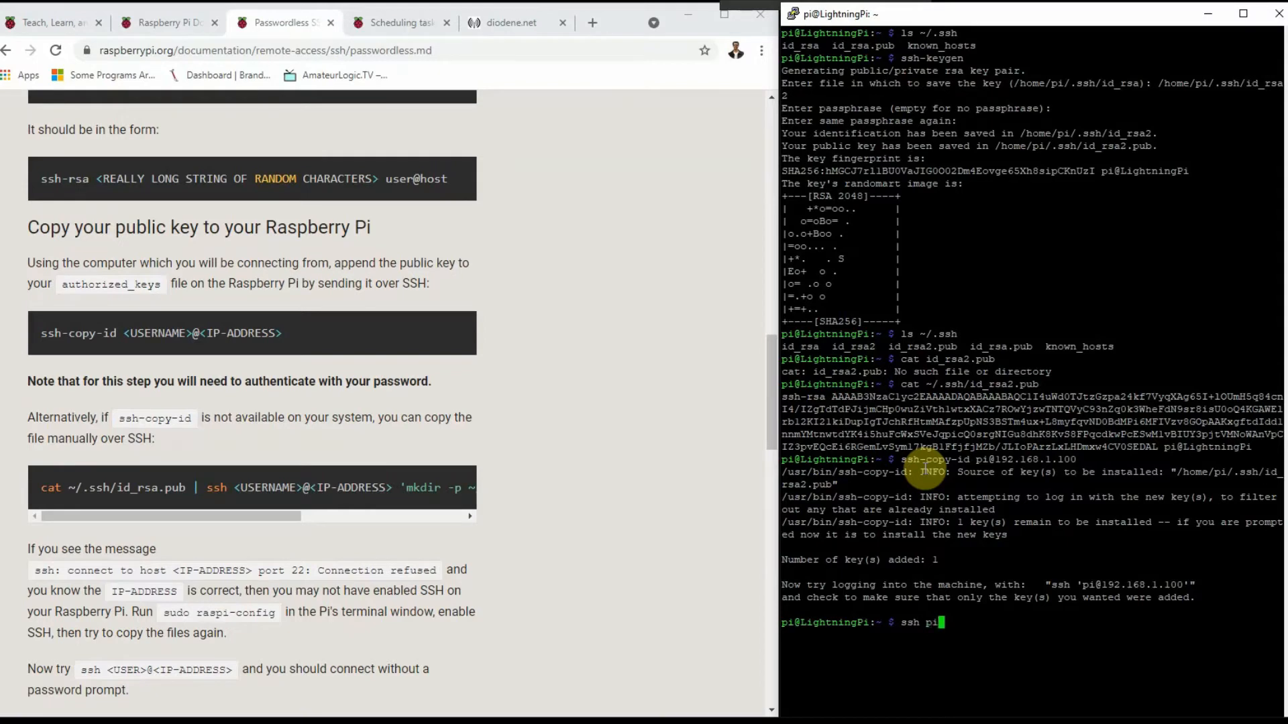
pyautogui.write('192')
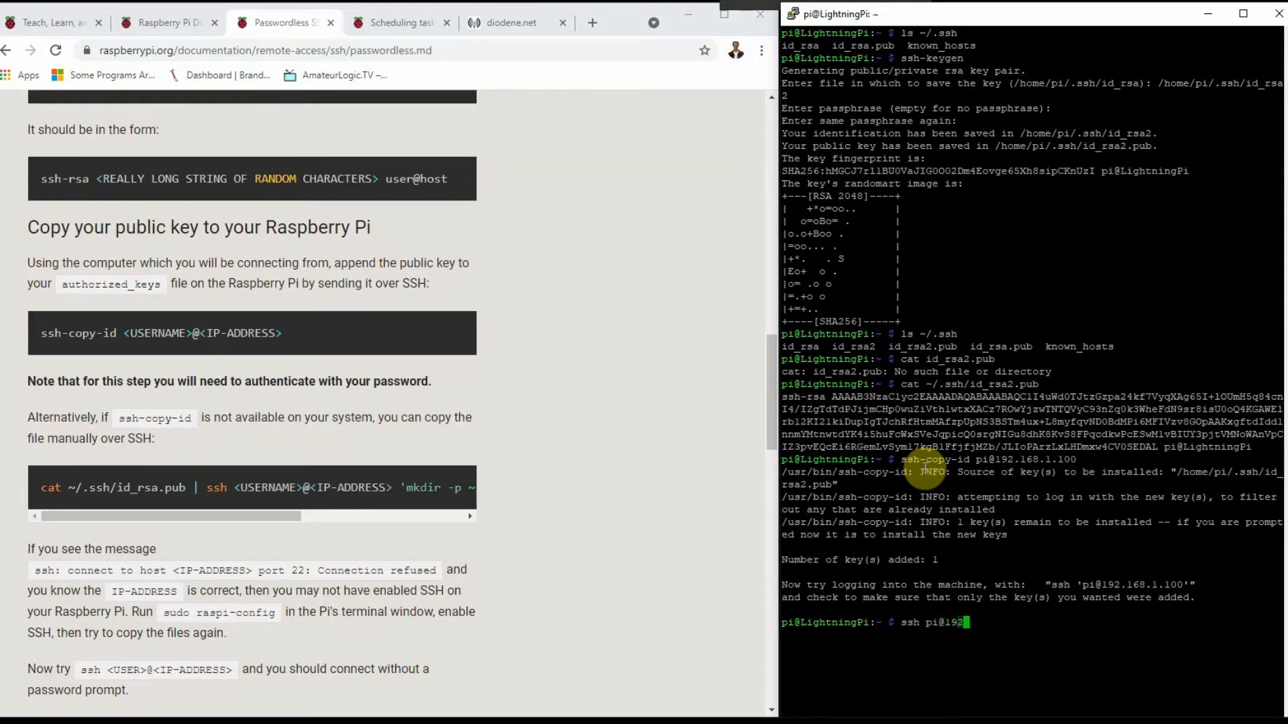
pyautogui.write('68.1.1')
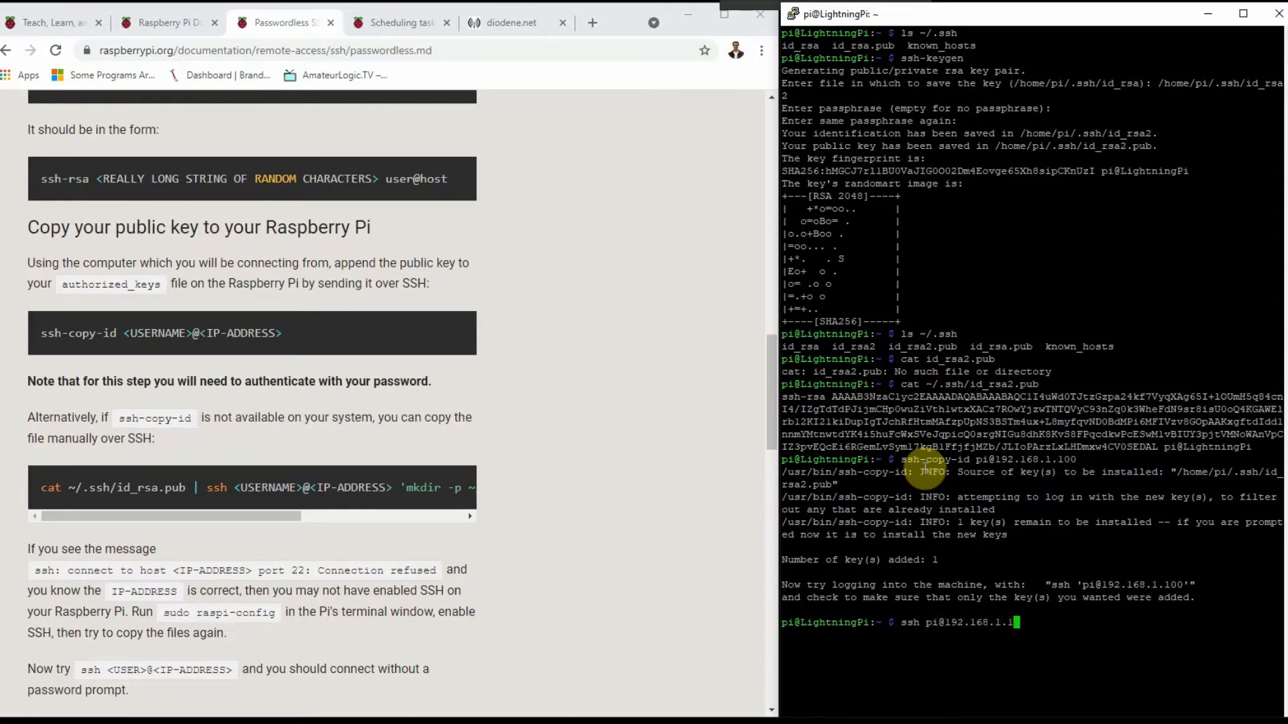
pyautogui.write('00')
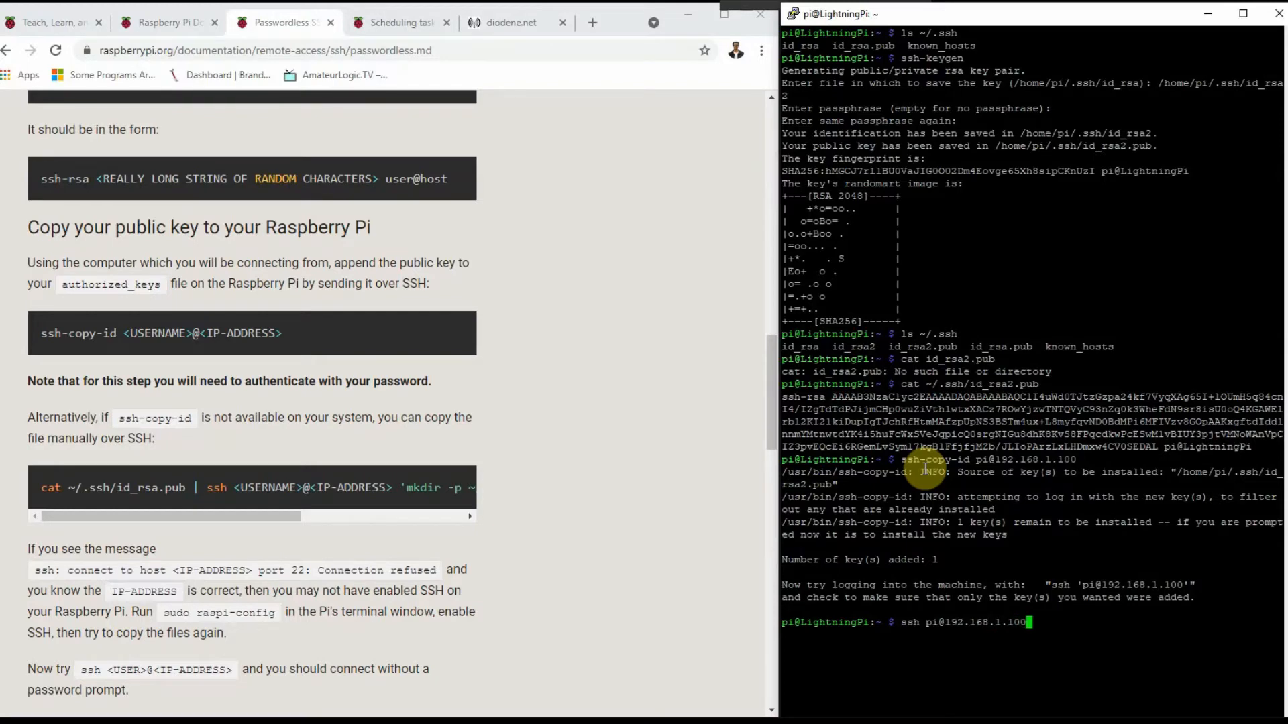
pyautogui.press('Return')
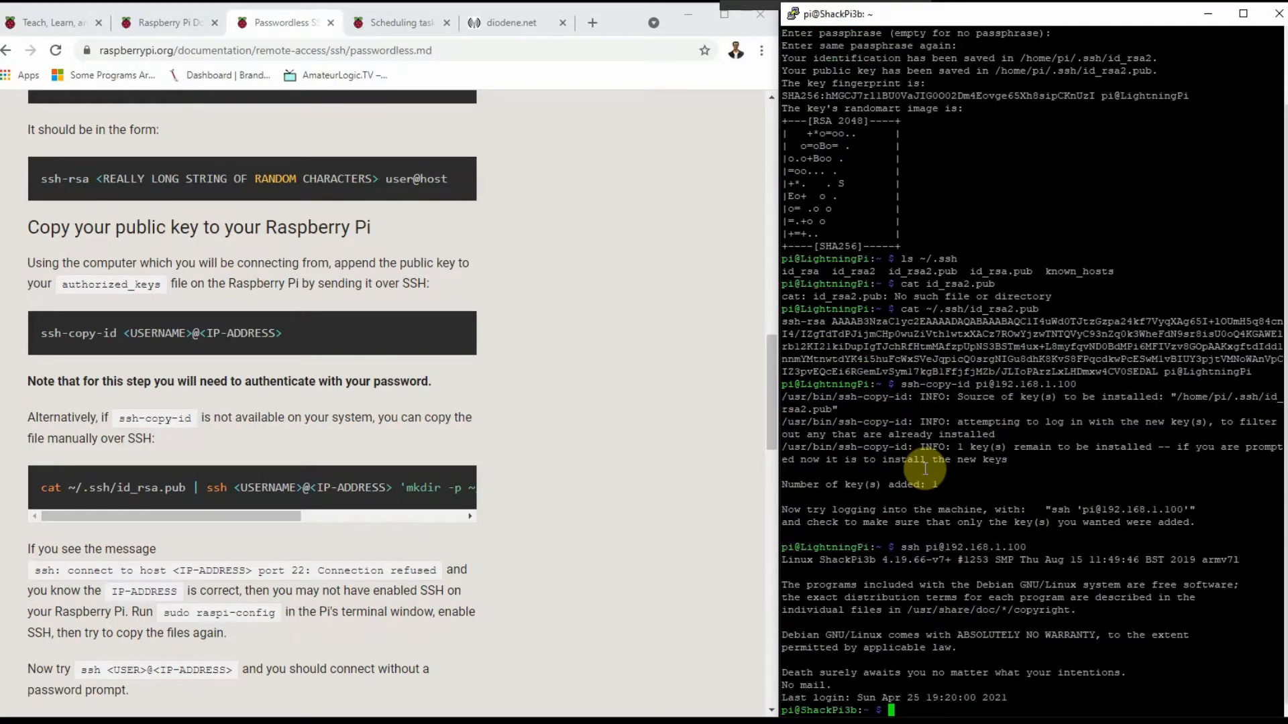
pyautogui.write('exit')
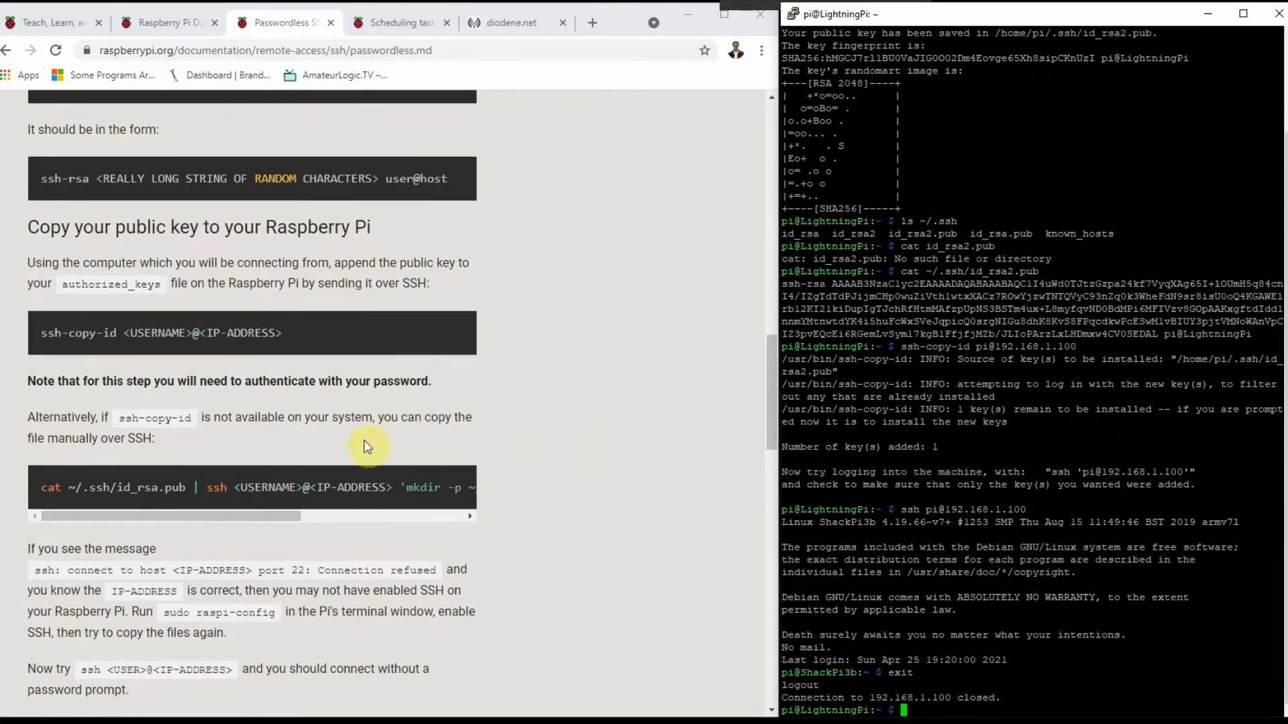
# Scroll the passwordless SSH guide down past troubleshooting to the scp note and Adjust permissions section
pyautogui.scroll(-3)
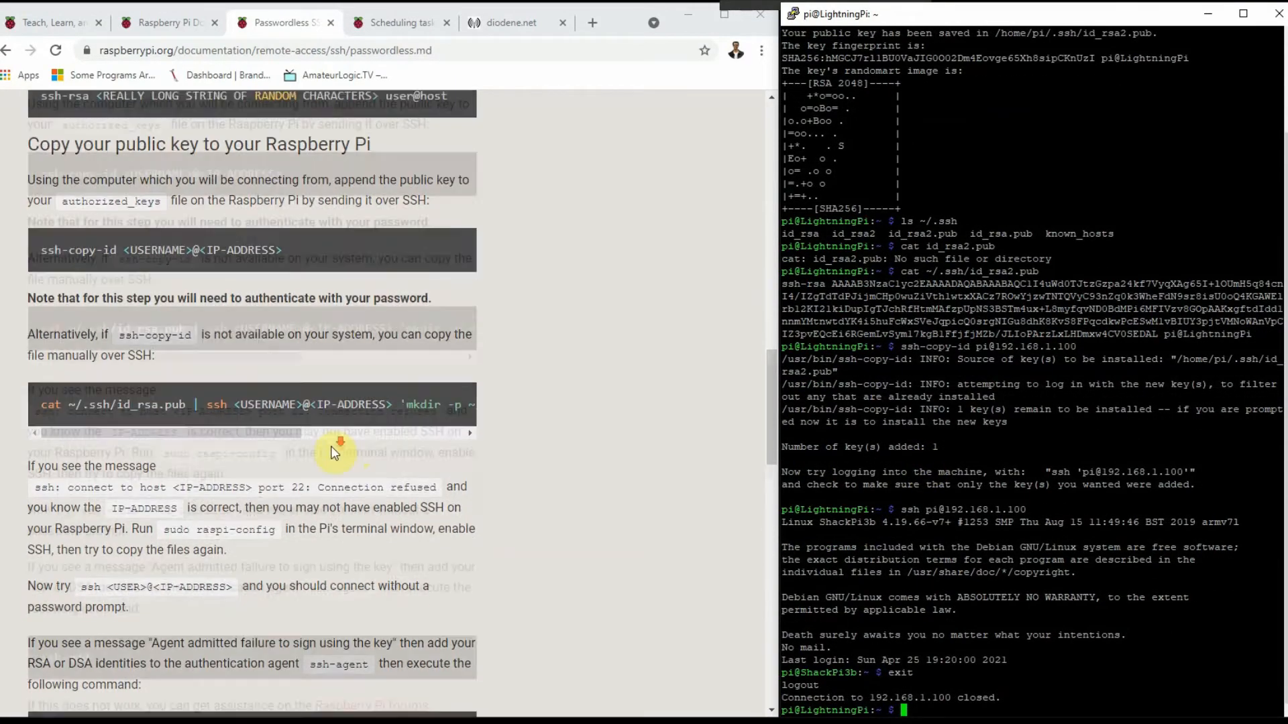
pyautogui.scroll(-3)
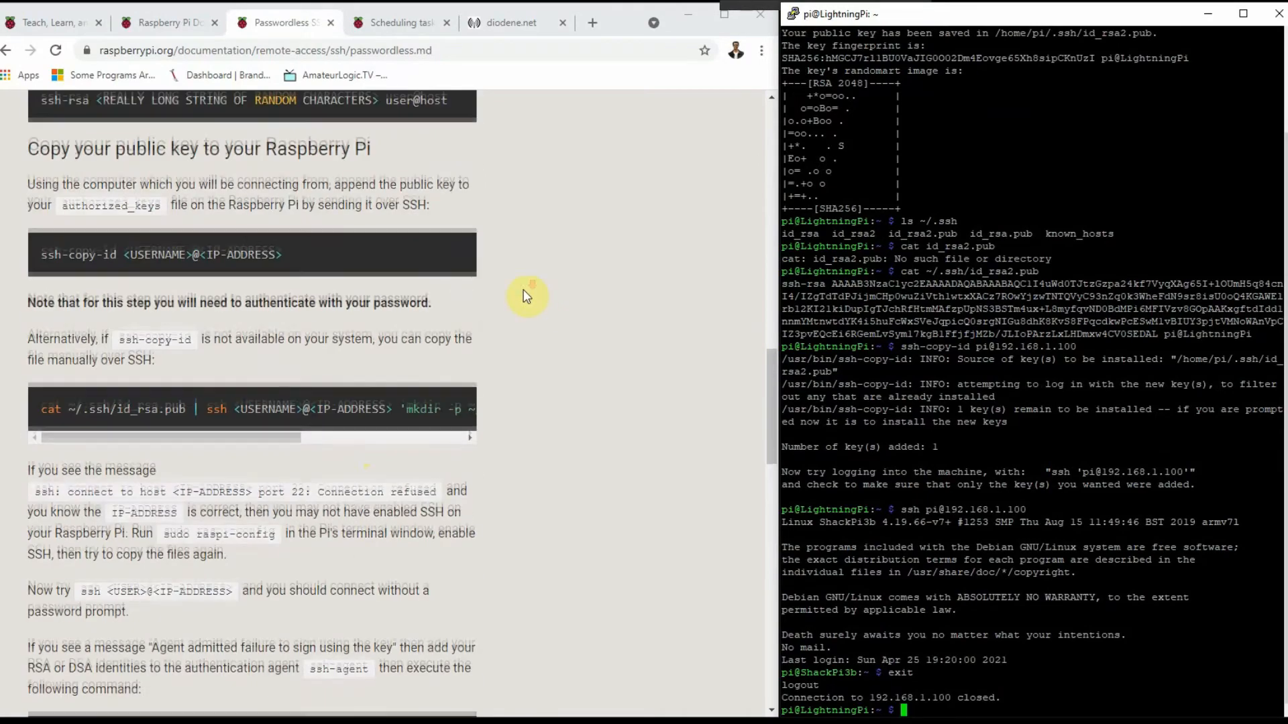
pyautogui.scroll(-3)
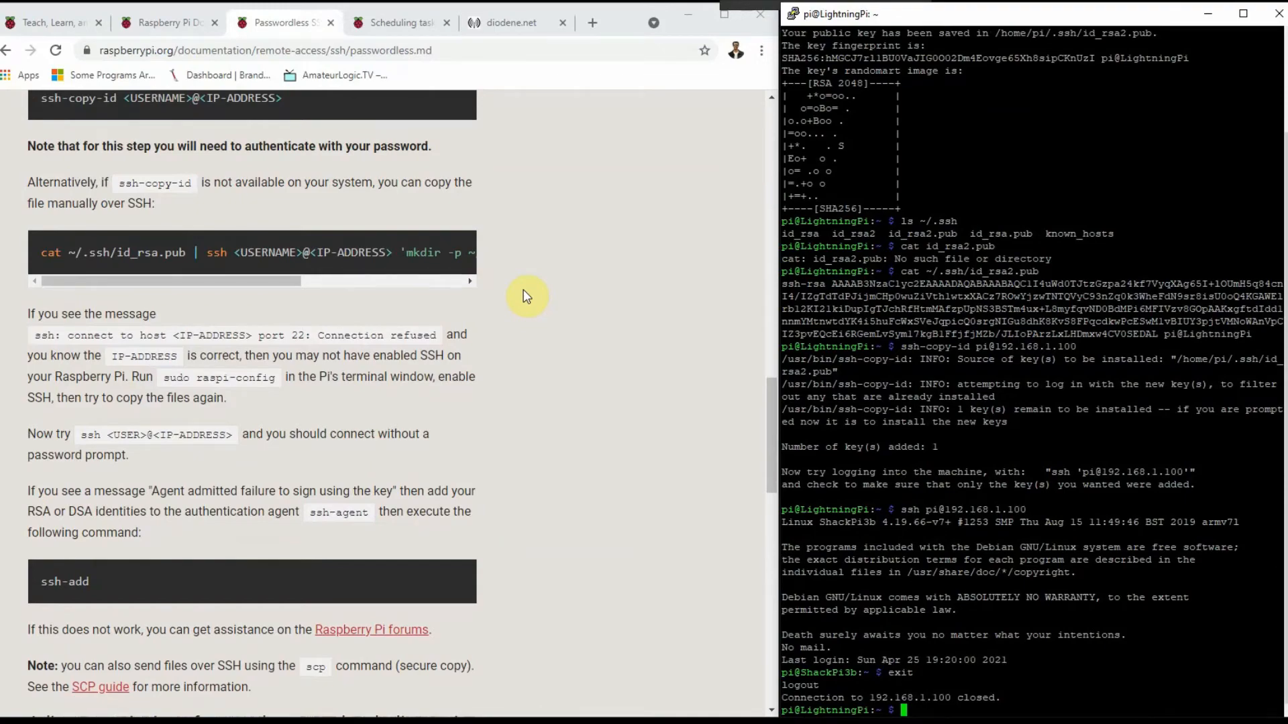
pyautogui.scroll(-3)
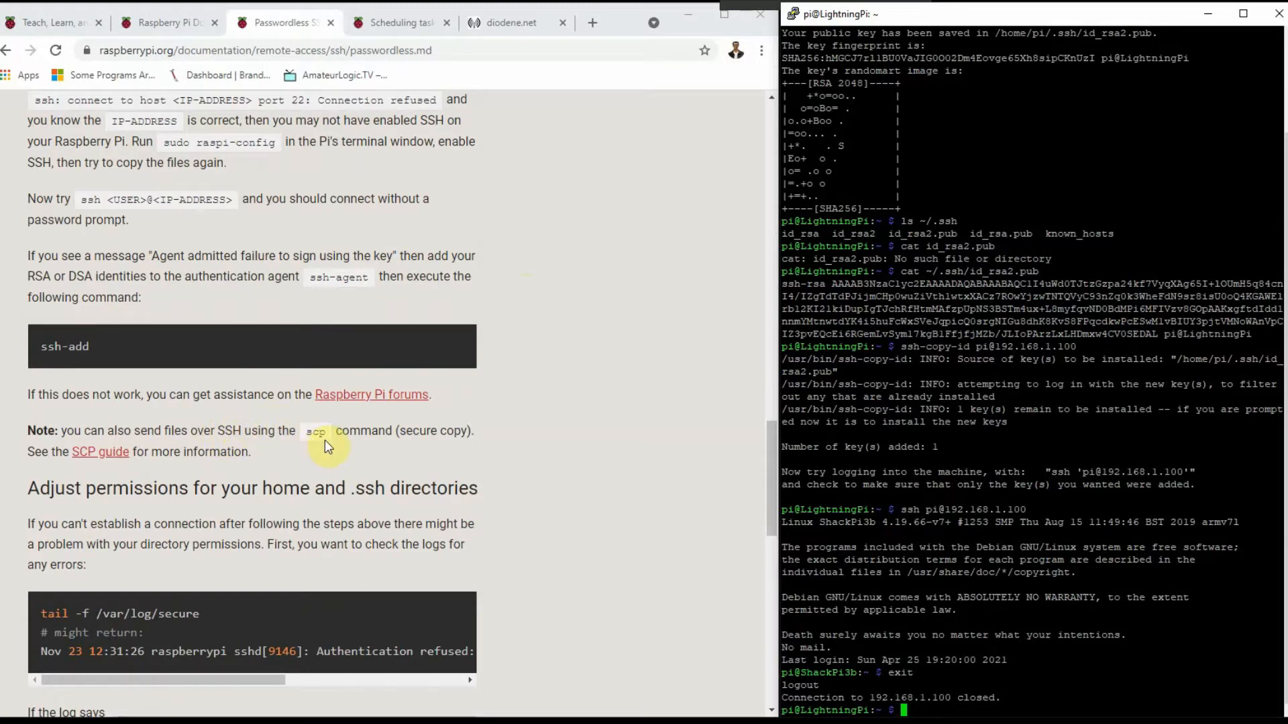
pyautogui.moveTo(333, 452)
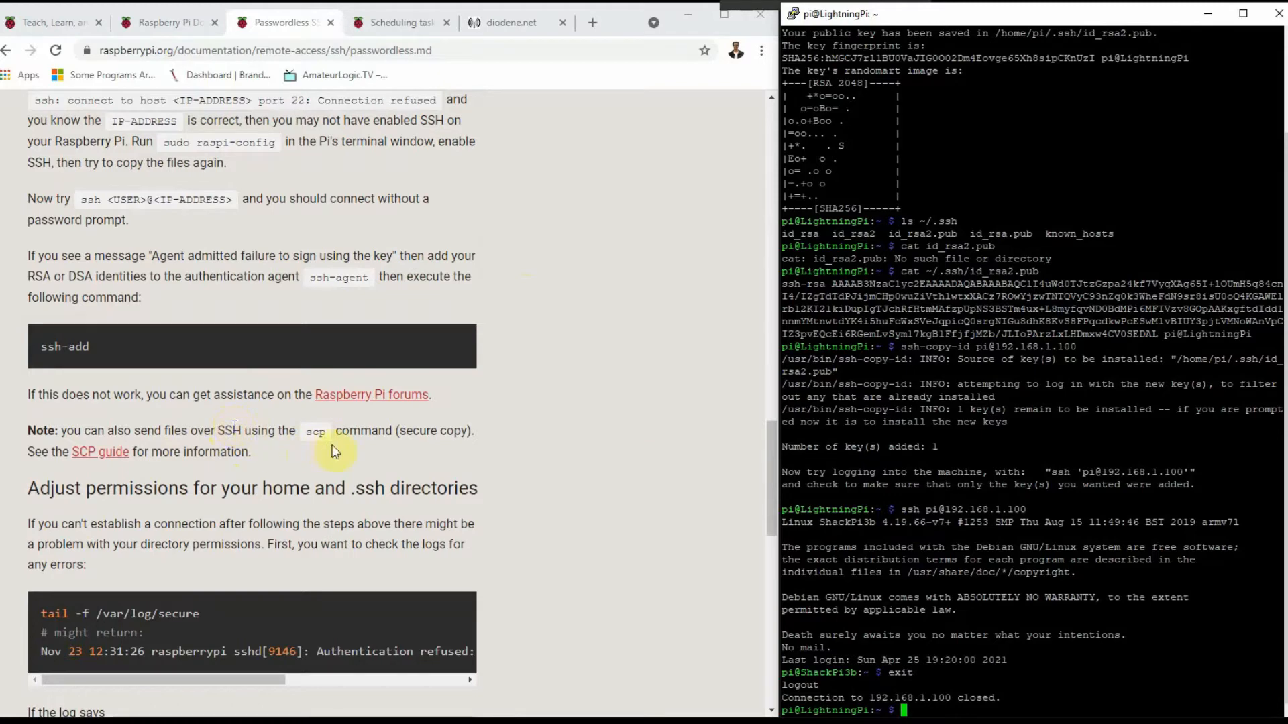
pyautogui.scroll(-3)
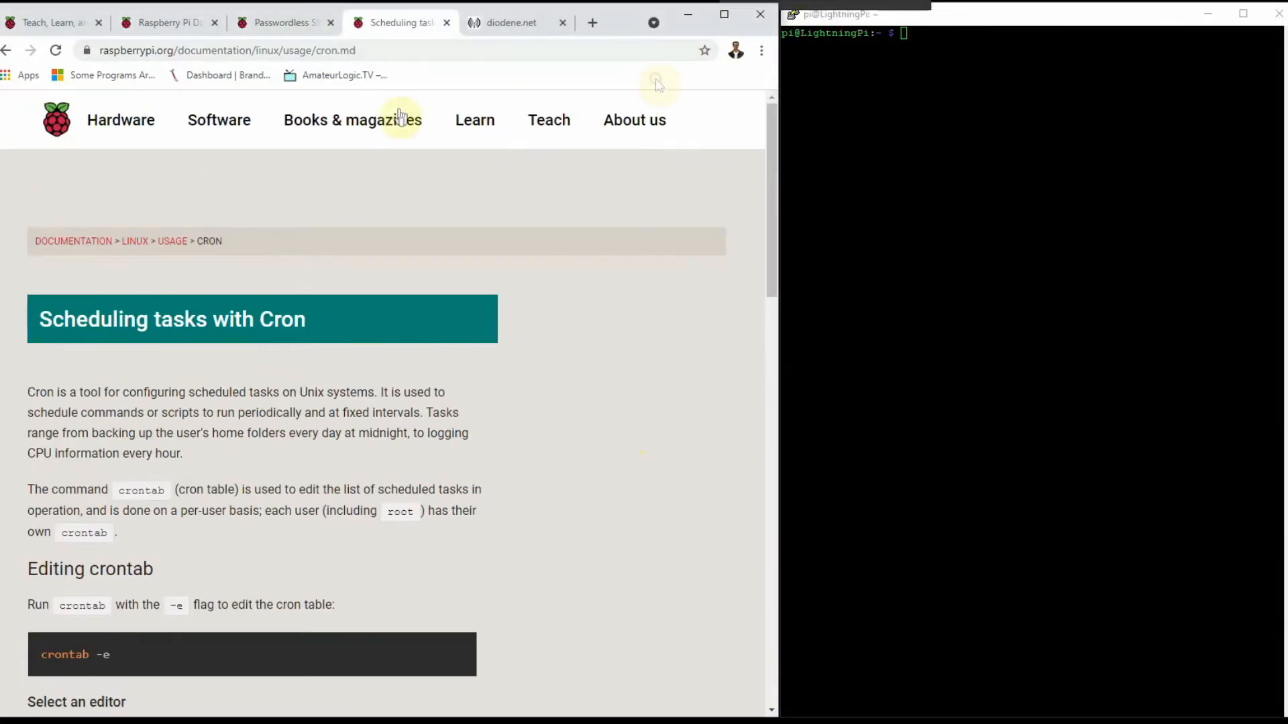
pyautogui.moveTo(116, 370)
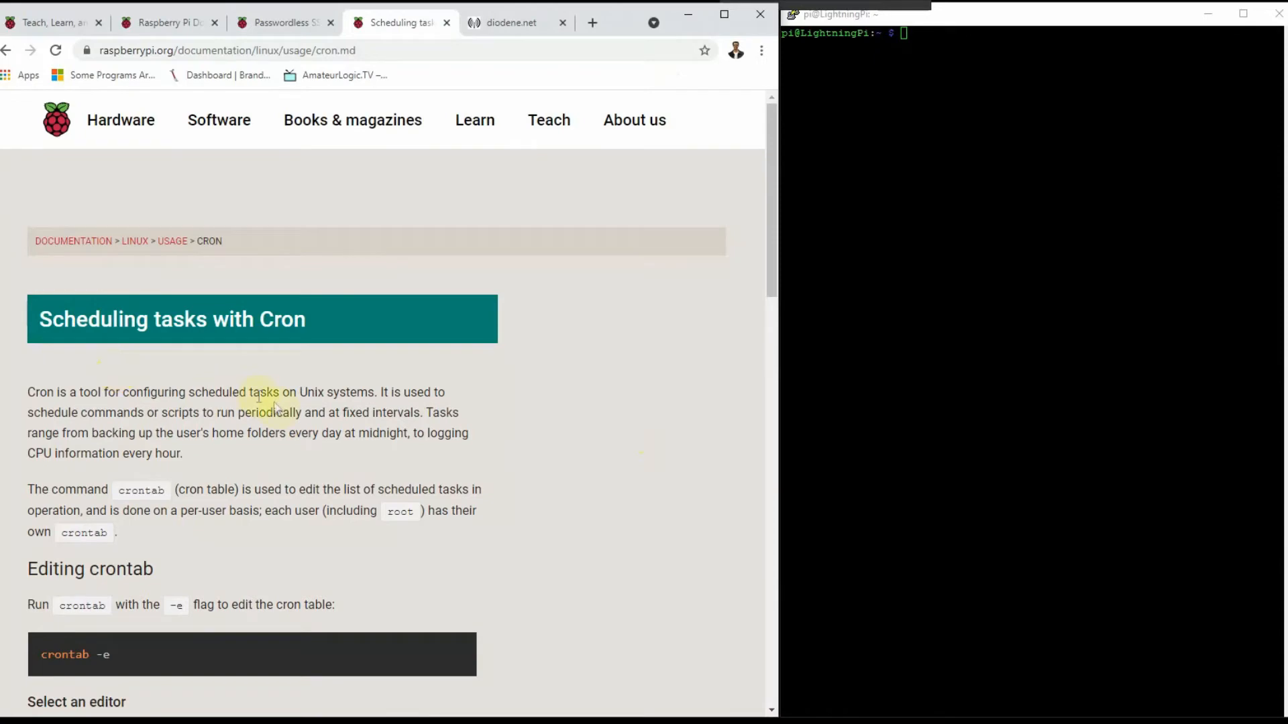
pyautogui.moveTo(278, 408)
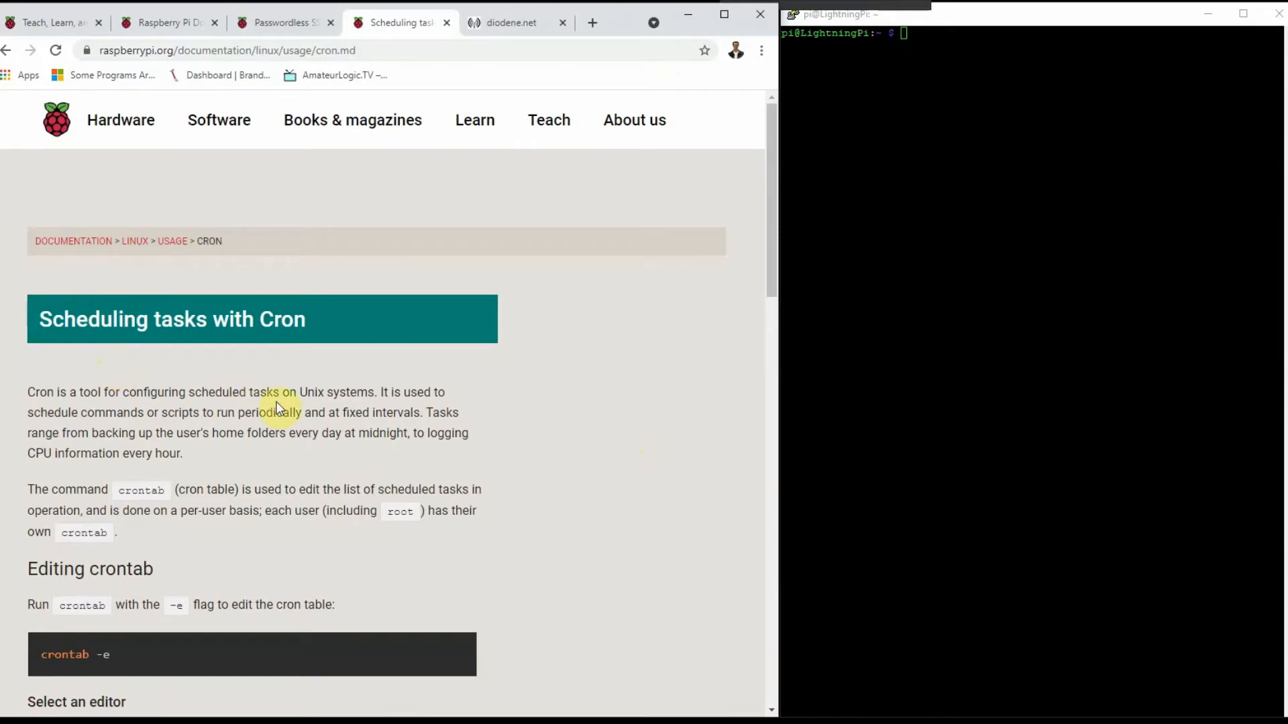
# Scroll the Cron guide down to its Editing crontab (crontab -e) section
pyautogui.scroll(-3)
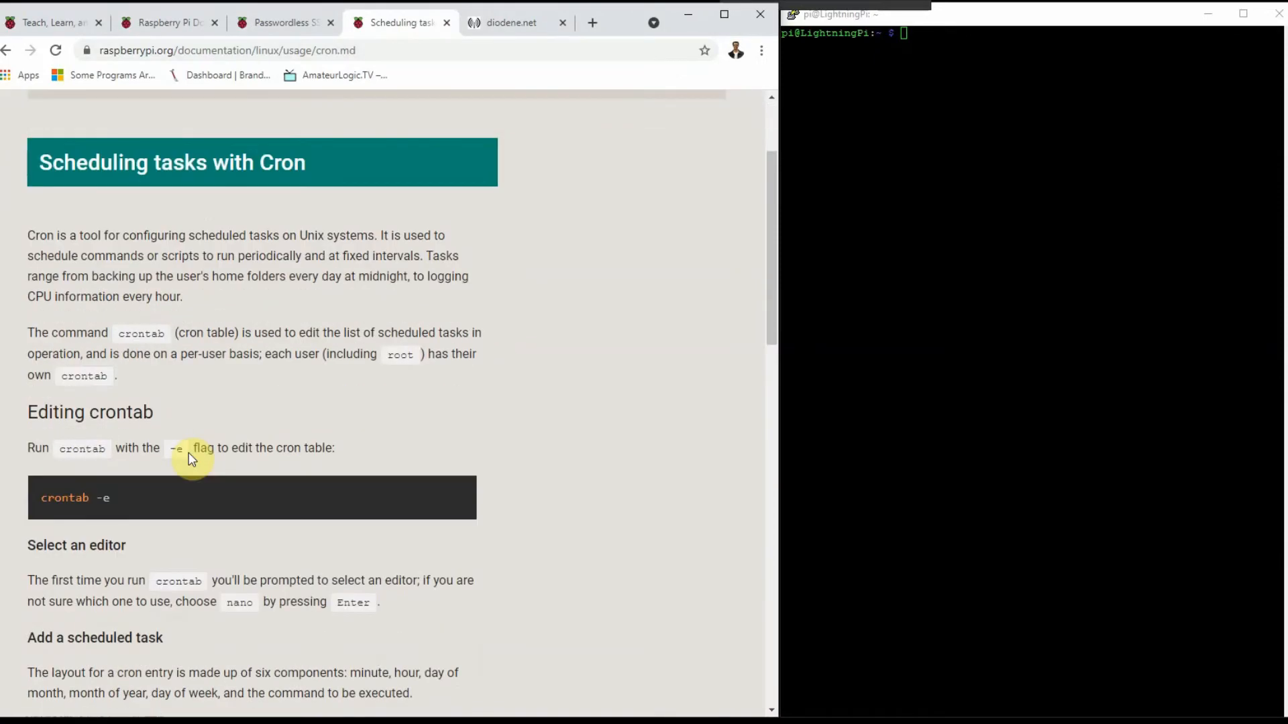
pyautogui.moveTo(175, 340)
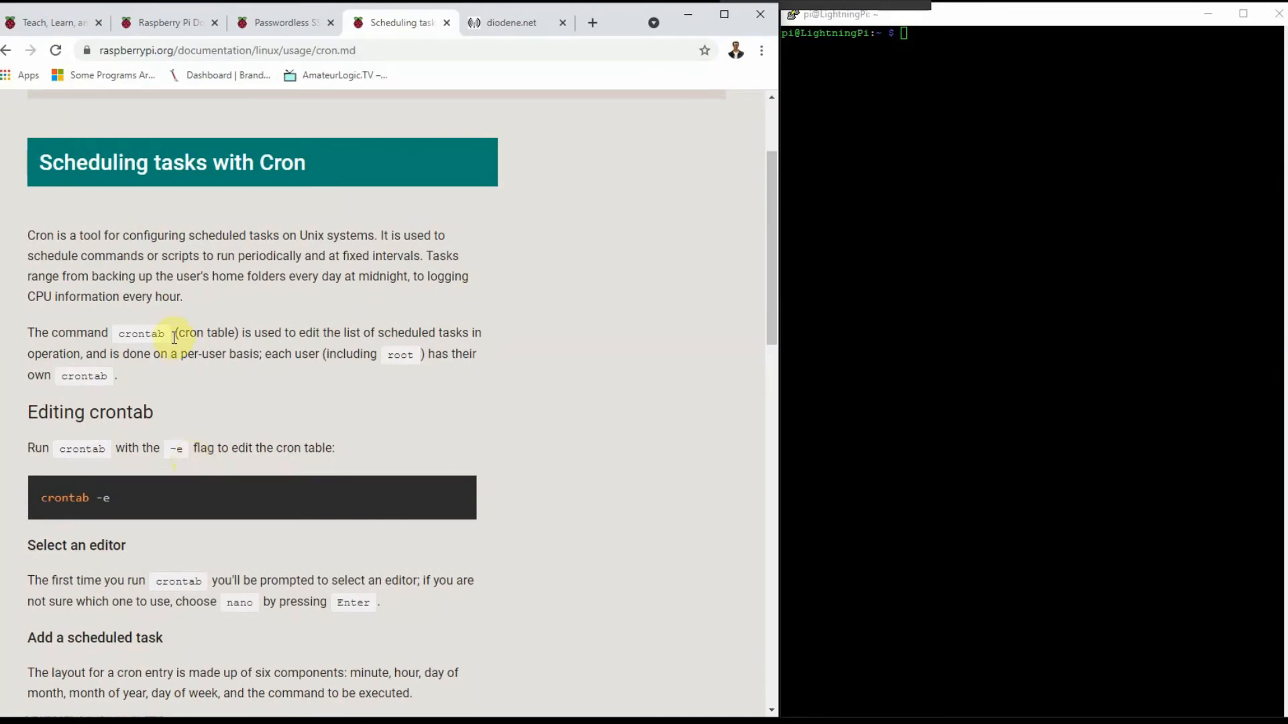
pyautogui.scroll(-3)
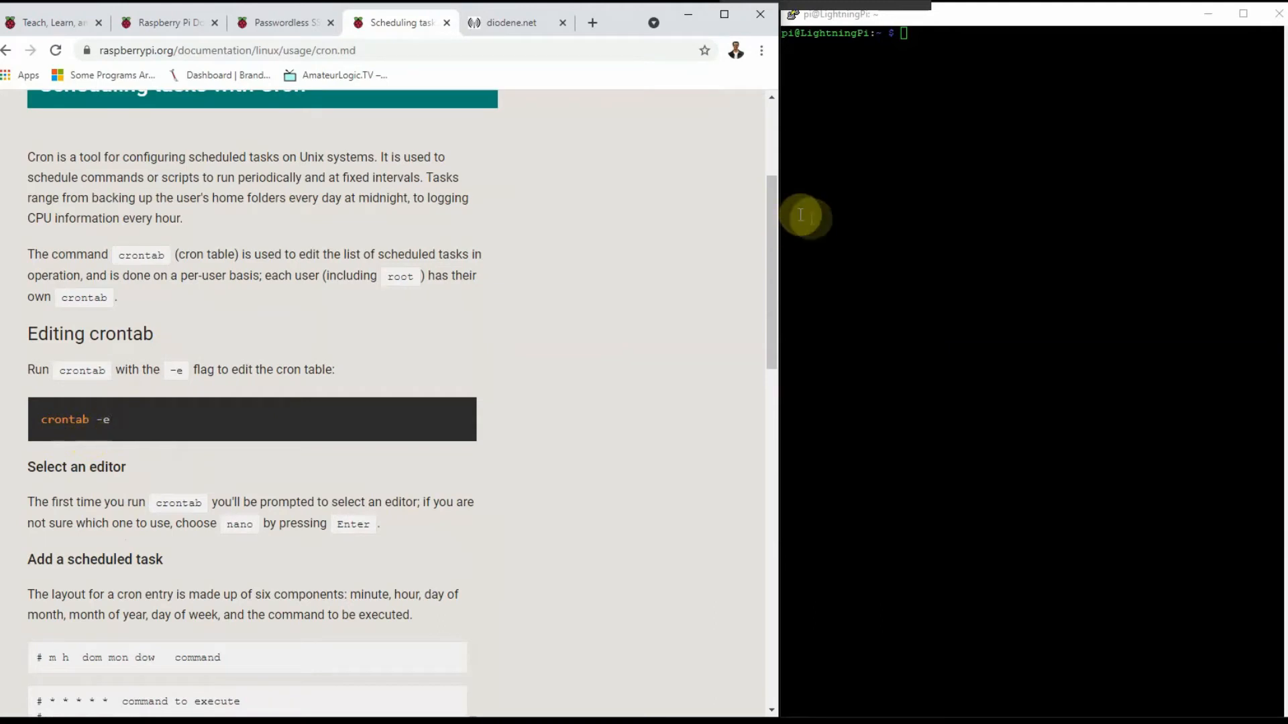
# Run crontab -e to open the pi user's cron table in nano
pyautogui.write('con')
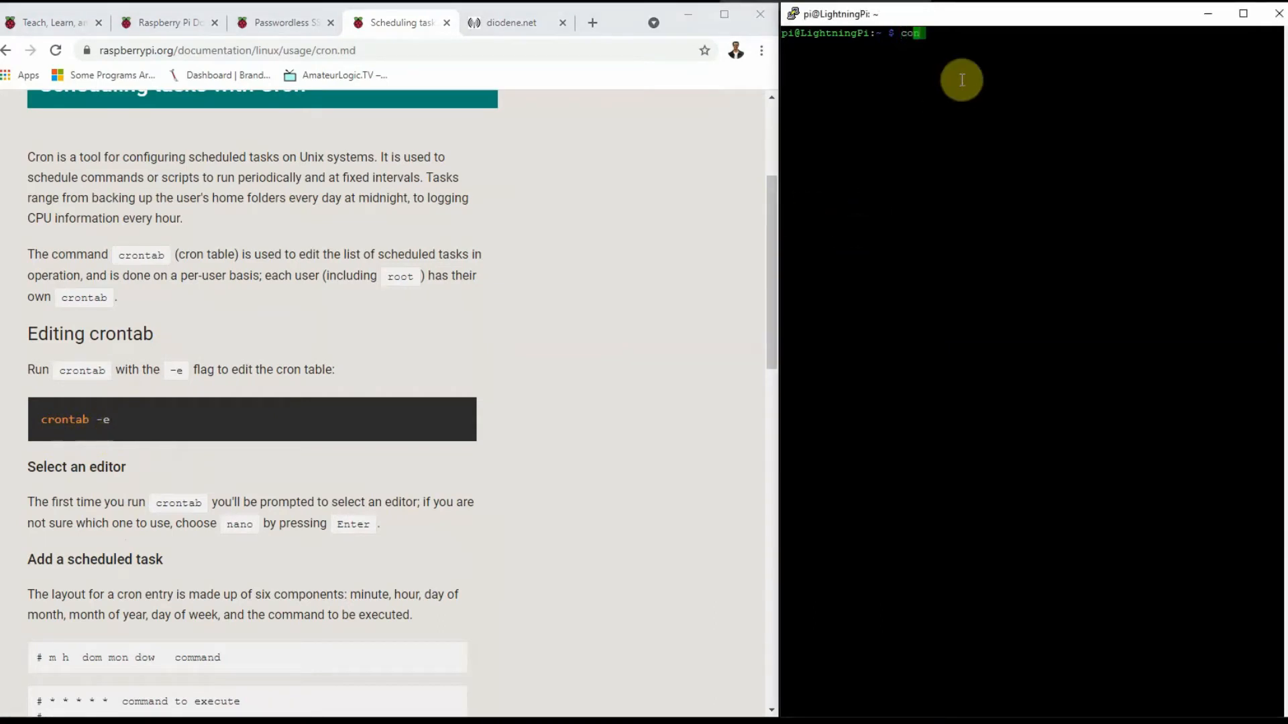
pyautogui.press('BackSpace')
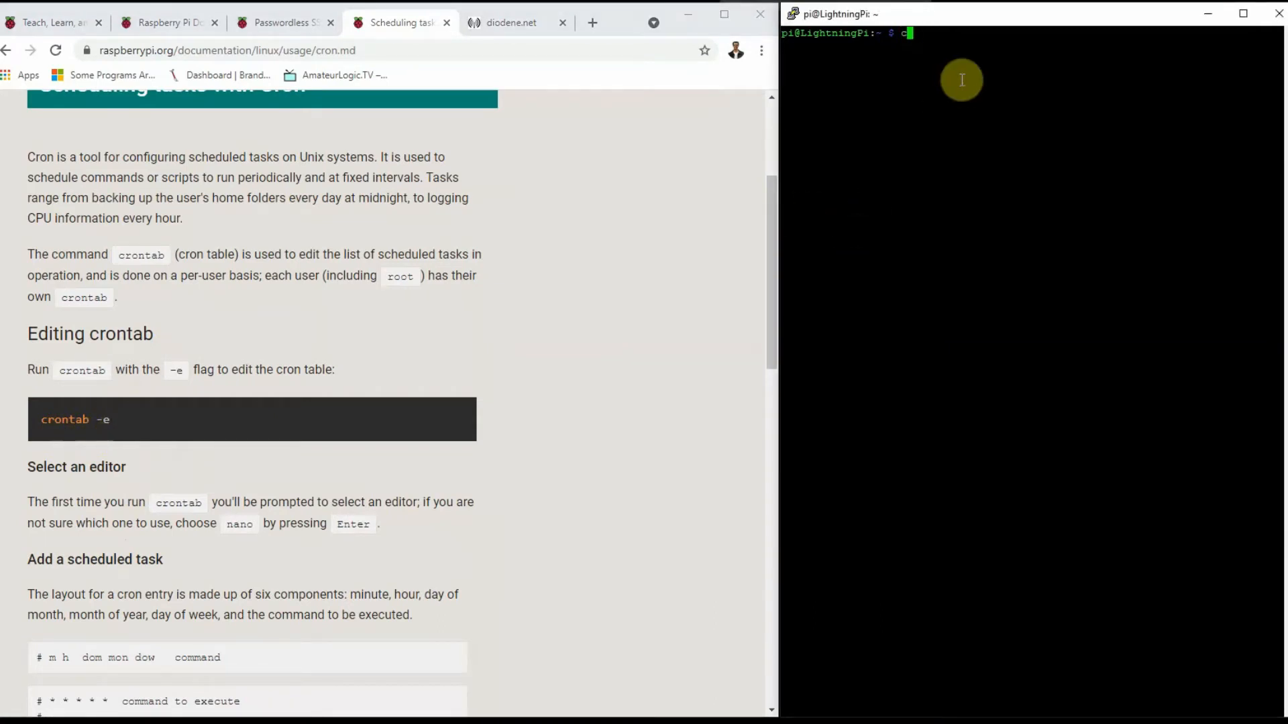
pyautogui.write('rontab')
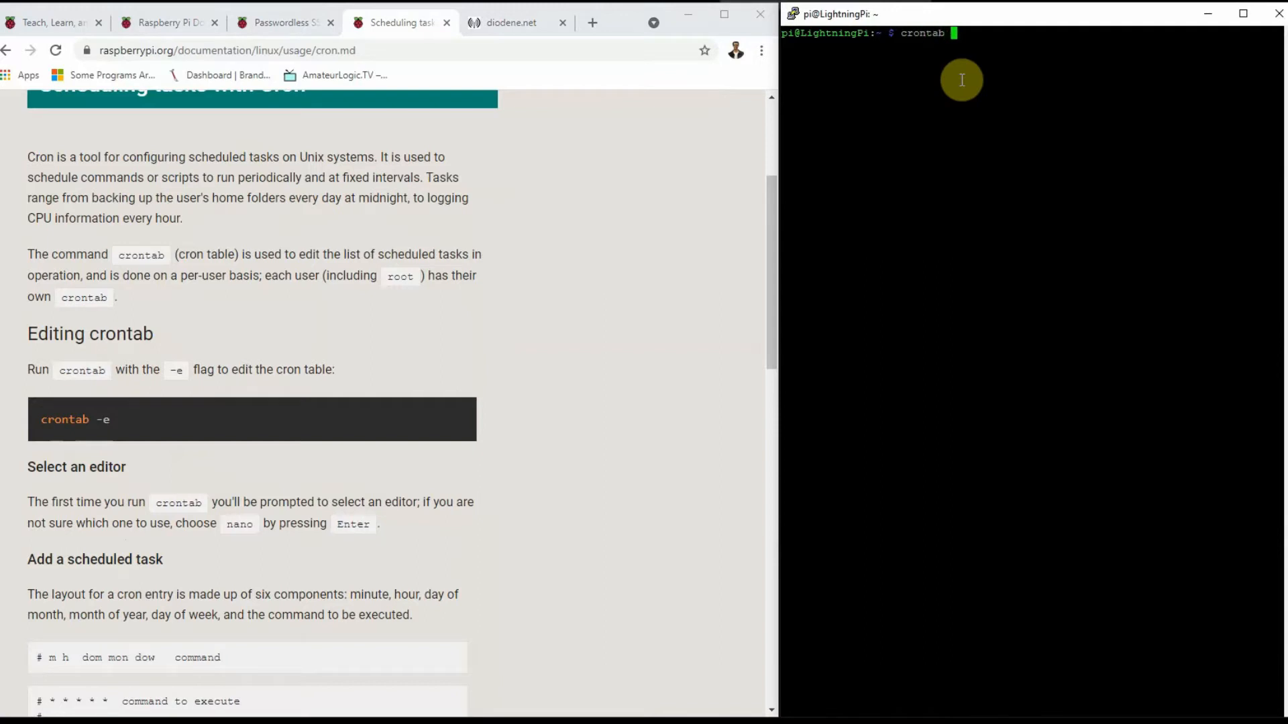
pyautogui.write('-e')
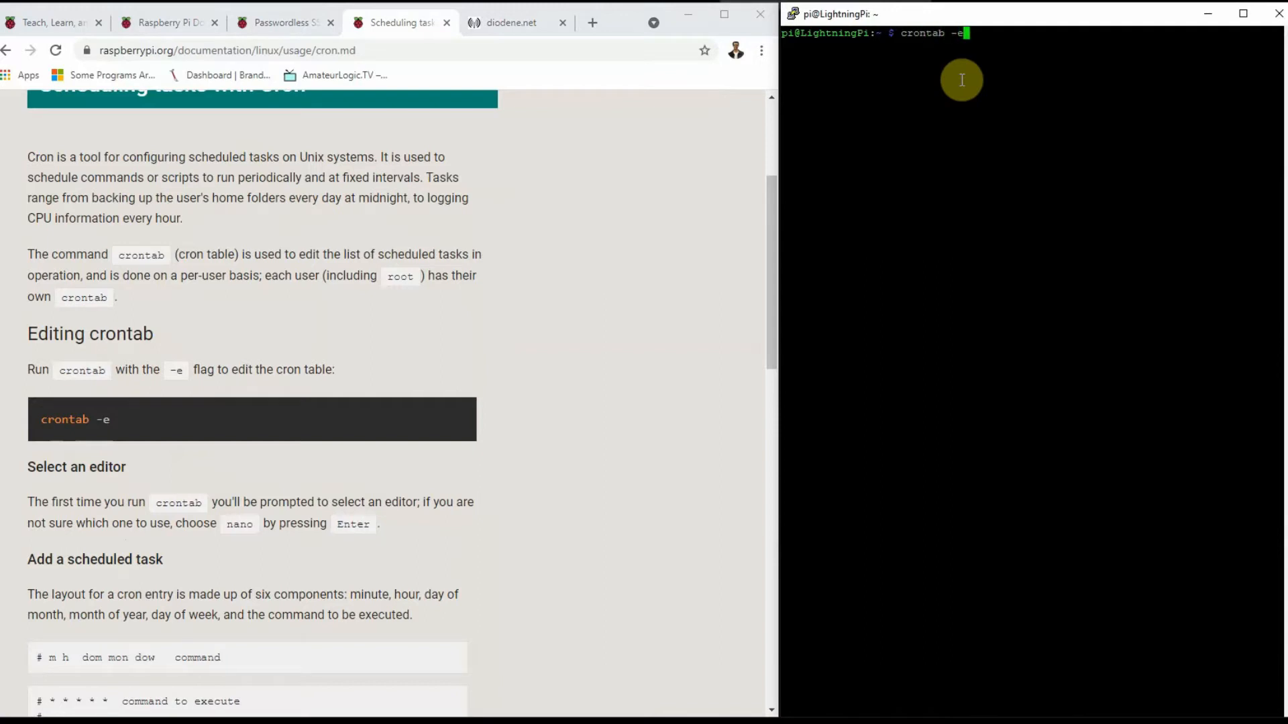
pyautogui.press('Return')
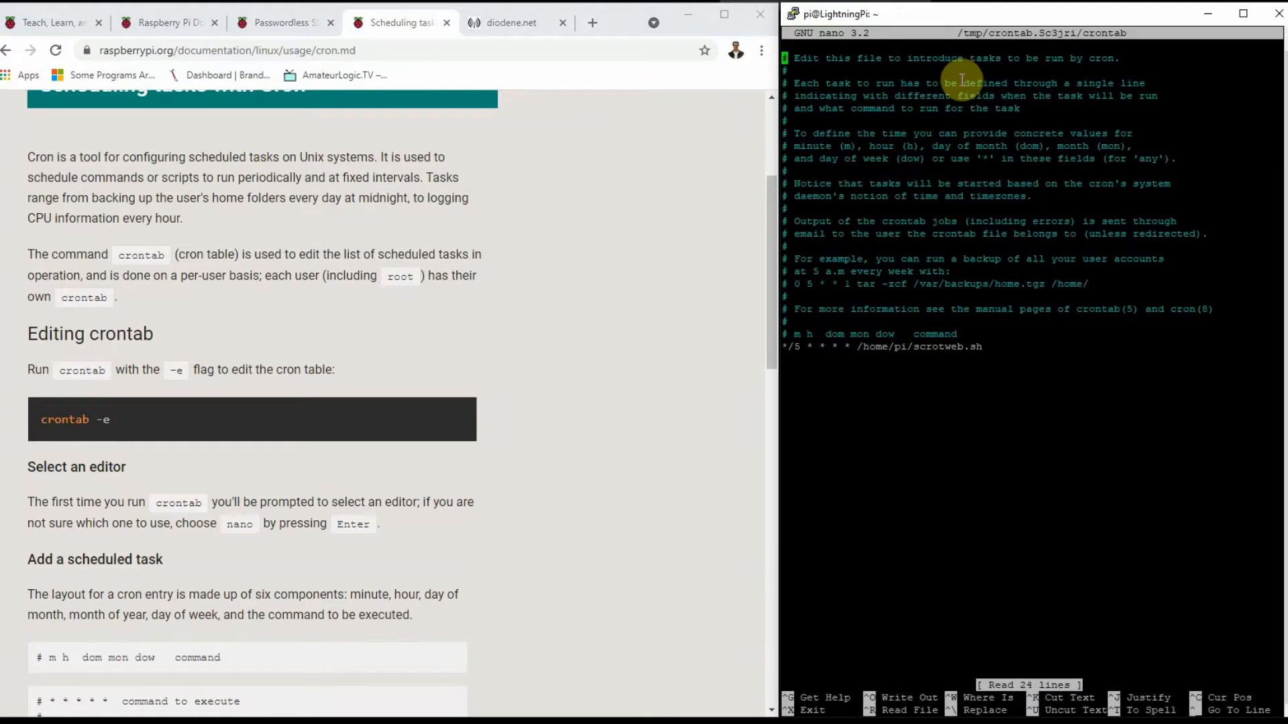
pyautogui.moveTo(492, 196)
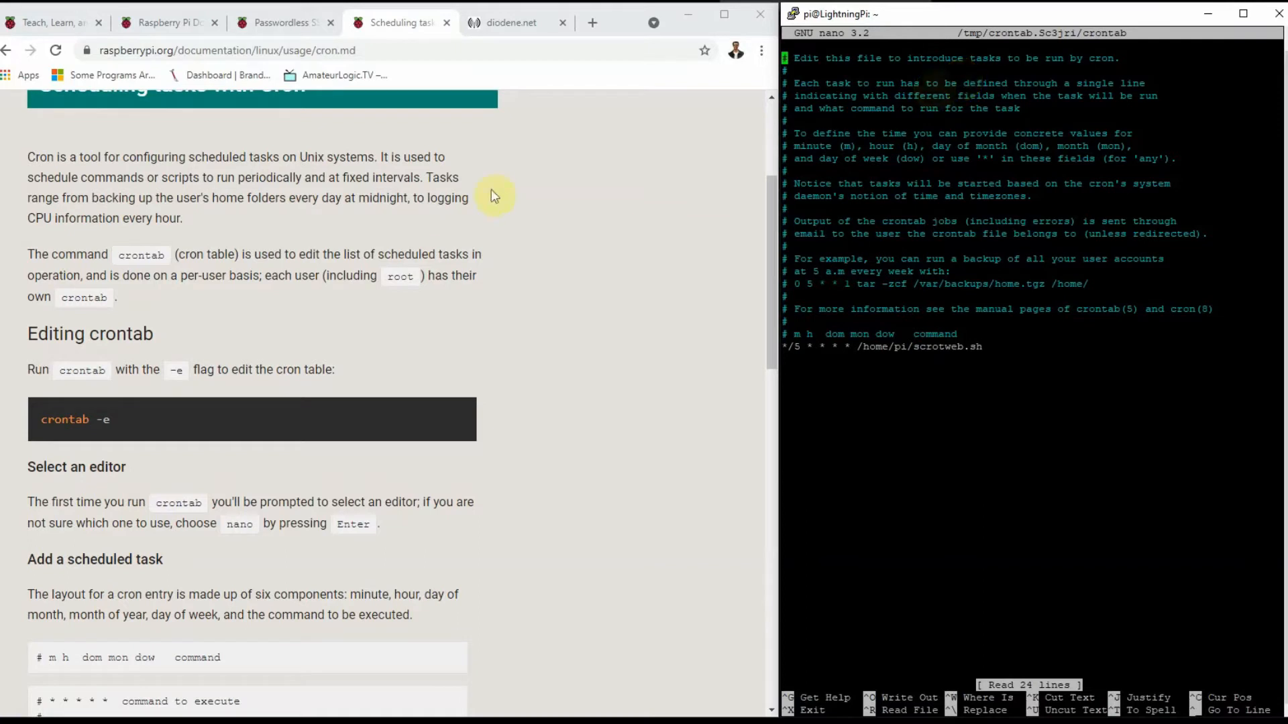
pyautogui.moveTo(575, 497)
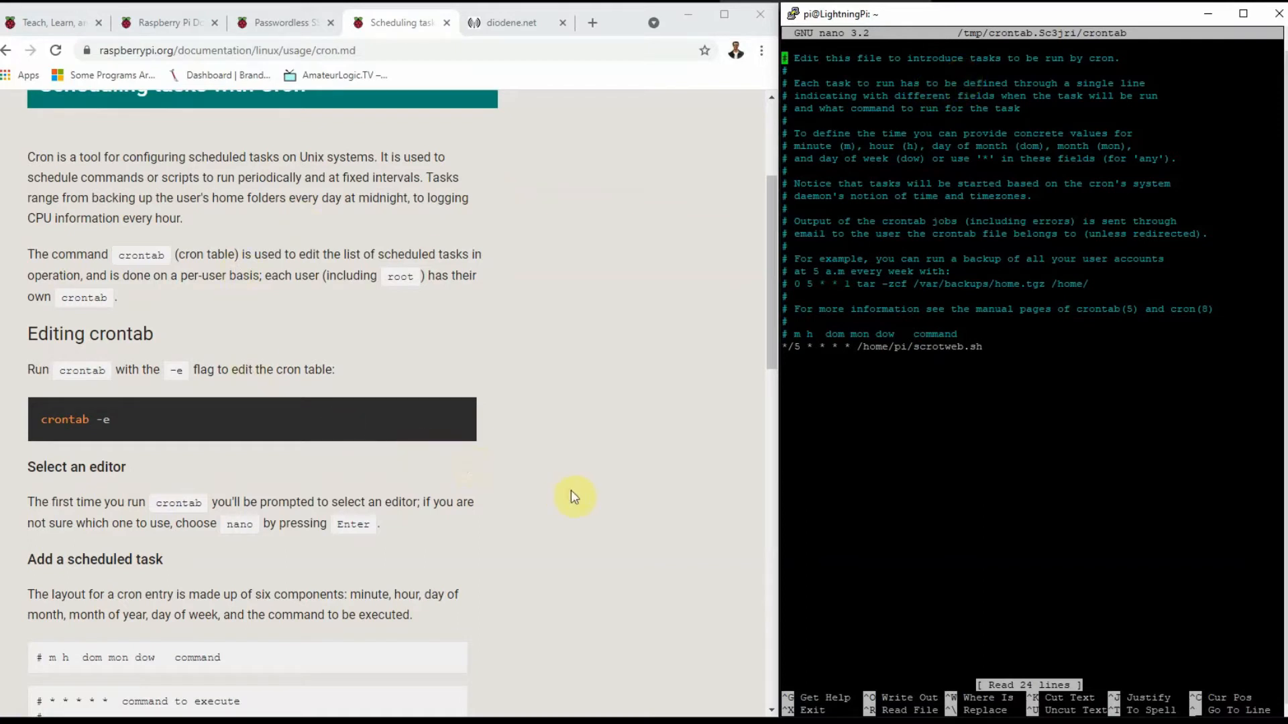
pyautogui.moveTo(566, 486)
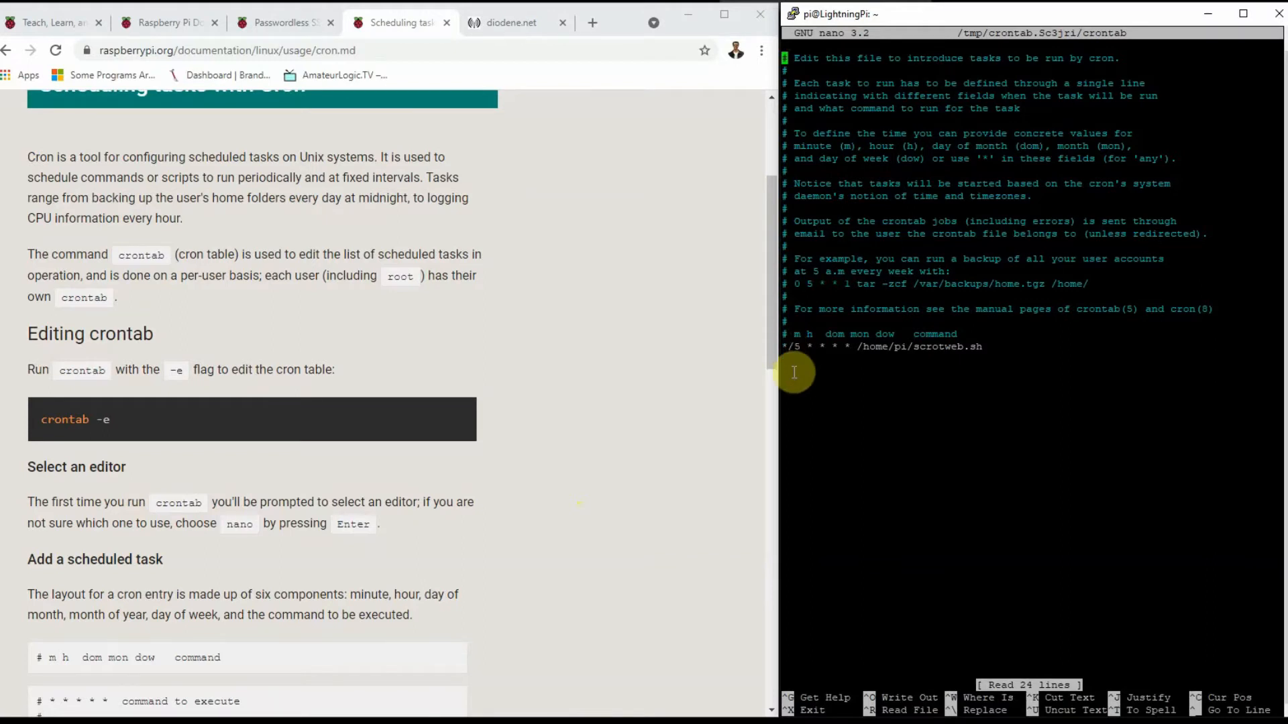
pyautogui.moveTo(994, 349)
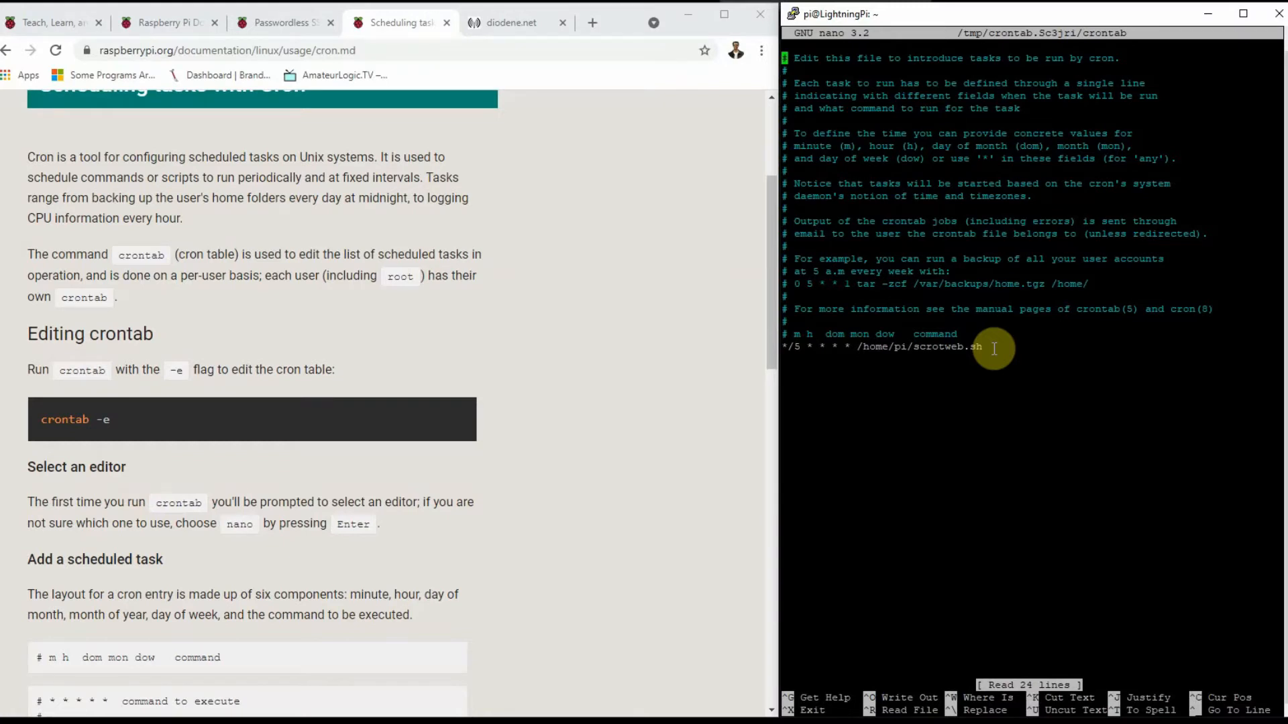
pyautogui.moveTo(889, 364)
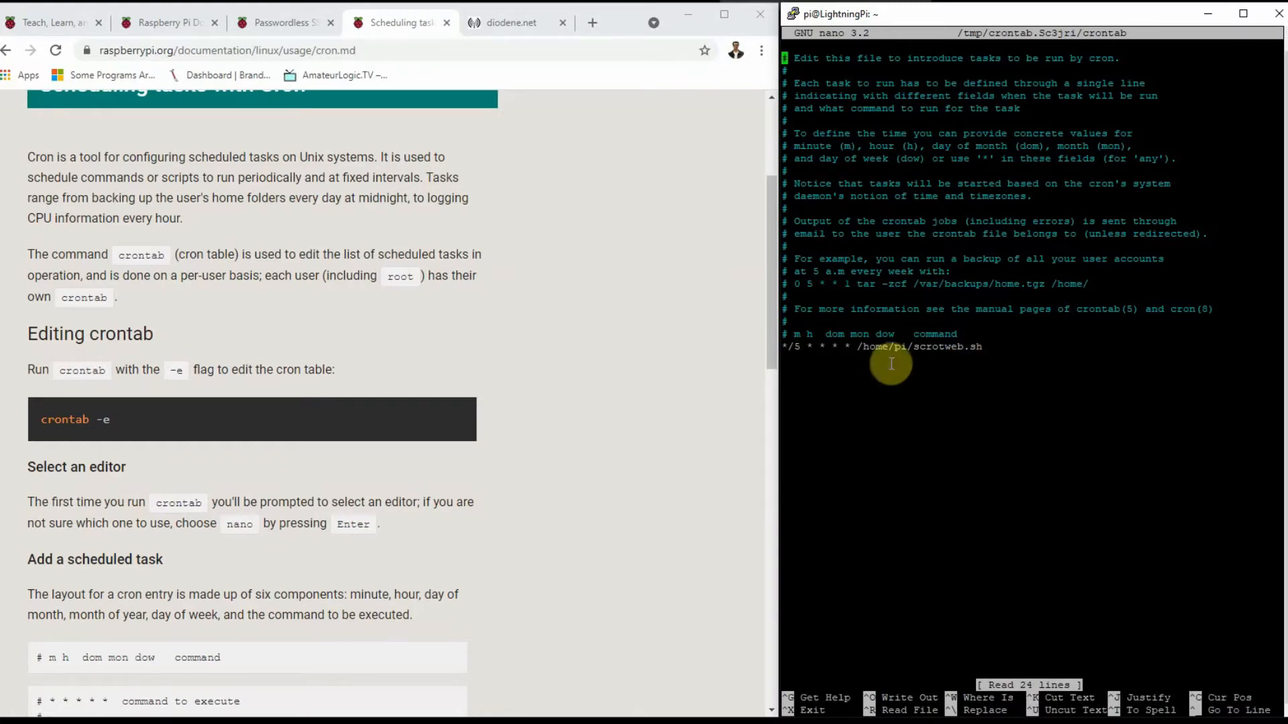
pyautogui.moveTo(654, 456)
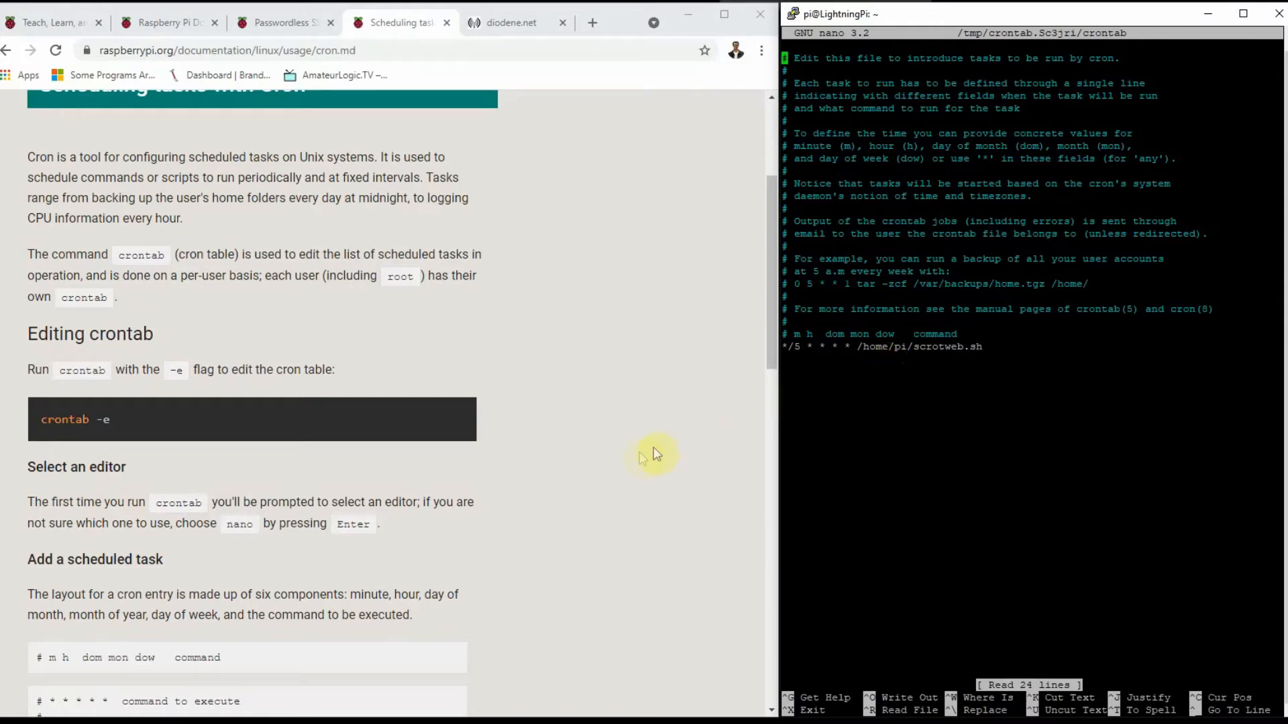
# Scroll the Cron guide to the five-field diagram and the 0 0 * * * backup.sh midnight example
pyautogui.scroll(-3)
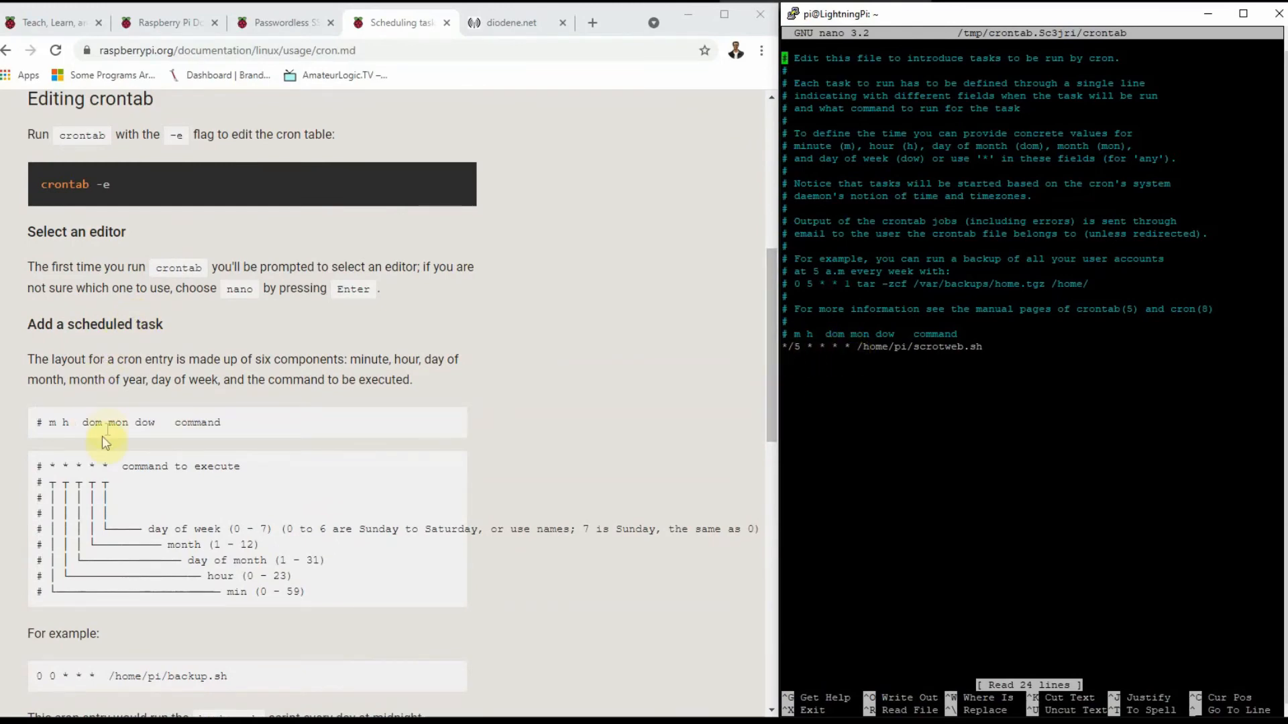
pyautogui.scroll(-3)
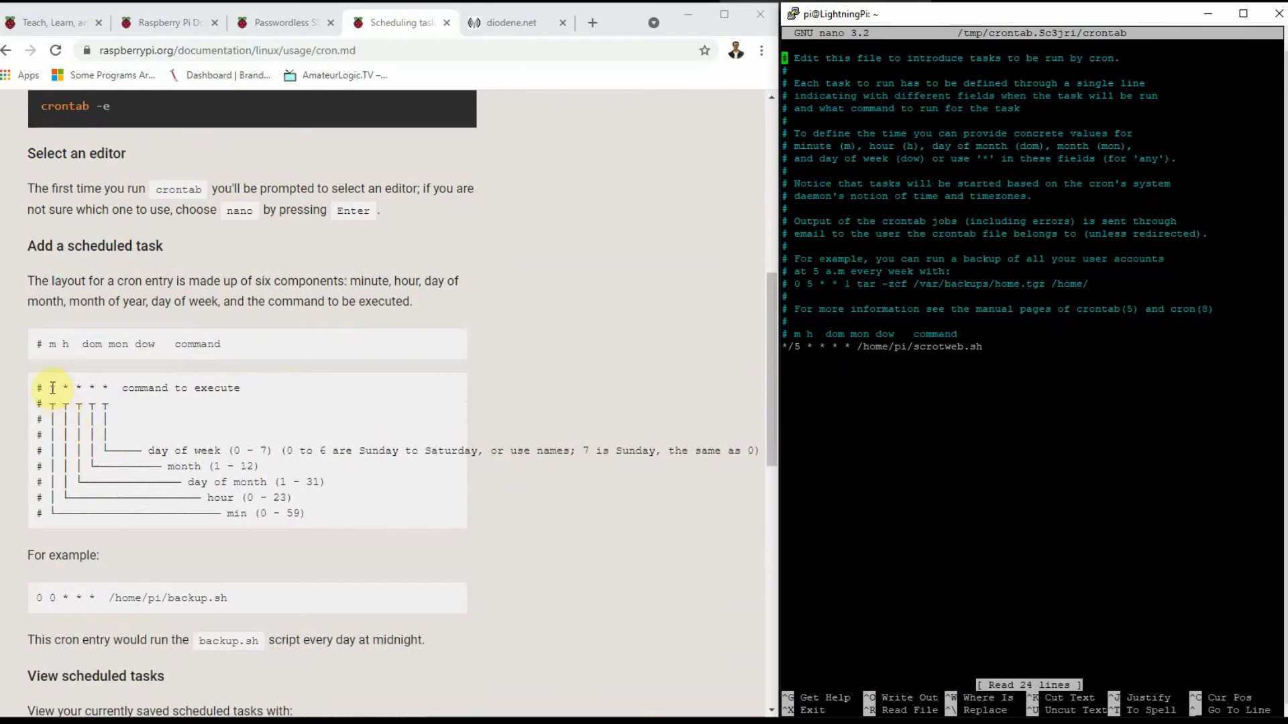
pyautogui.moveTo(66, 398)
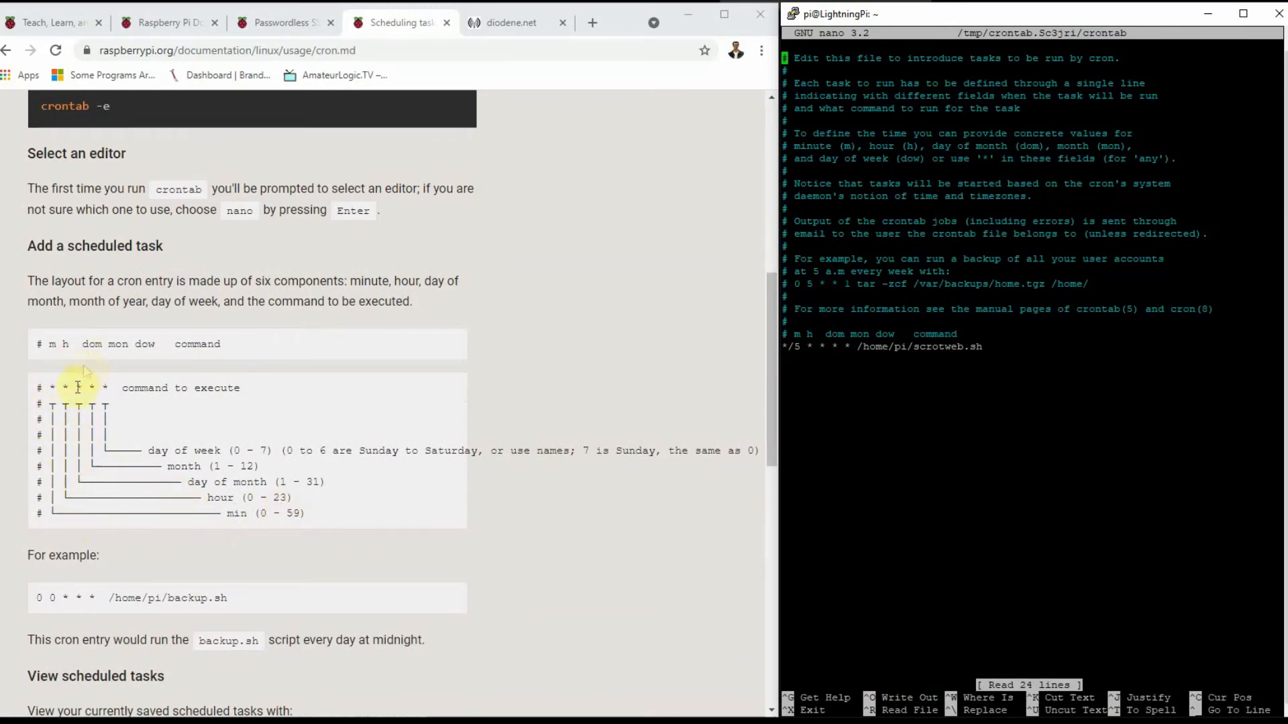
pyautogui.moveTo(111, 421)
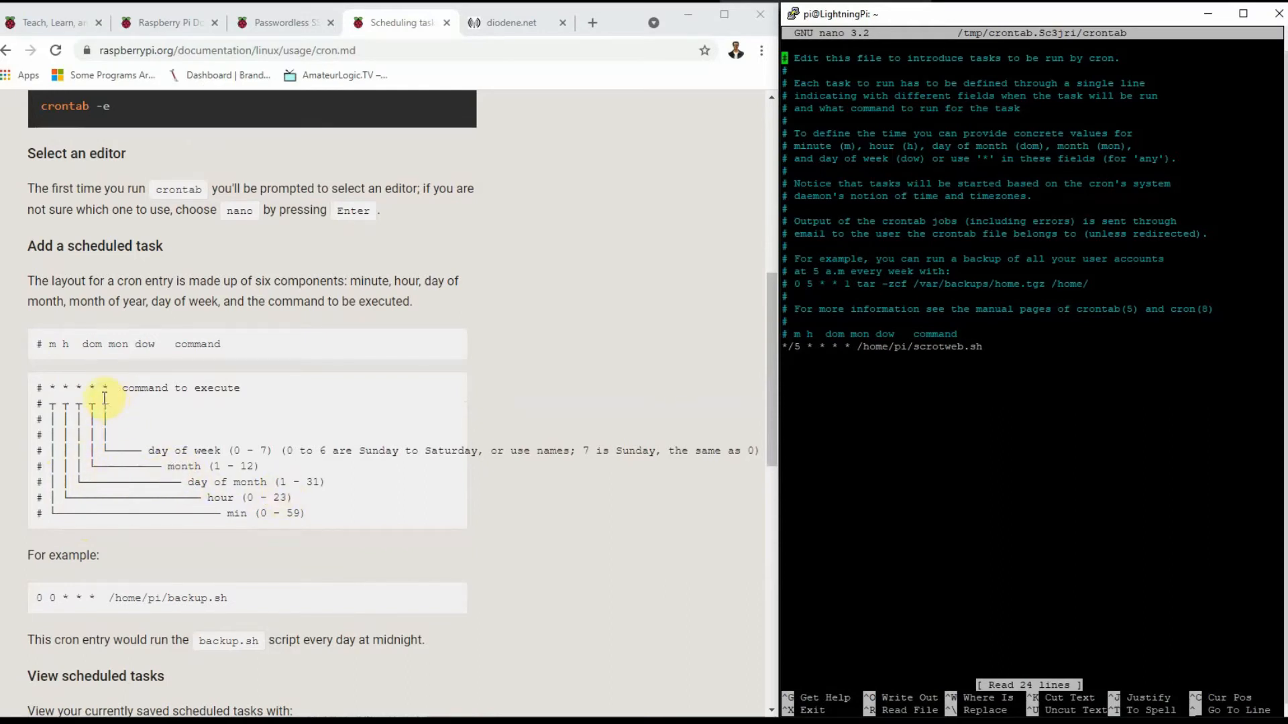
pyautogui.moveTo(278, 456)
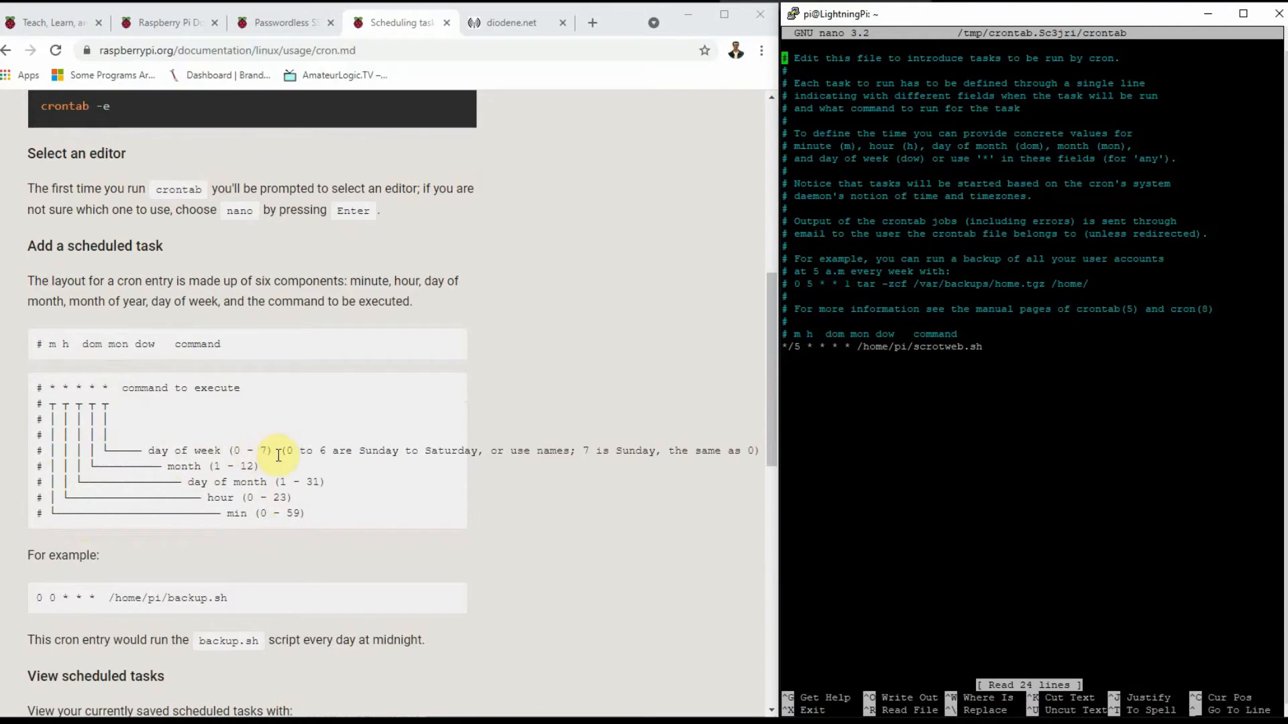
pyautogui.moveTo(378, 450)
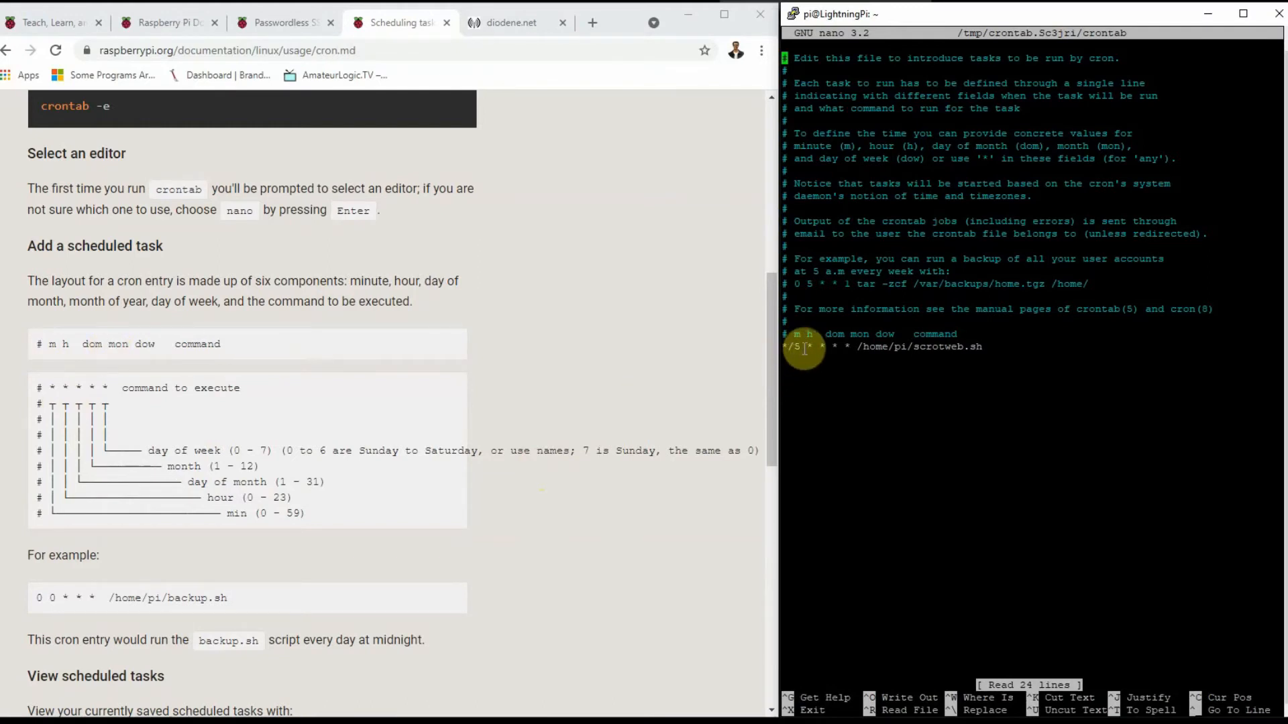
pyautogui.moveTo(803, 348)
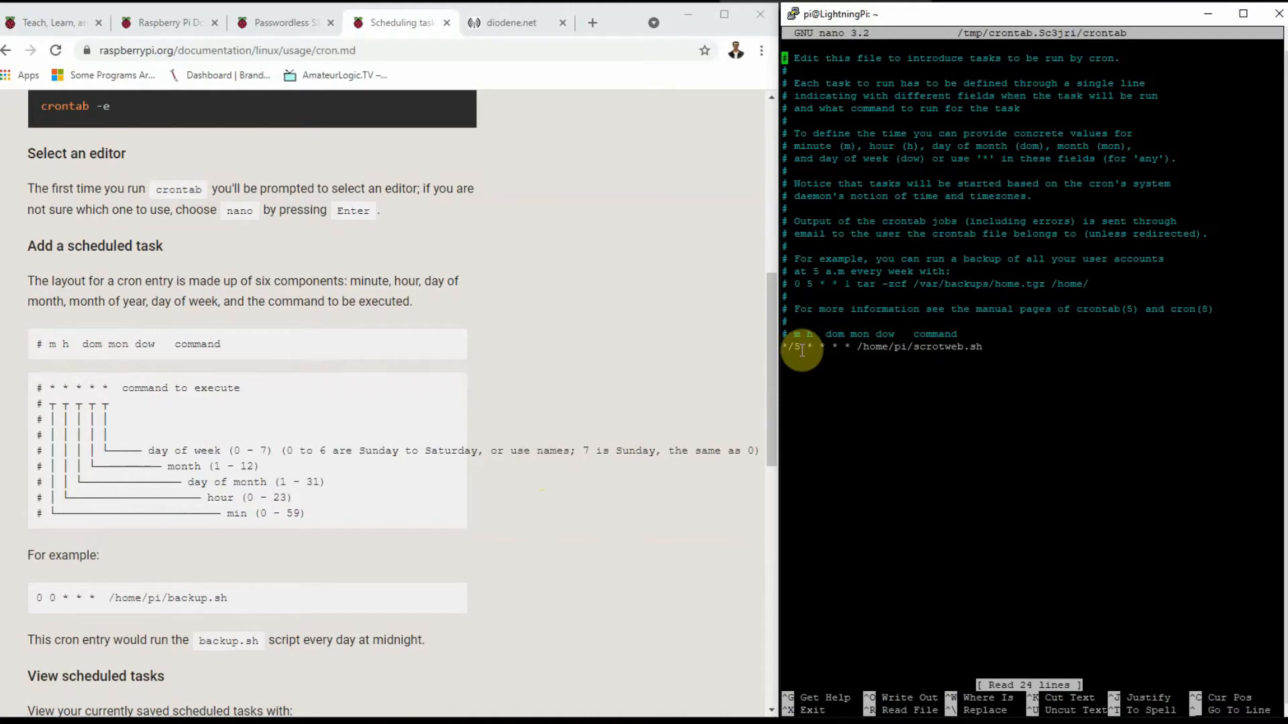
pyautogui.moveTo(662, 378)
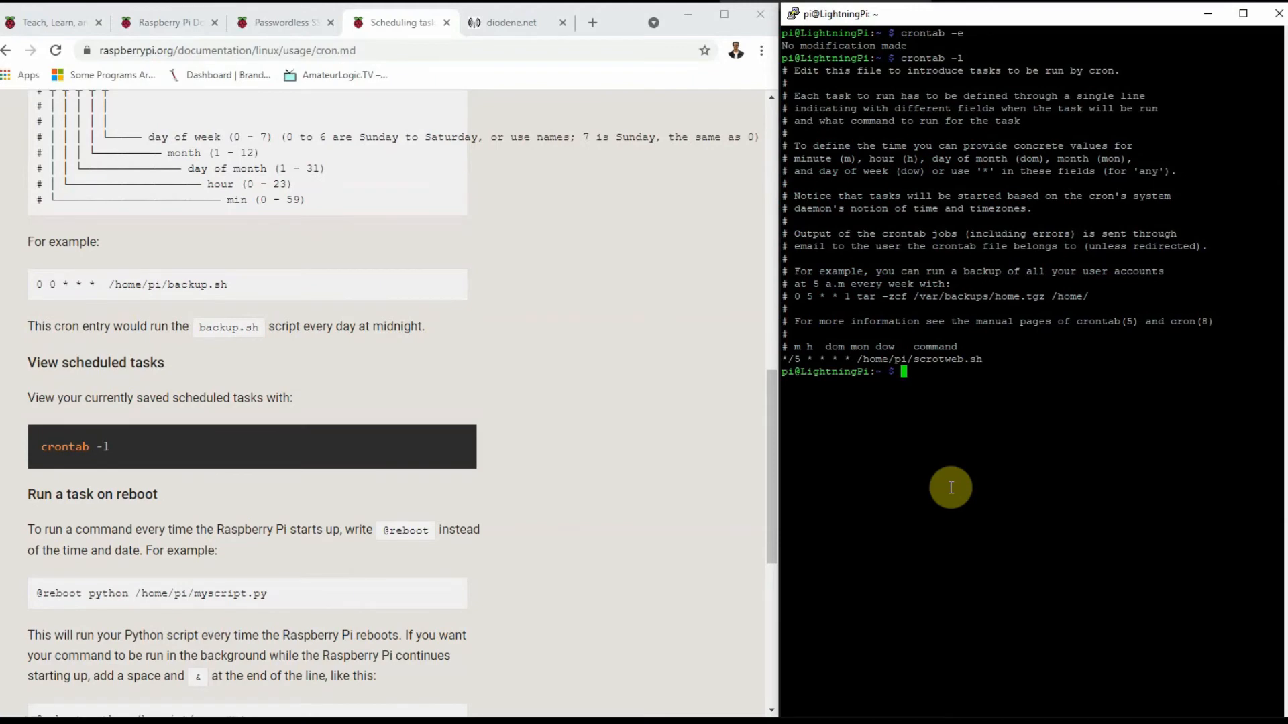
pyautogui.moveTo(918, 361)
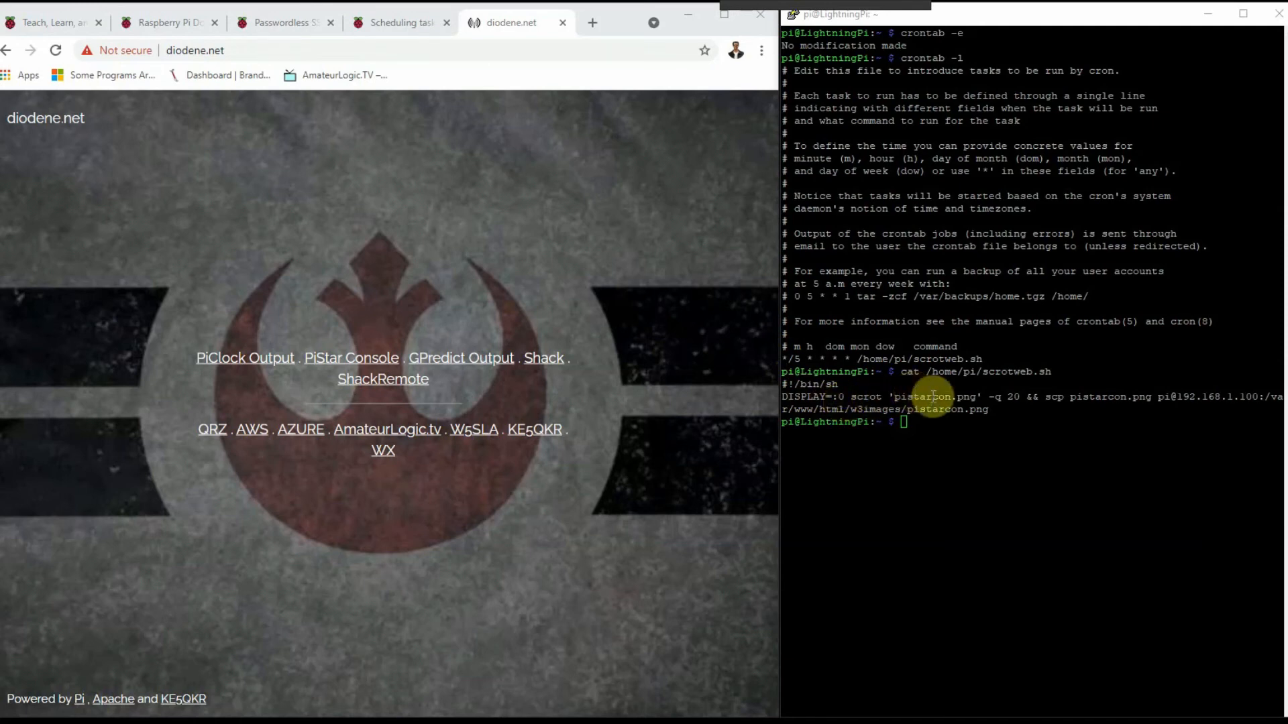
pyautogui.moveTo(952, 402)
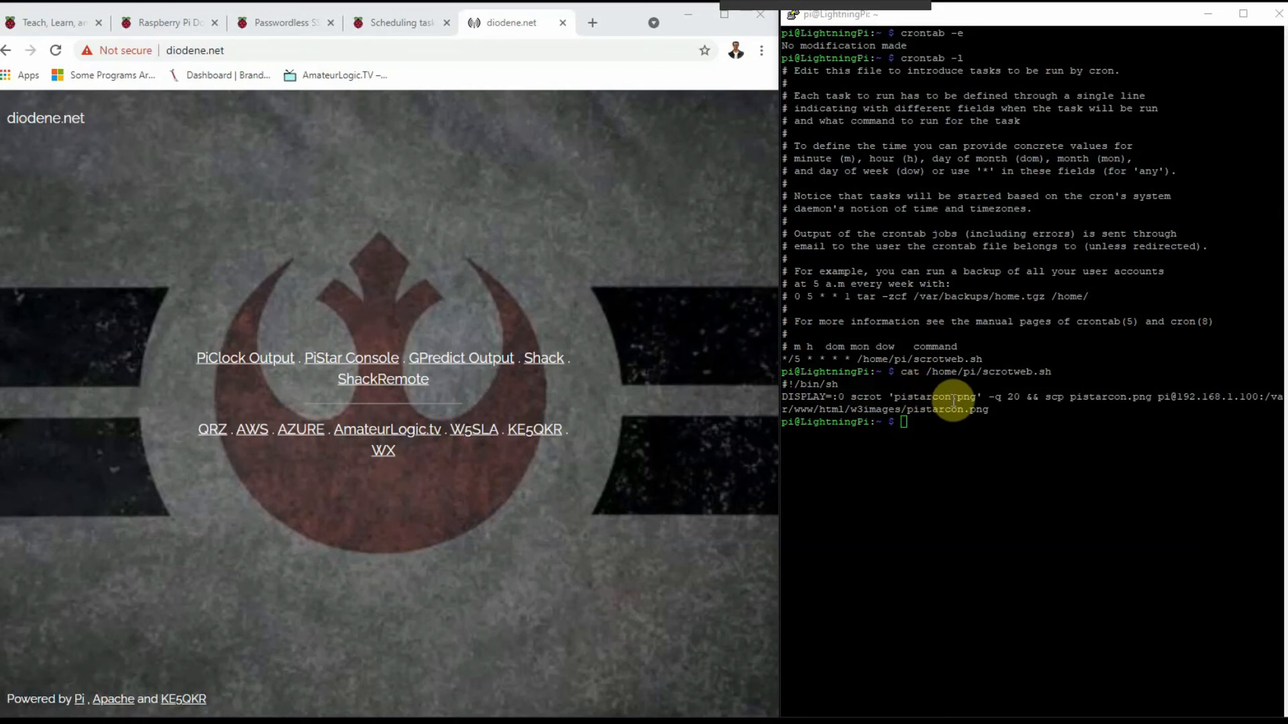
pyautogui.moveTo(873, 395)
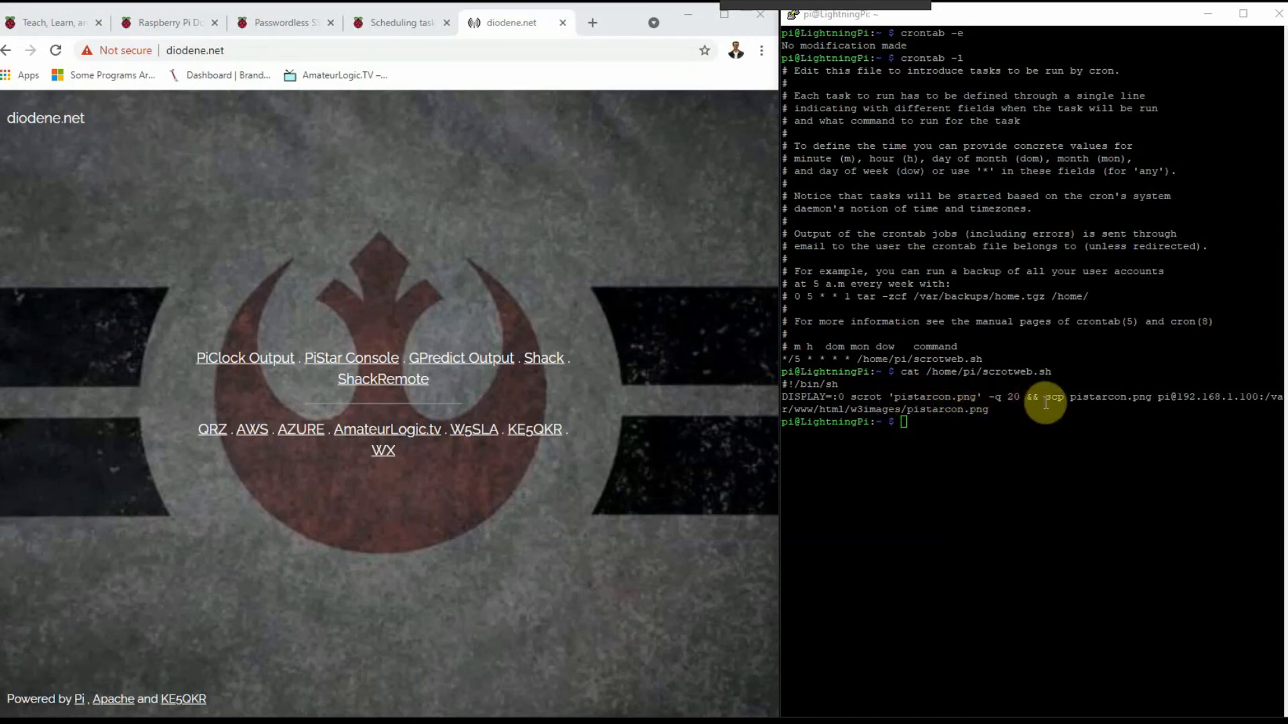
pyautogui.moveTo(1048, 403)
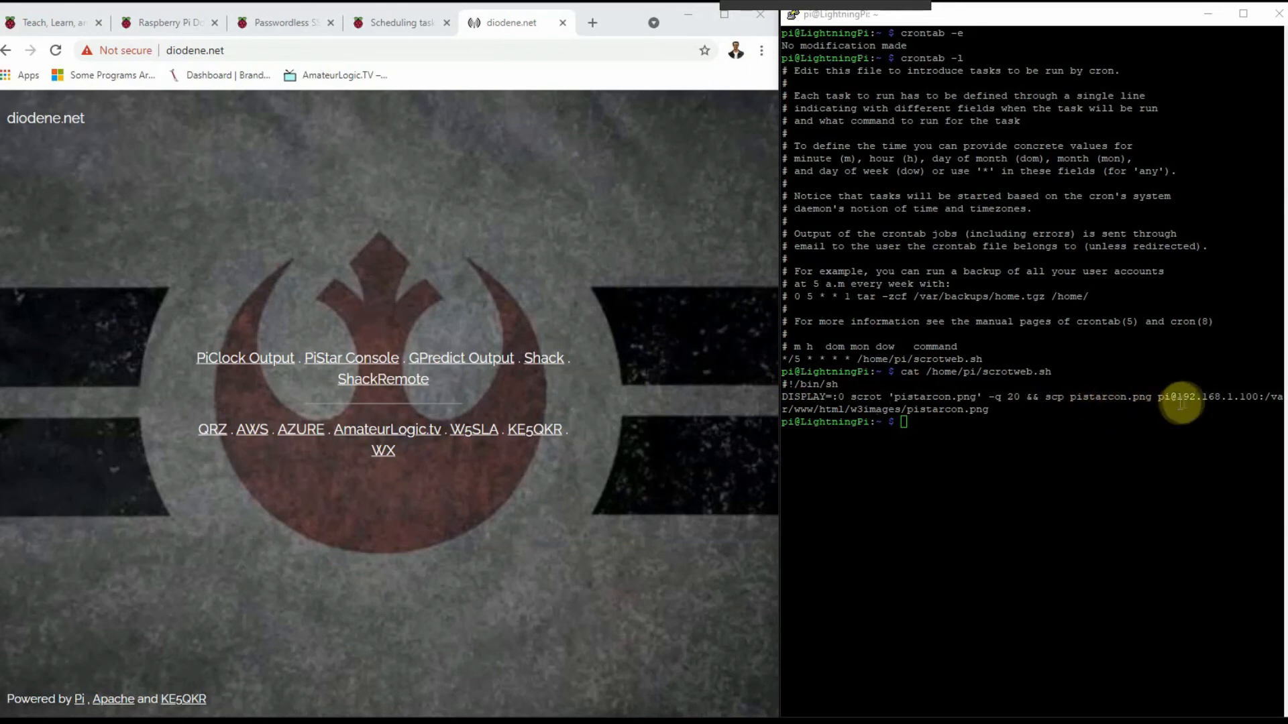
pyautogui.moveTo(1265, 396)
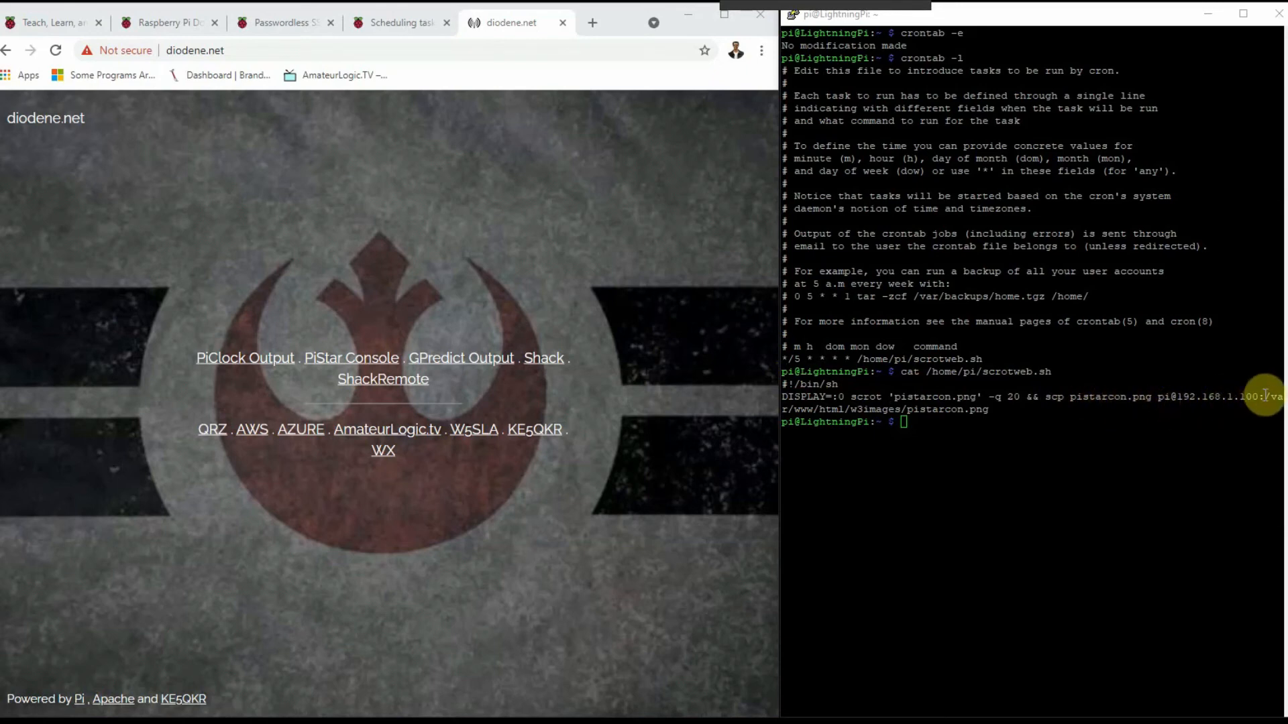
pyautogui.moveTo(1083, 397)
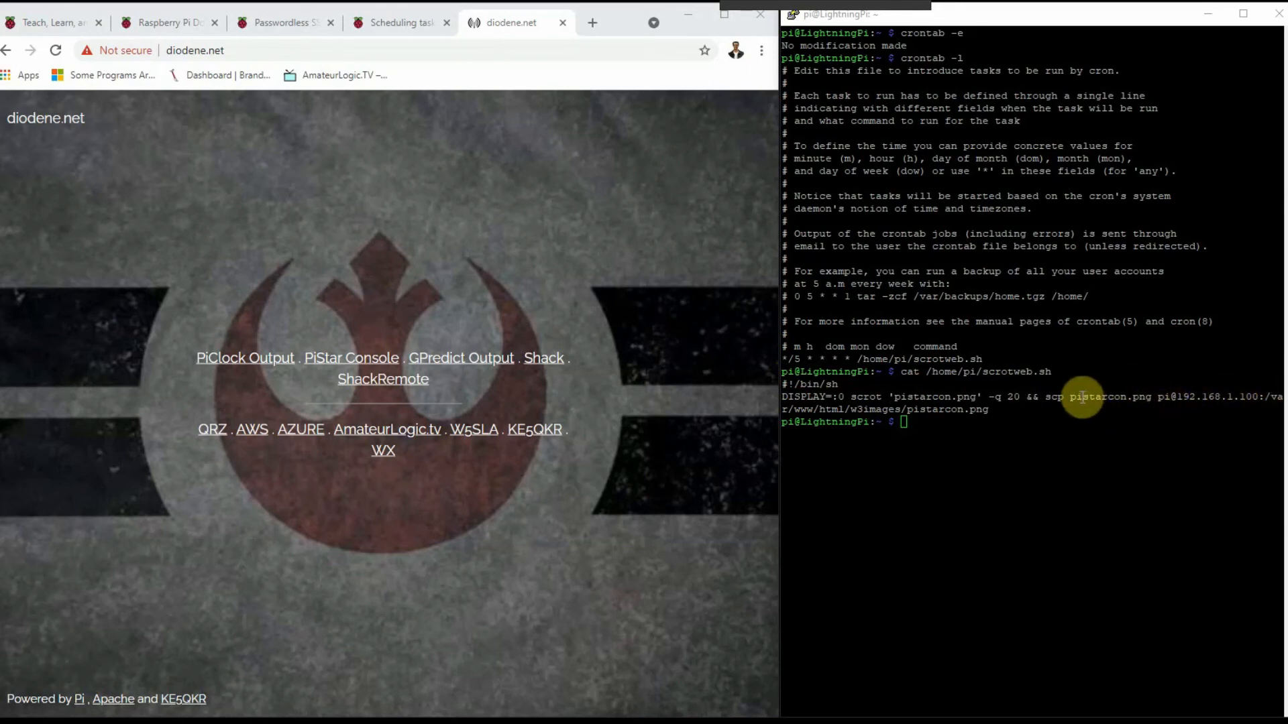
pyautogui.moveTo(950, 426)
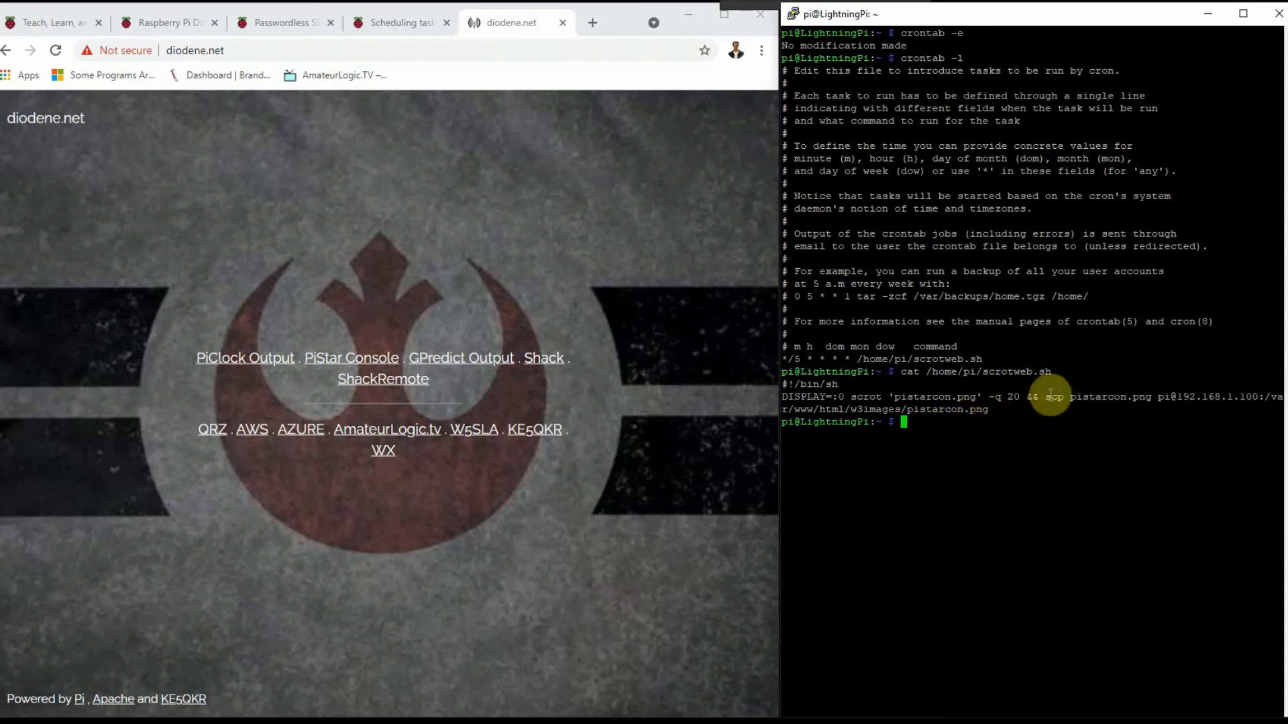
pyautogui.moveTo(254, 361)
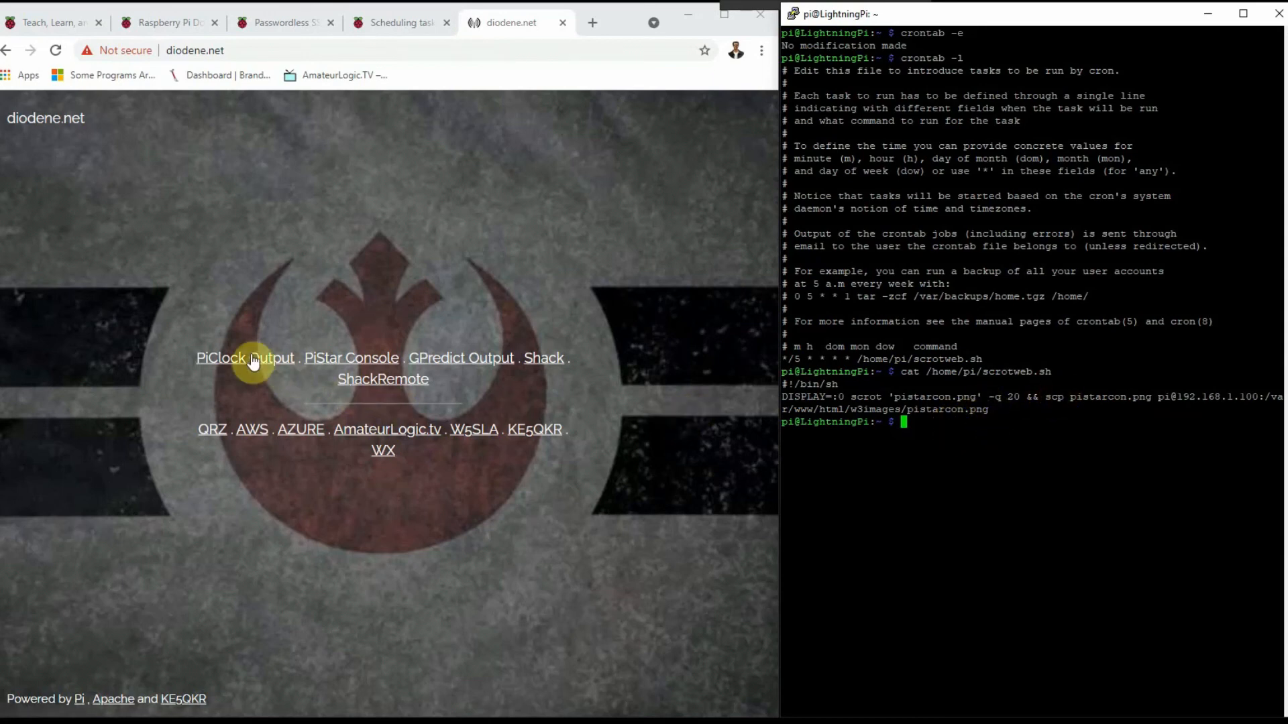
pyautogui.moveTo(350, 365)
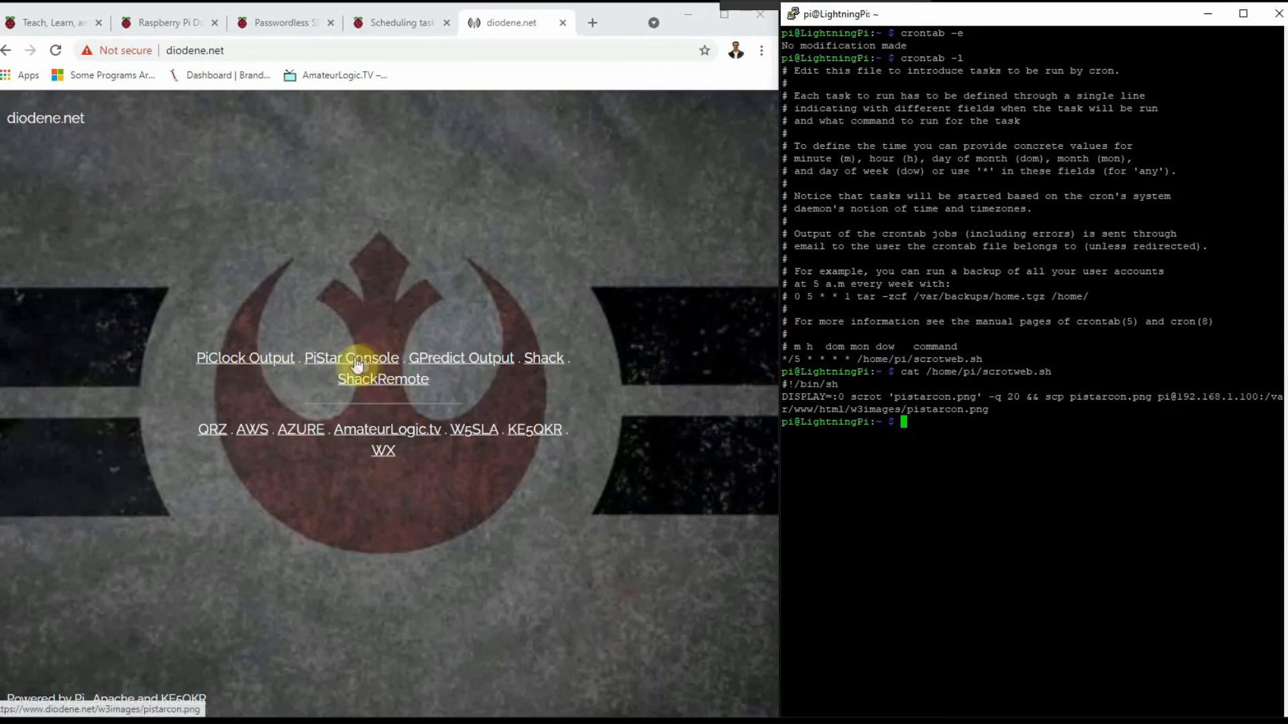
pyautogui.moveTo(325, 368)
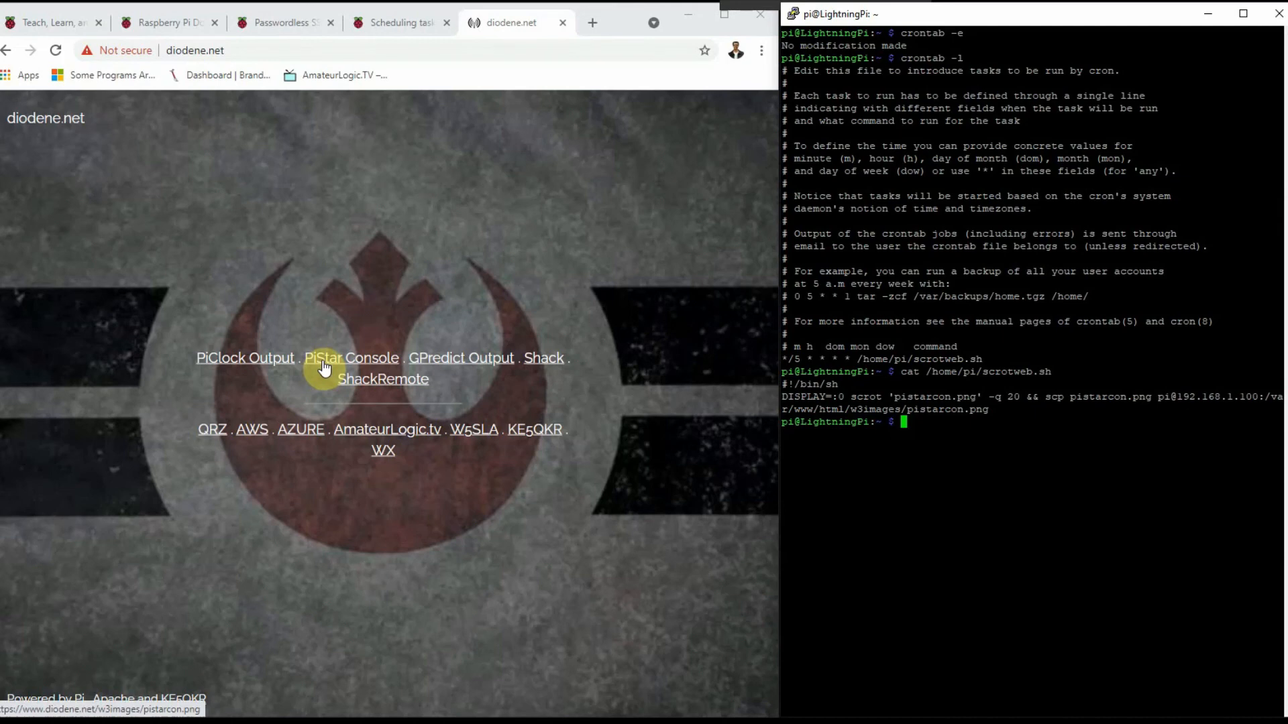
pyautogui.moveTo(355, 363)
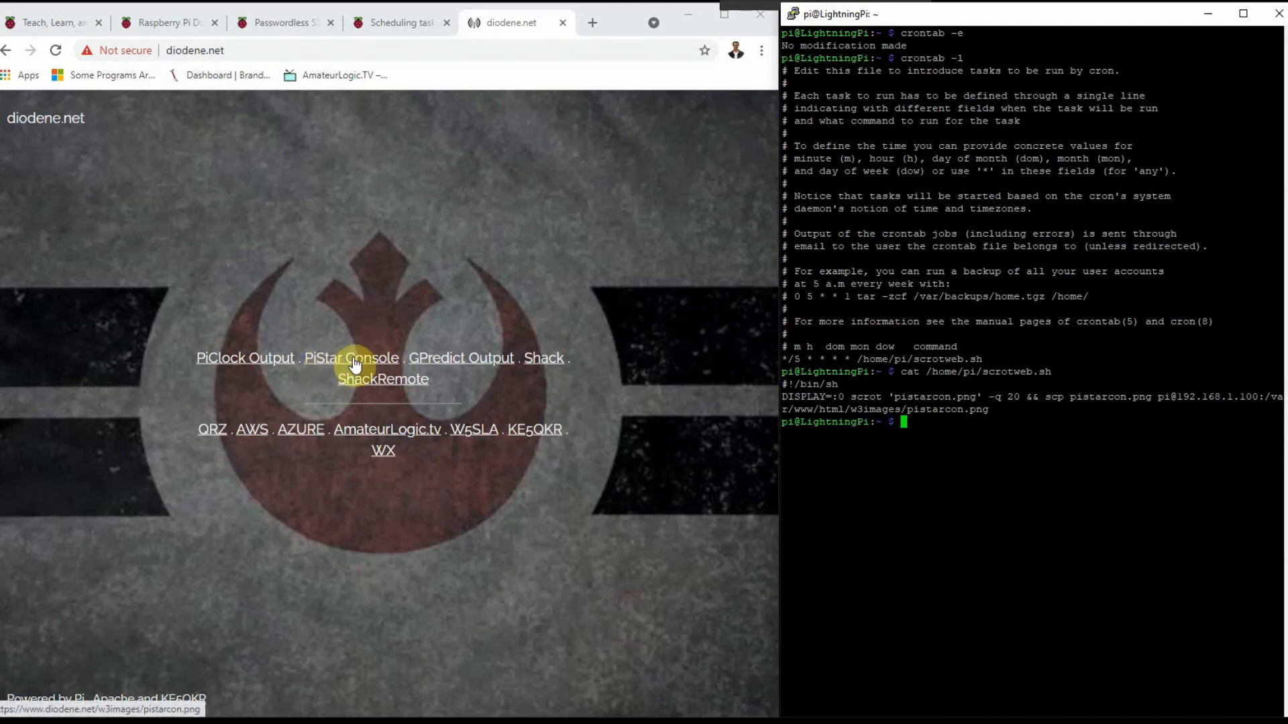
pyautogui.click(350, 357)
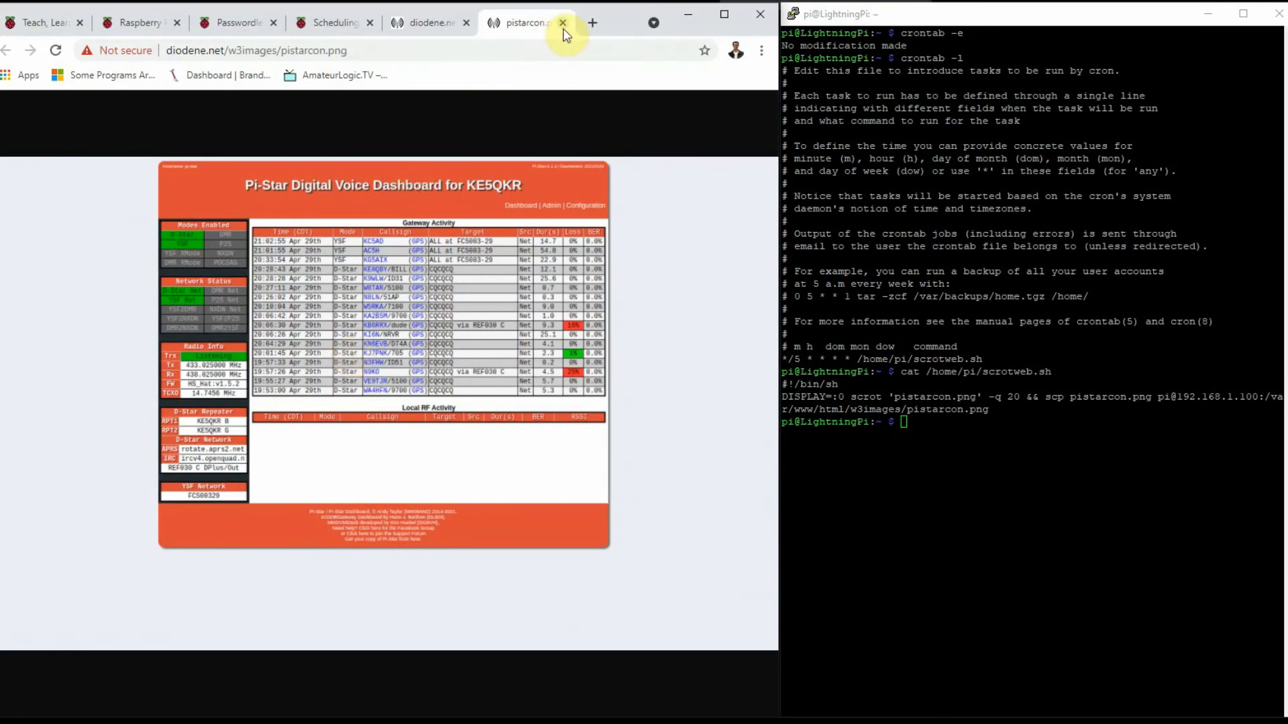
pyautogui.moveTo(526, 23)
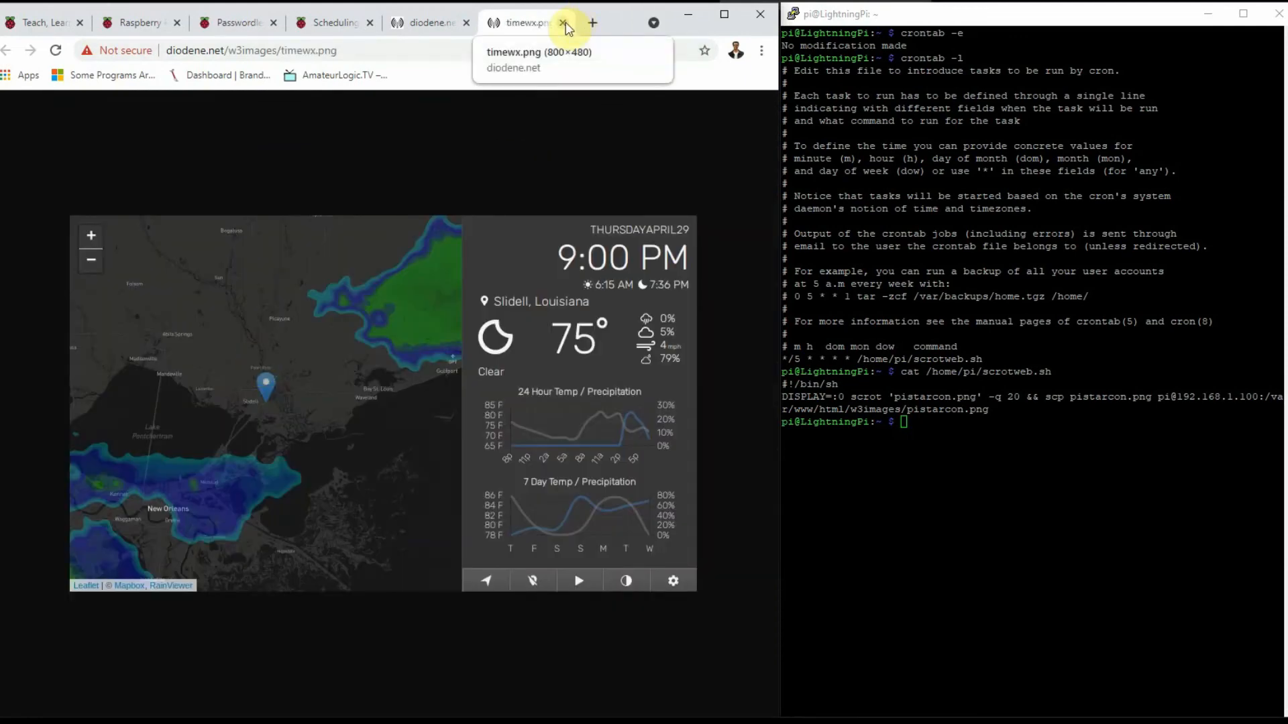
pyautogui.click(565, 23)
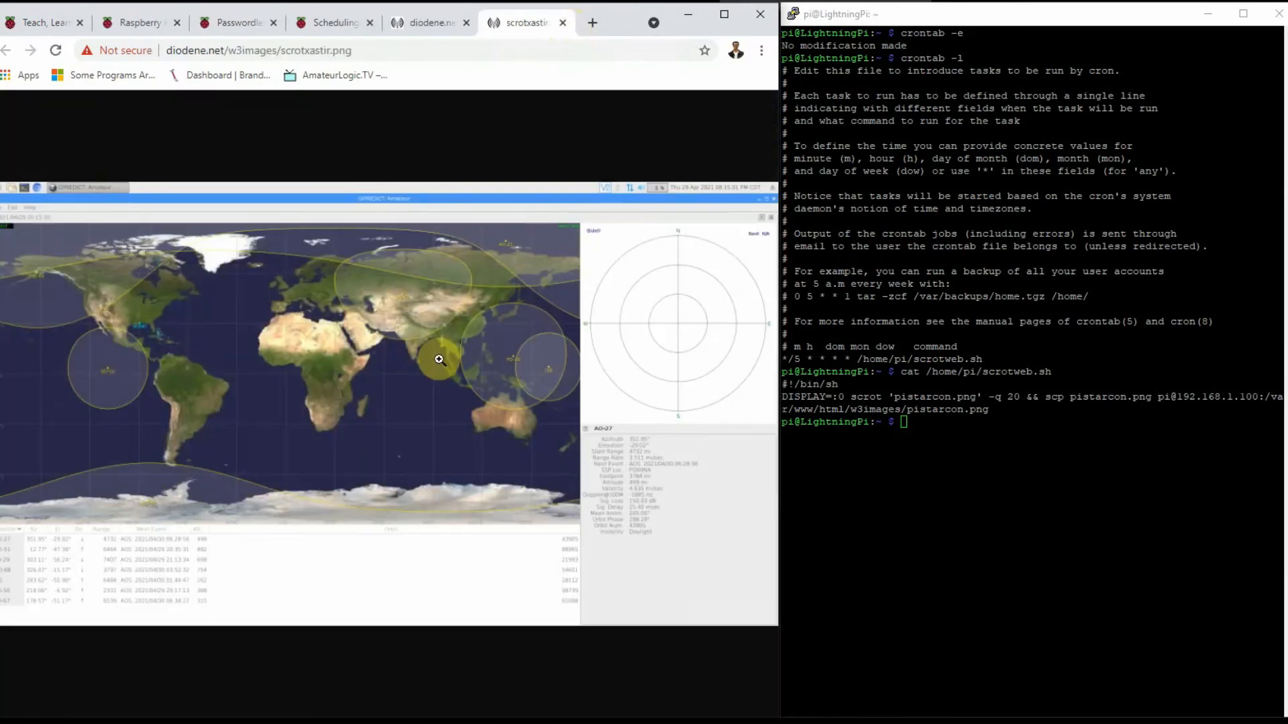
pyautogui.moveTo(562, 23)
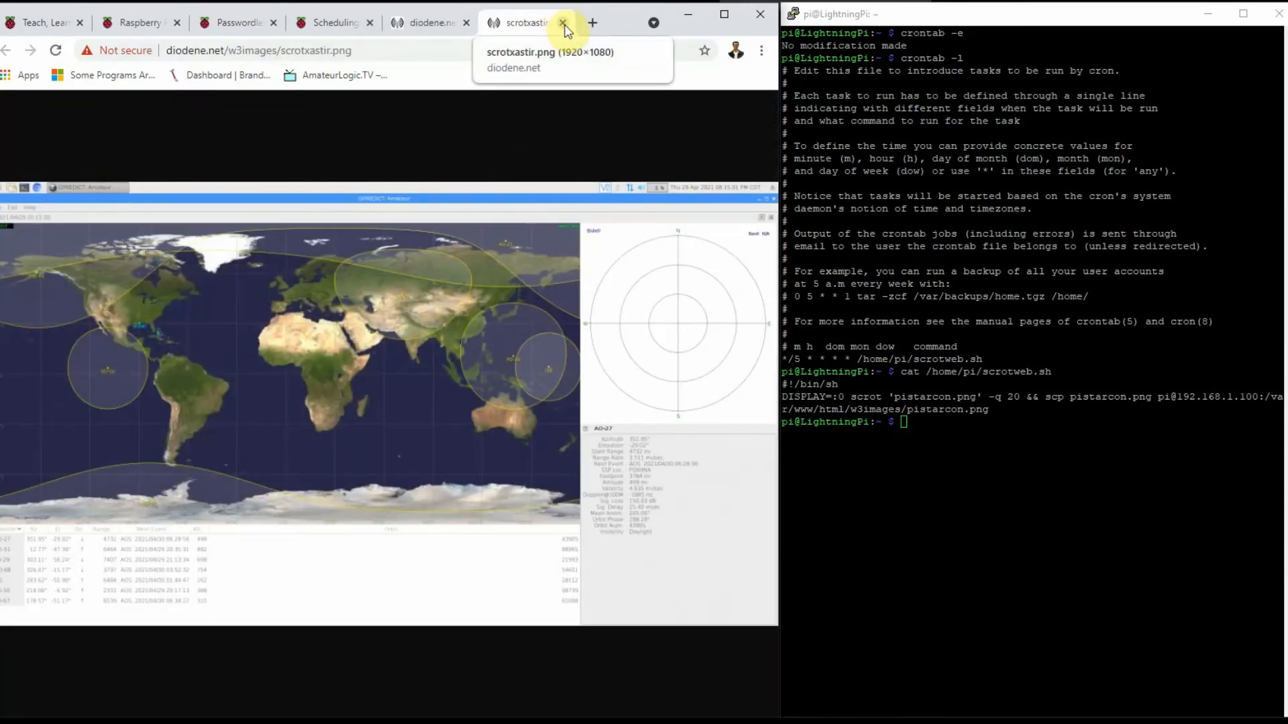
pyautogui.click(562, 23)
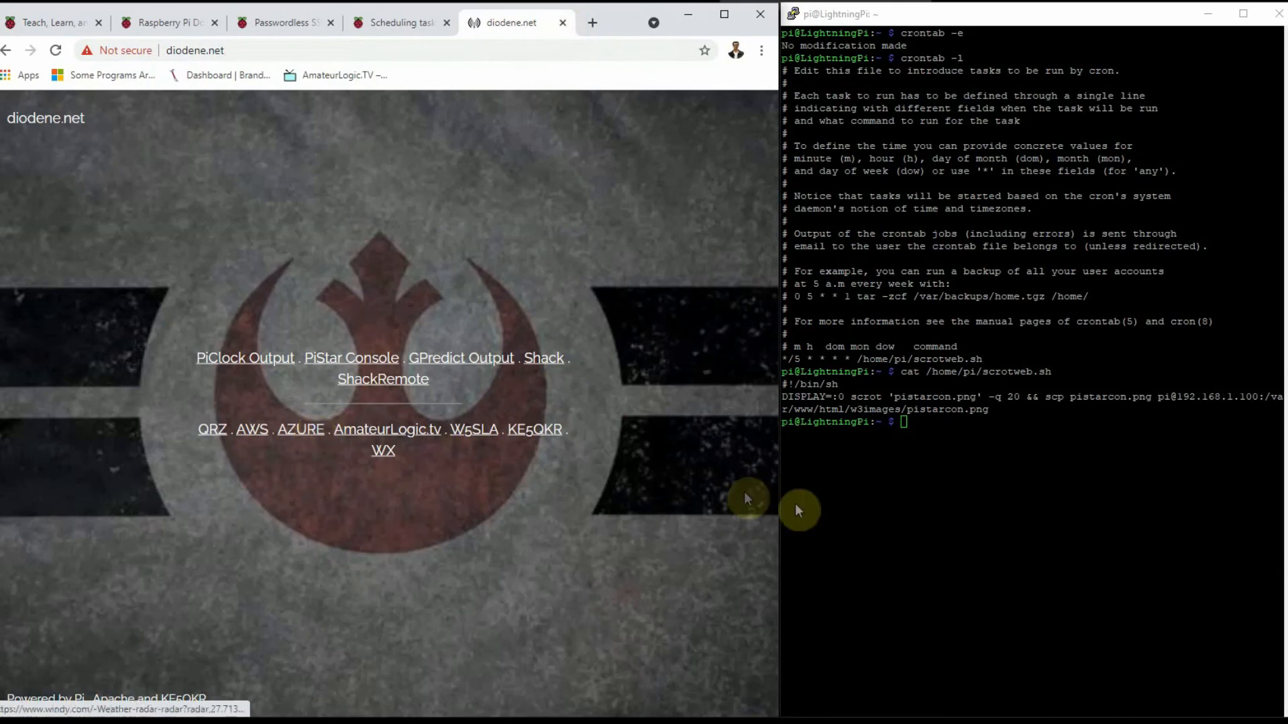